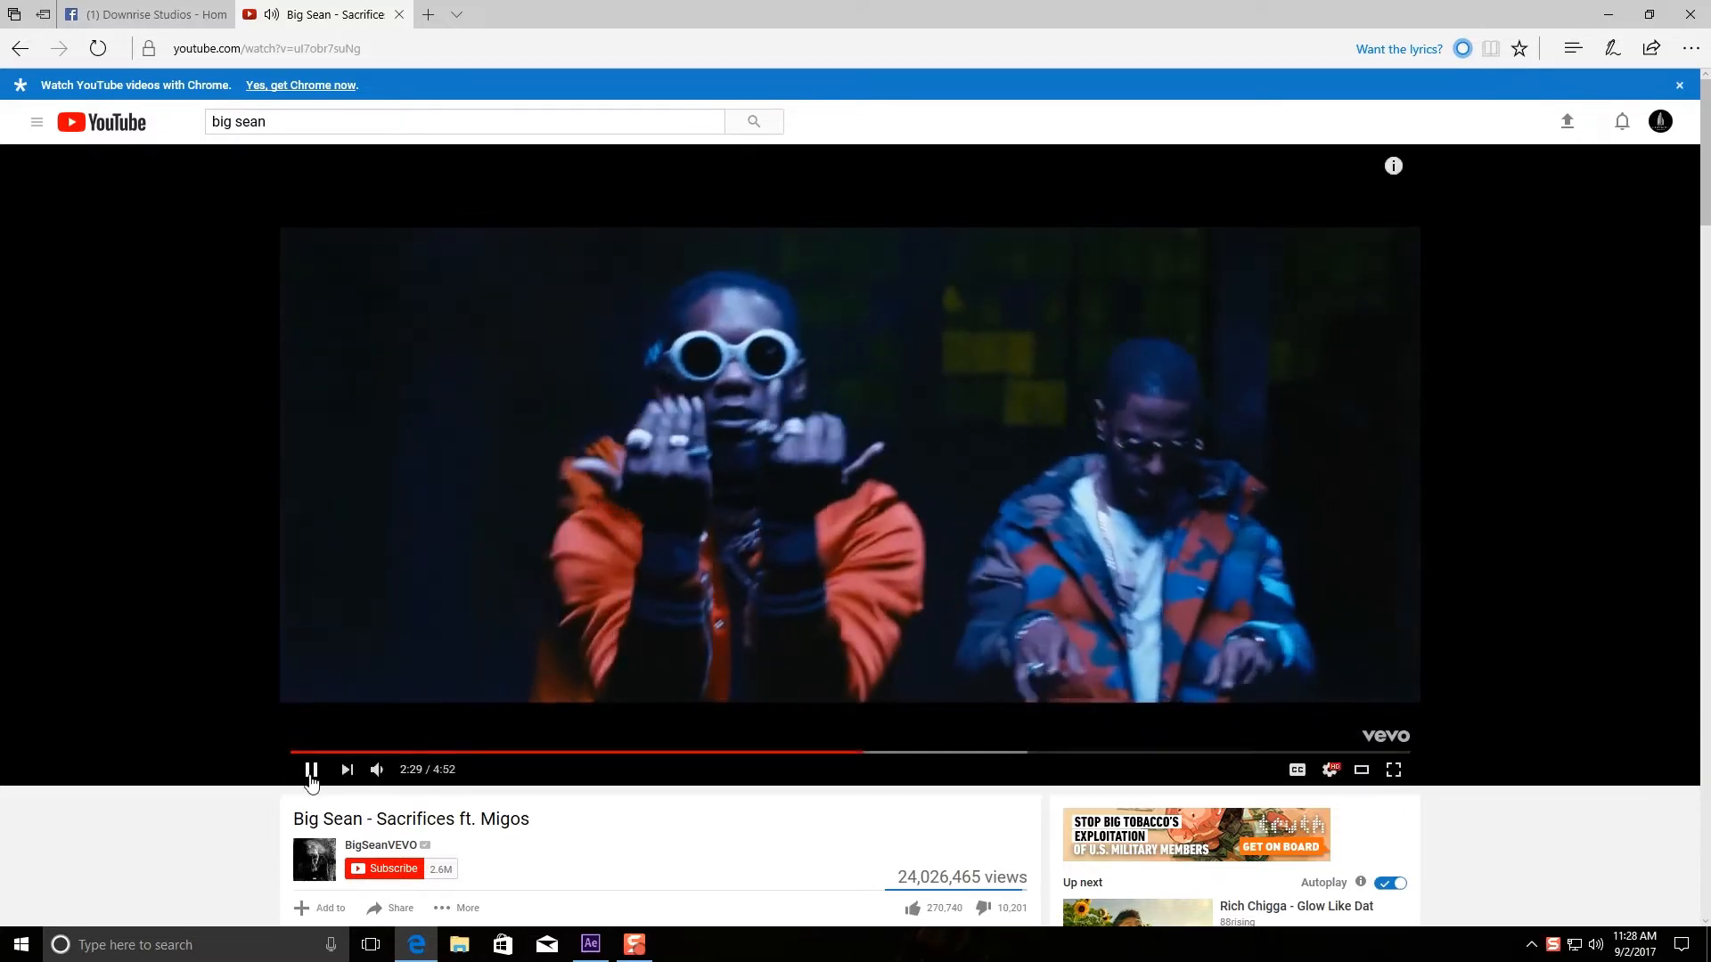
# Step: Pause the music video, browse TheBuffNerds' Videos uploads, then land on the channel's About page
pyautogui.click(590, 945)
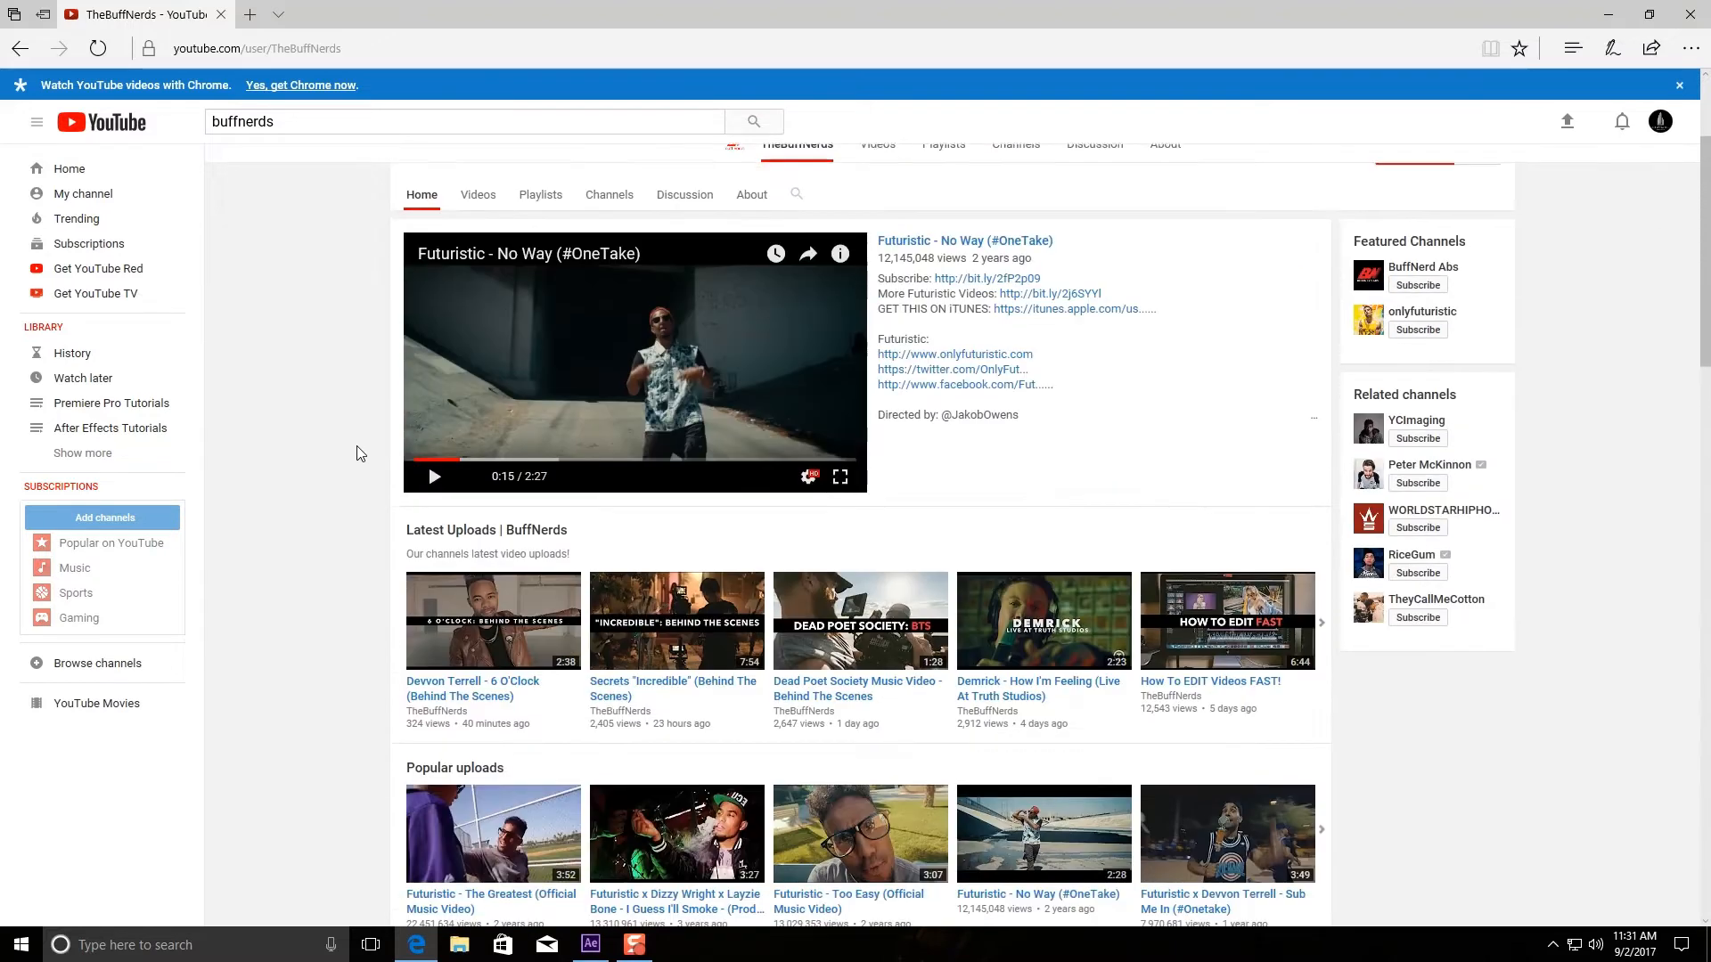
pyautogui.click(877, 162)
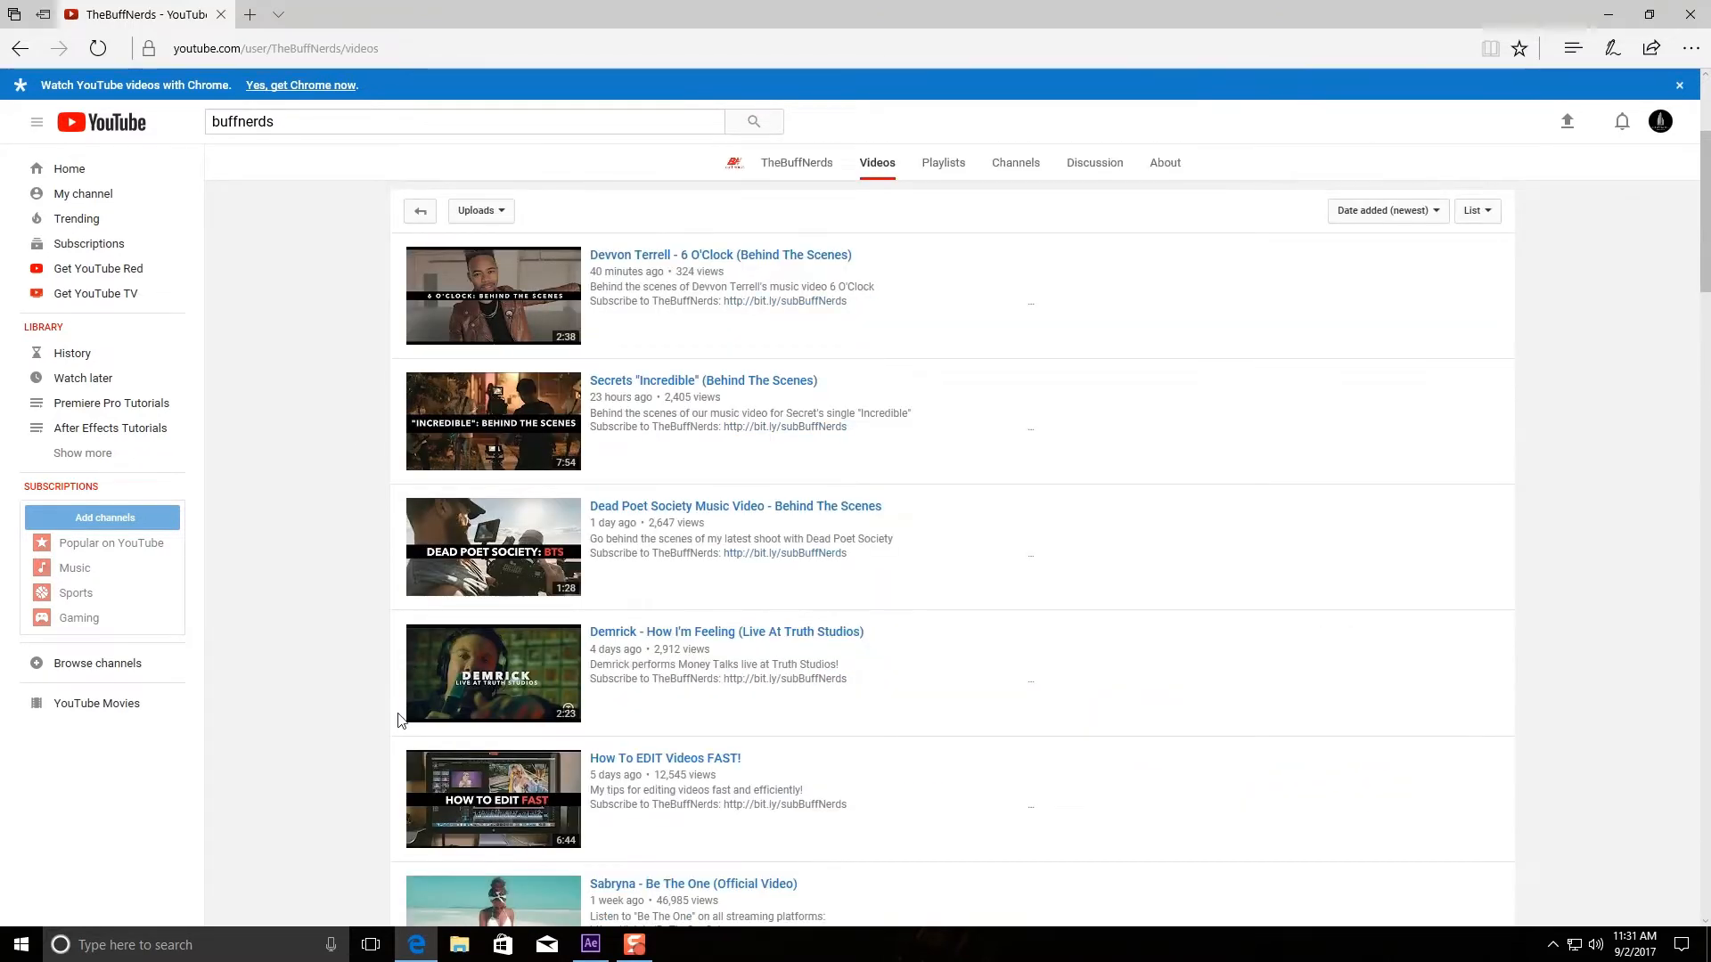
pyautogui.scroll(-3)
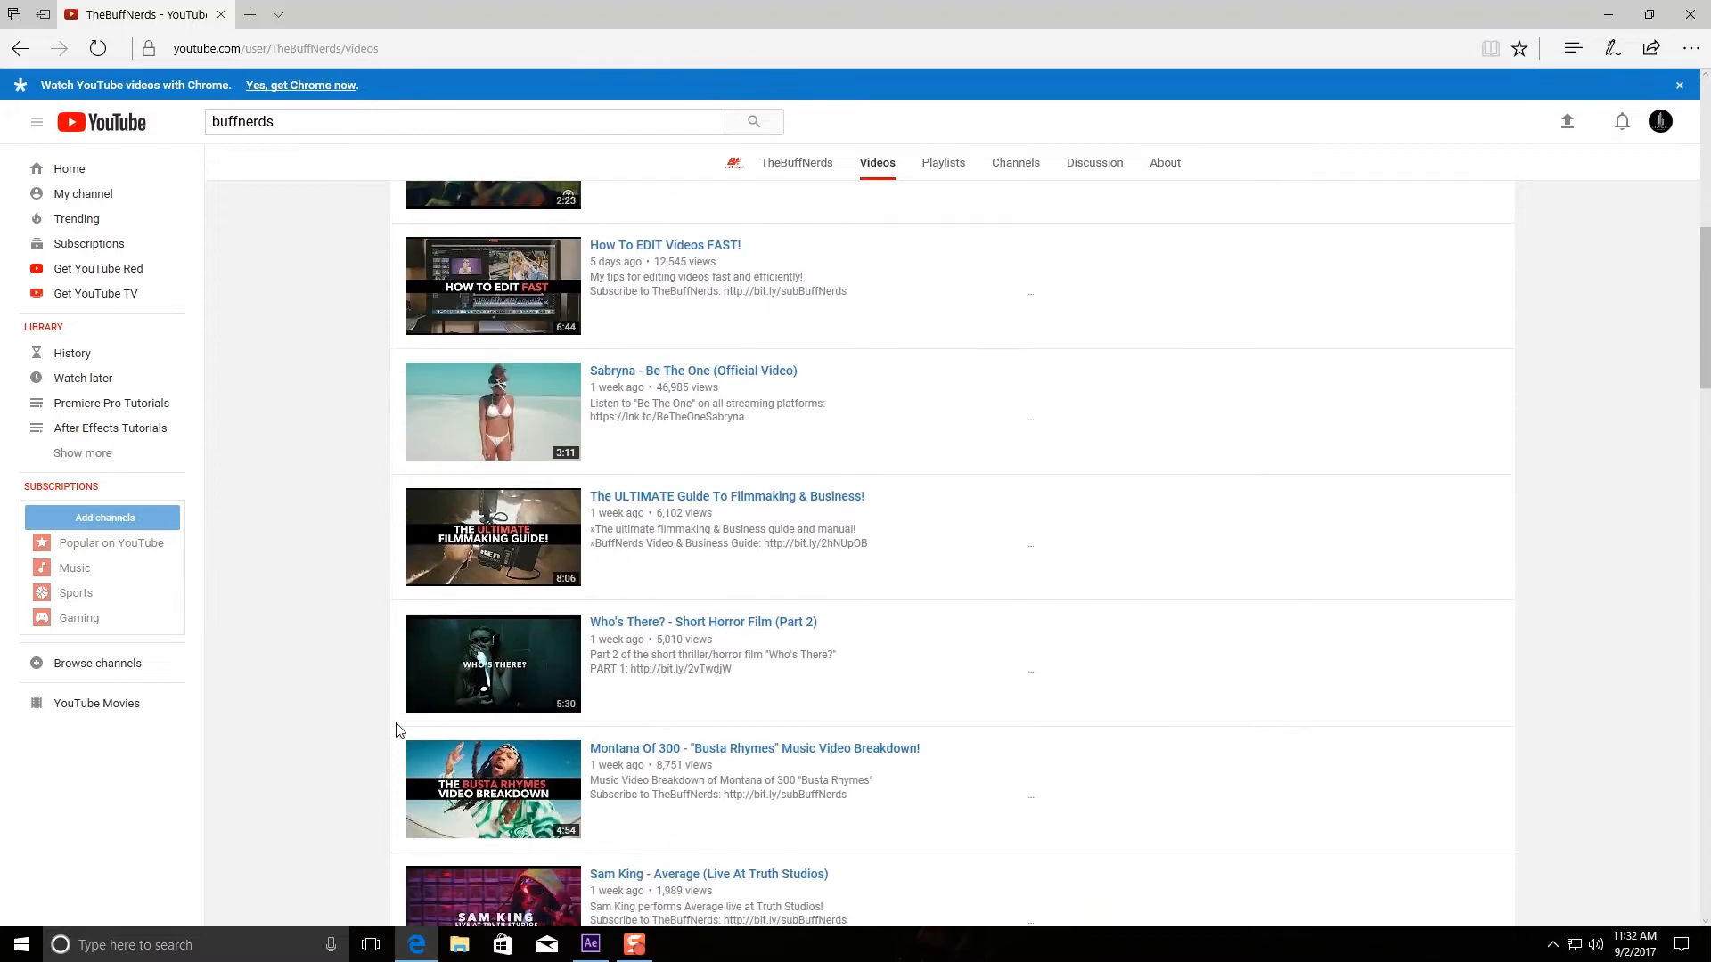
pyautogui.scroll(-3)
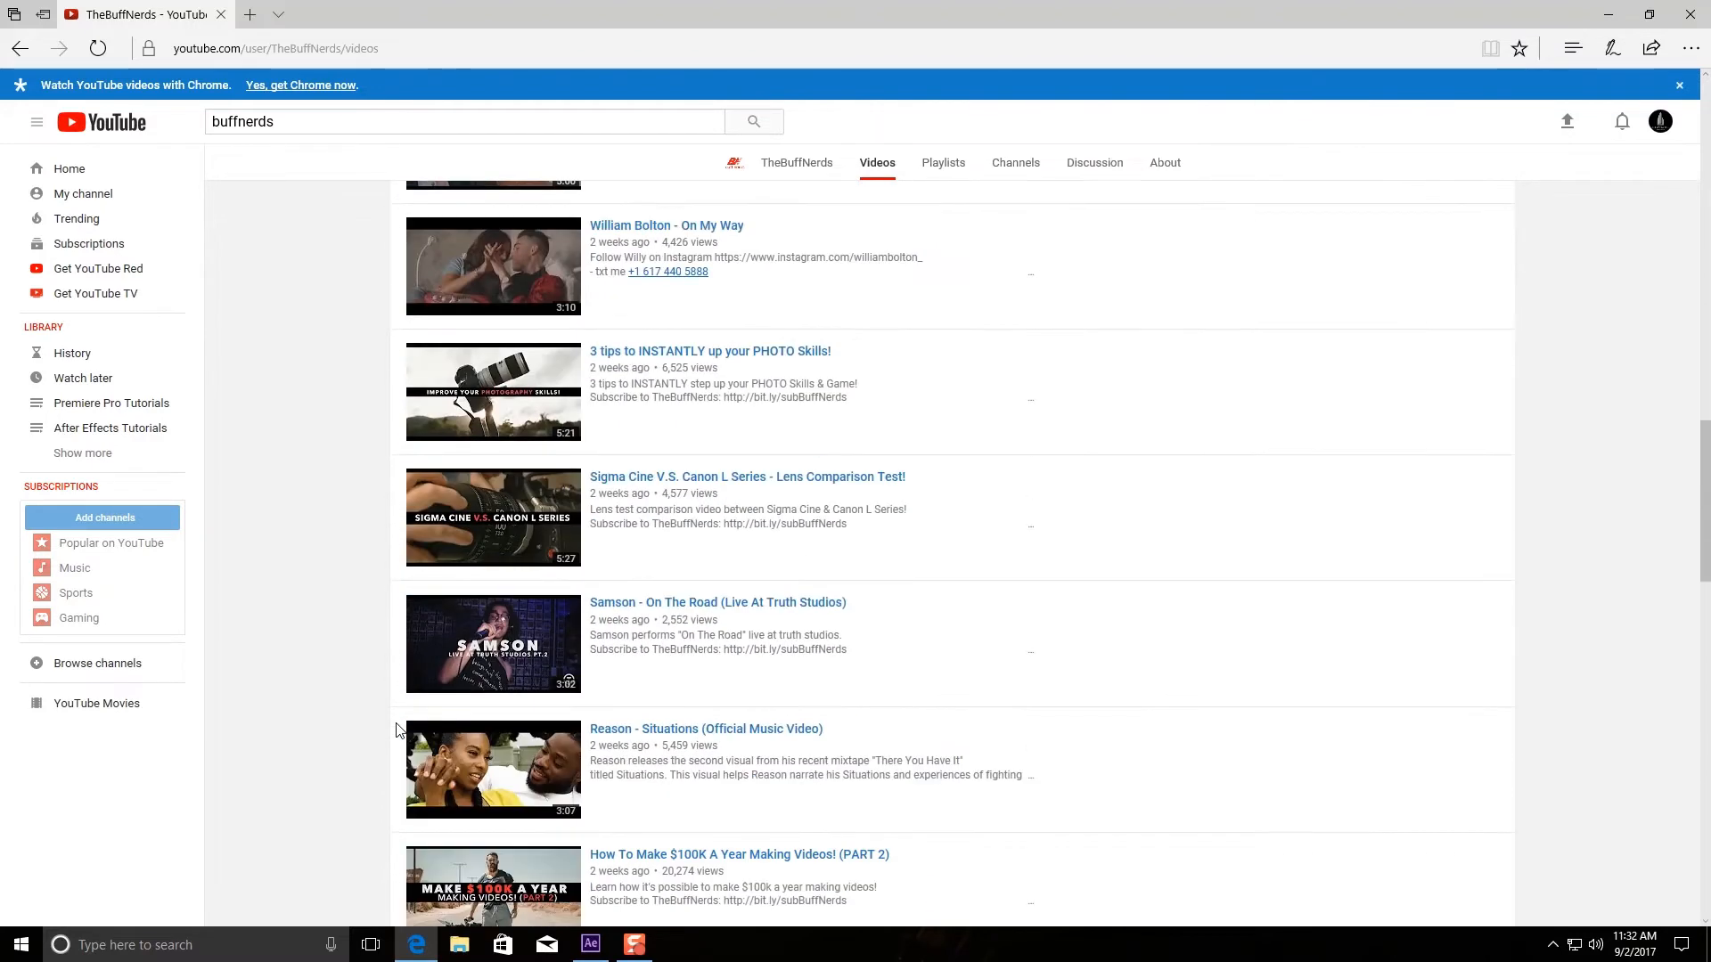
pyautogui.scroll(-3)
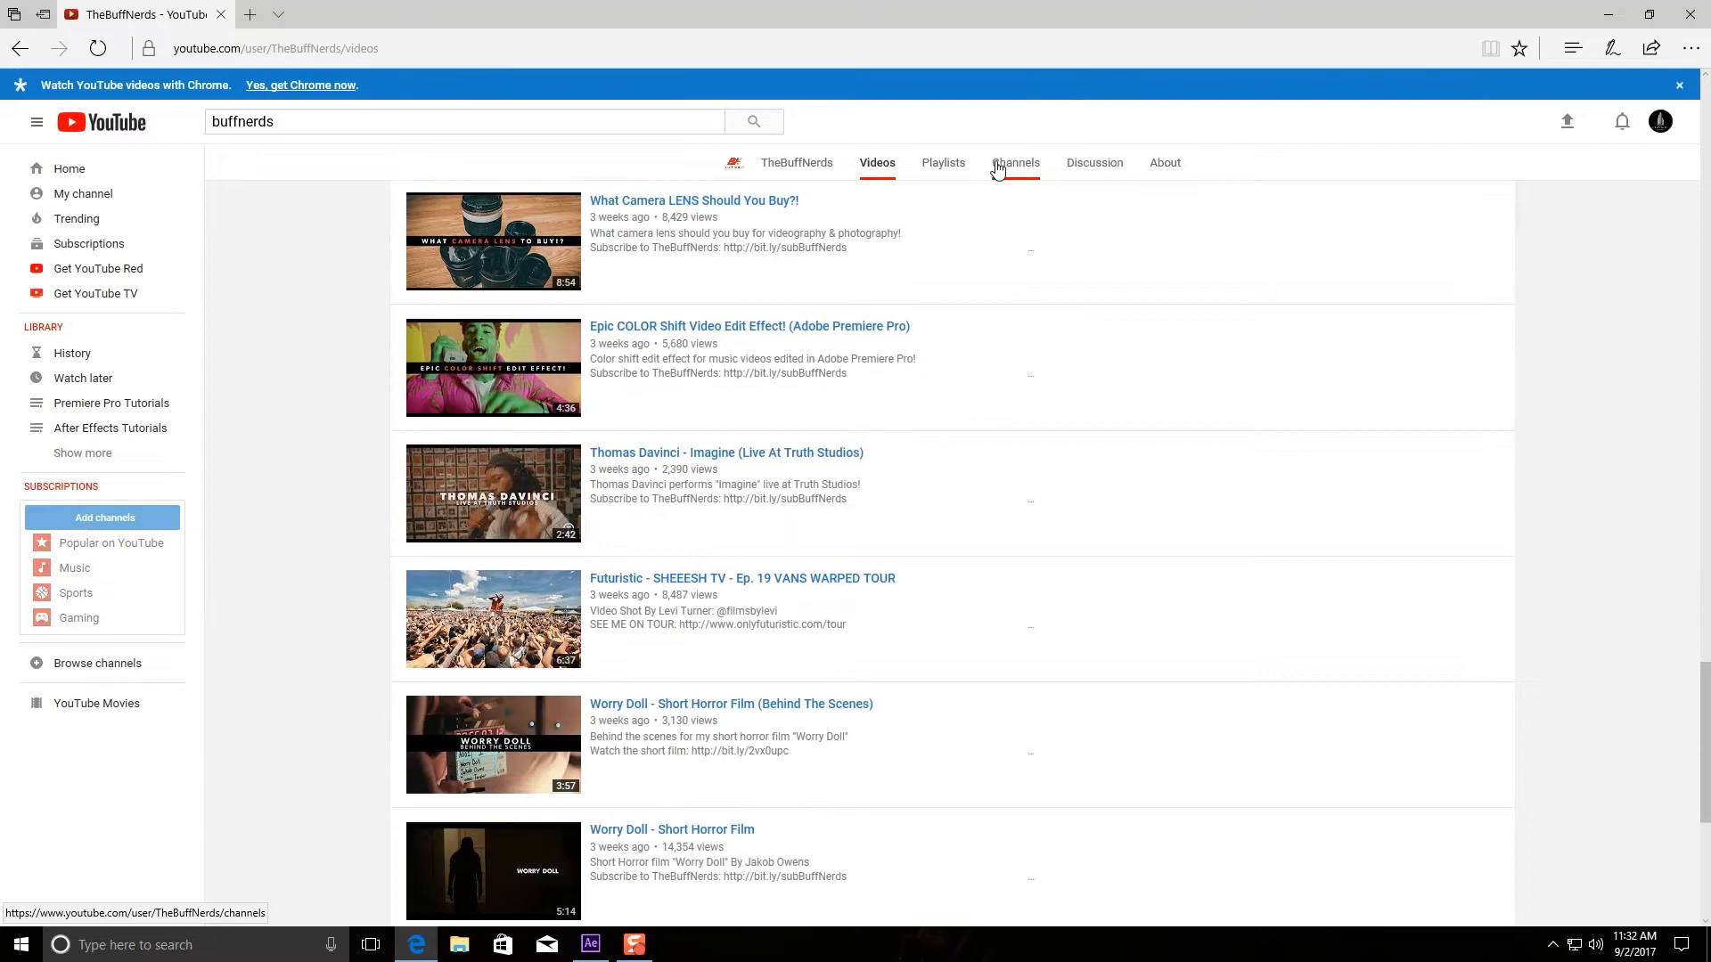
pyautogui.click(1165, 163)
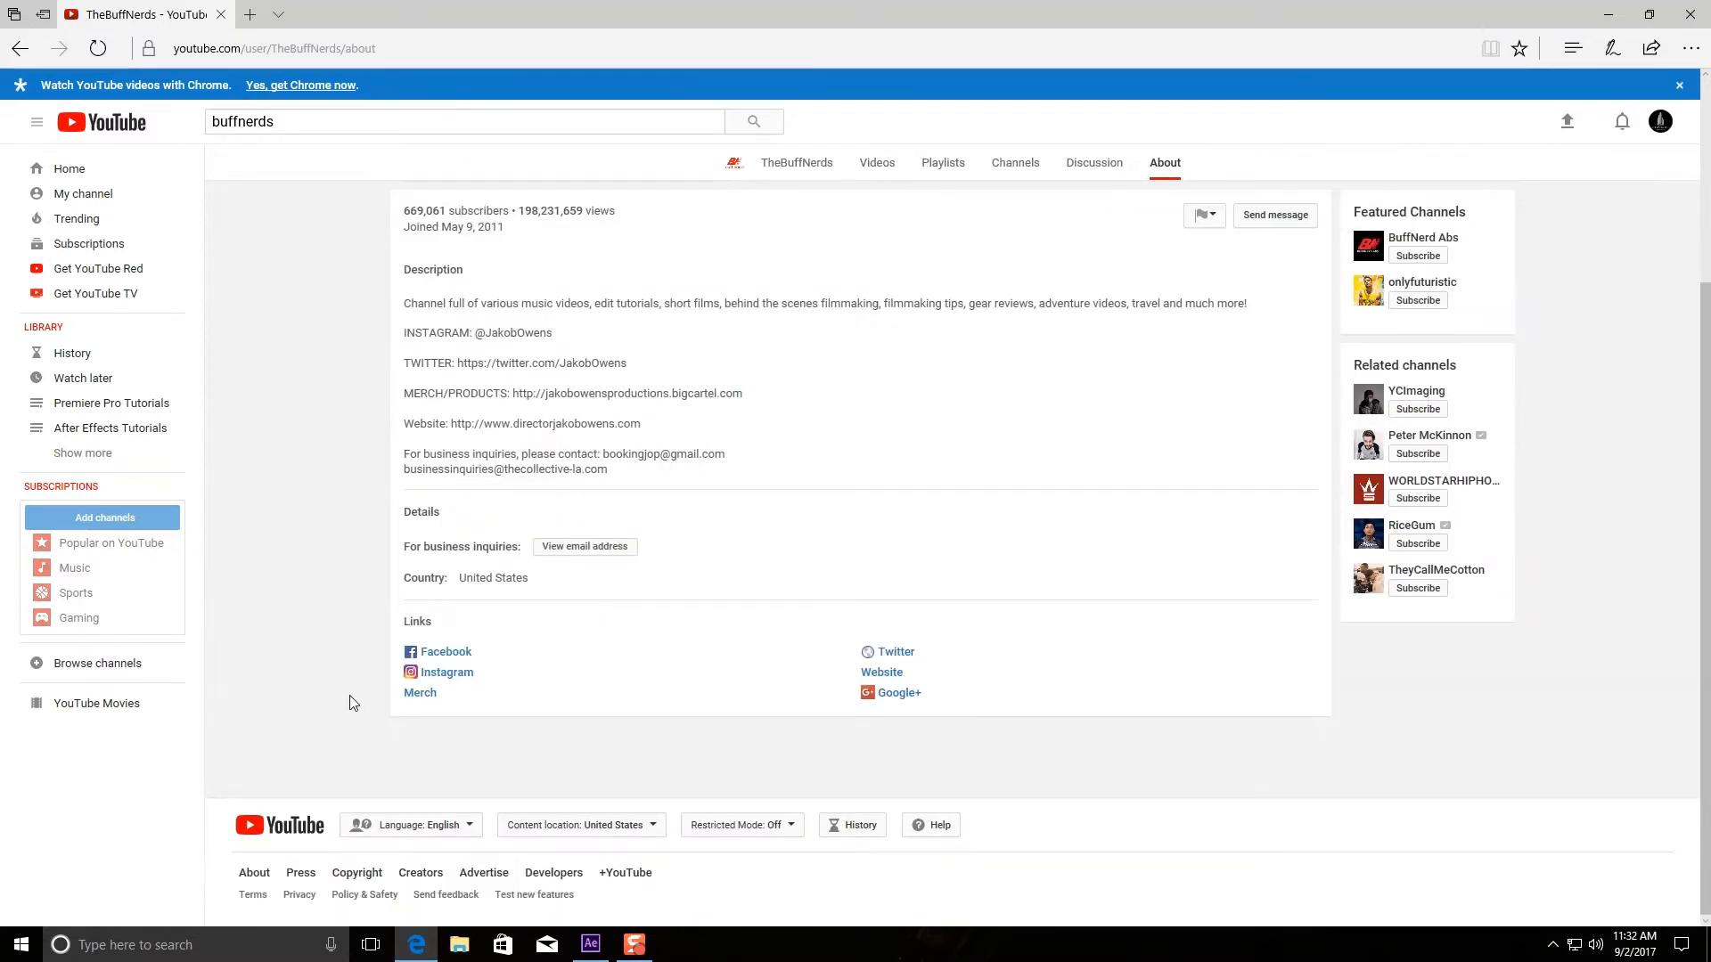
pyautogui.moveTo(779, 691)
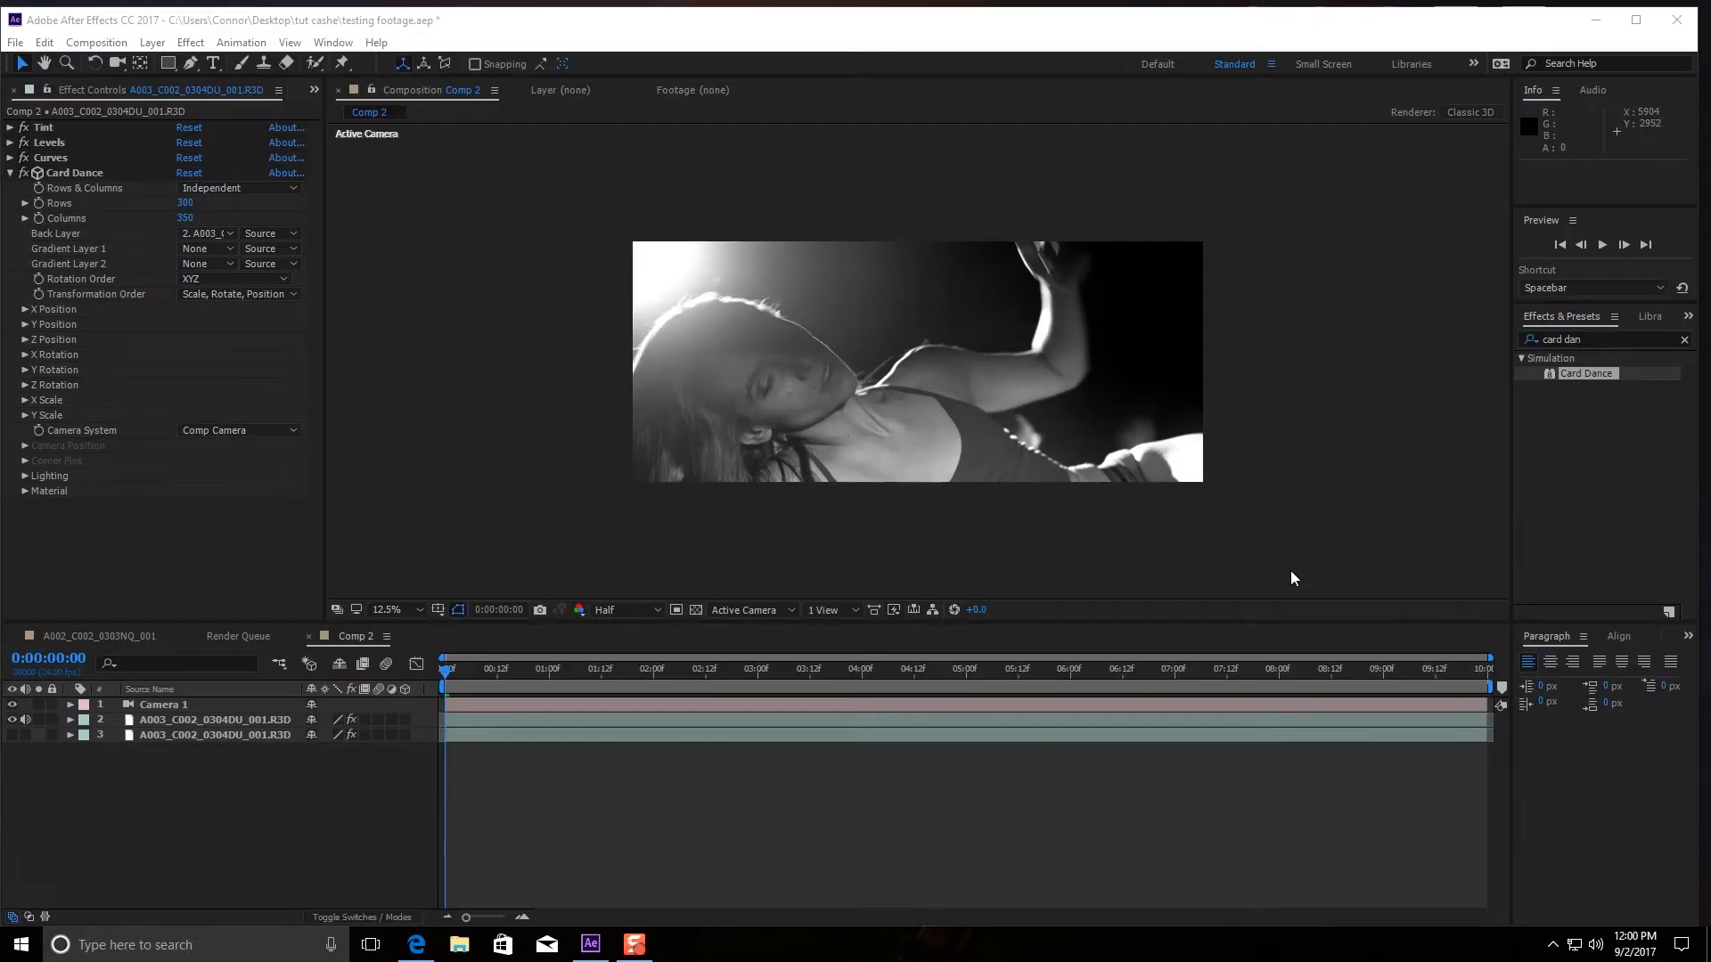
# Step: Select the footage layer in Comp 2 and scrub to a later frame of the clip
pyautogui.click(164, 704)
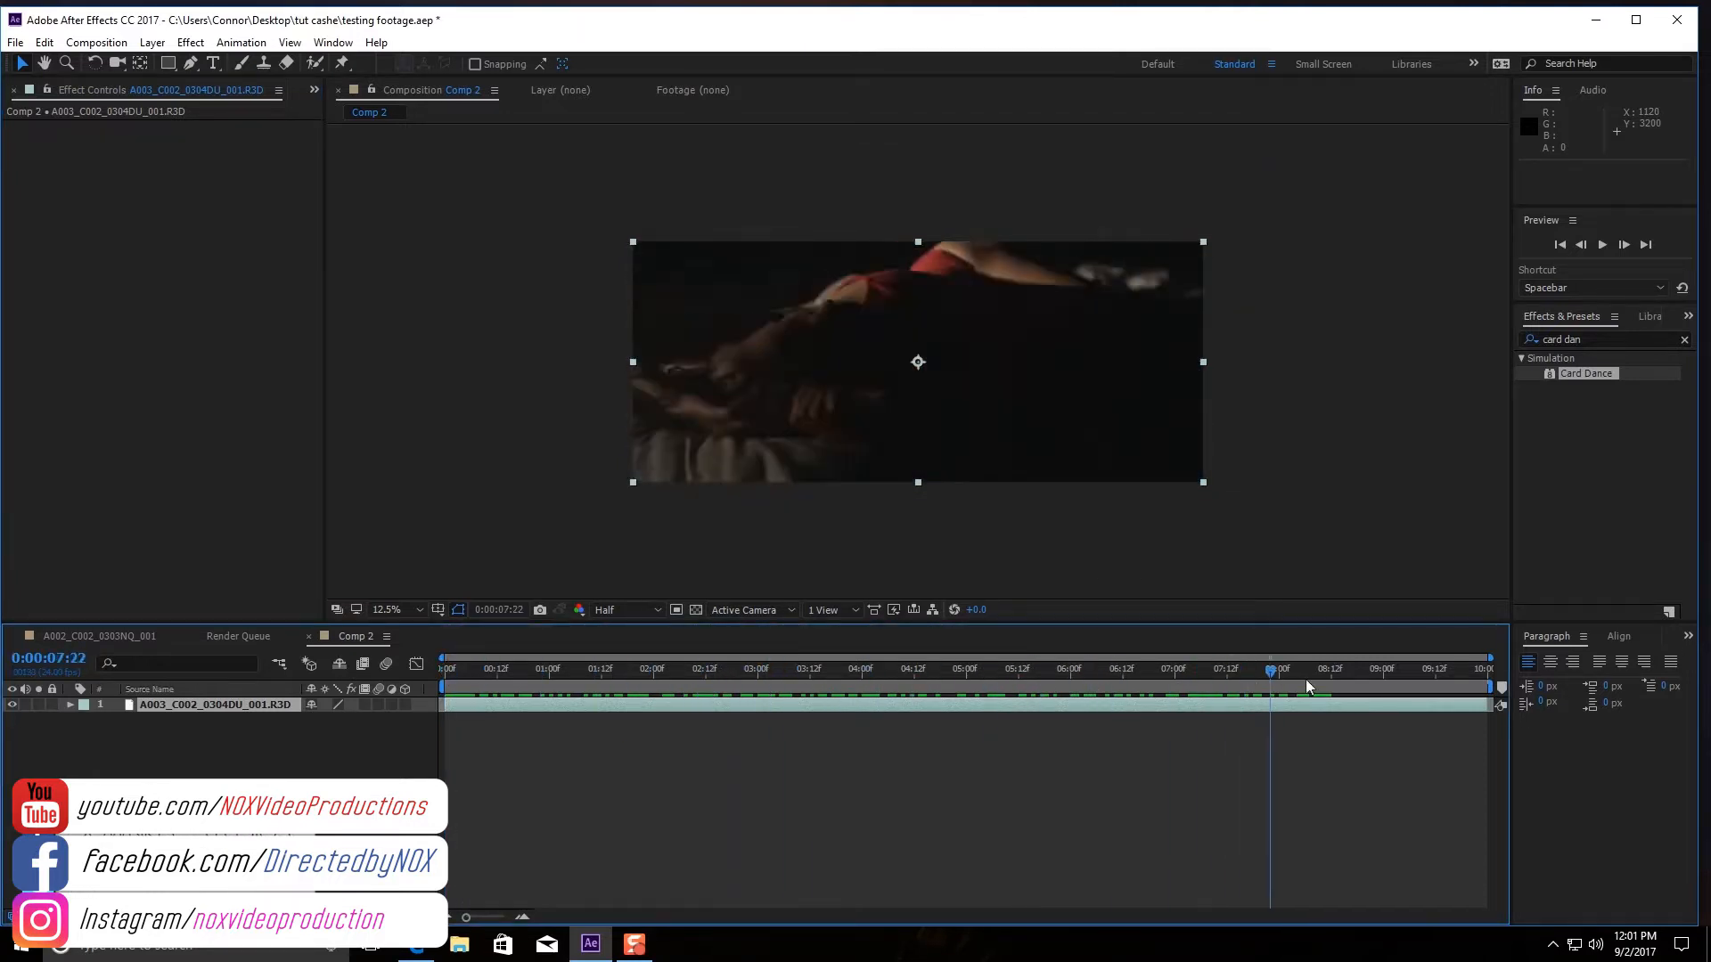
pyautogui.click(855, 668)
pyautogui.write('tint')
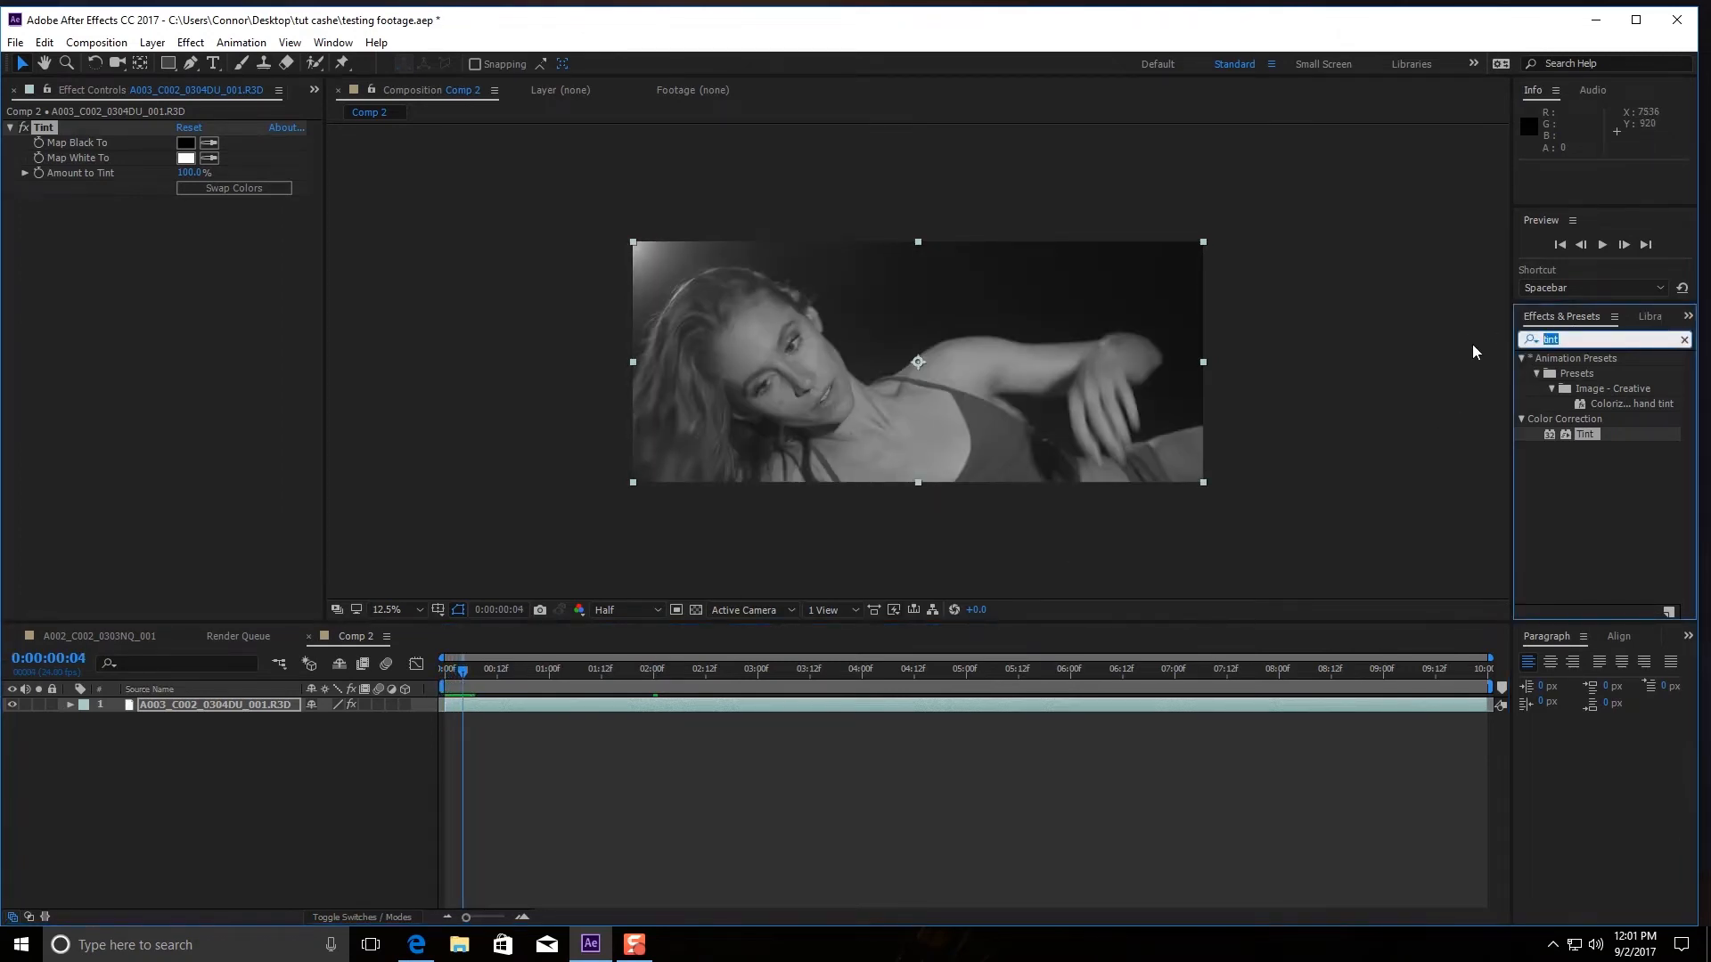
# Step: Add Levels to the footage, then add Curves and bend the curve upward to brighten the image
pyautogui.write('level')
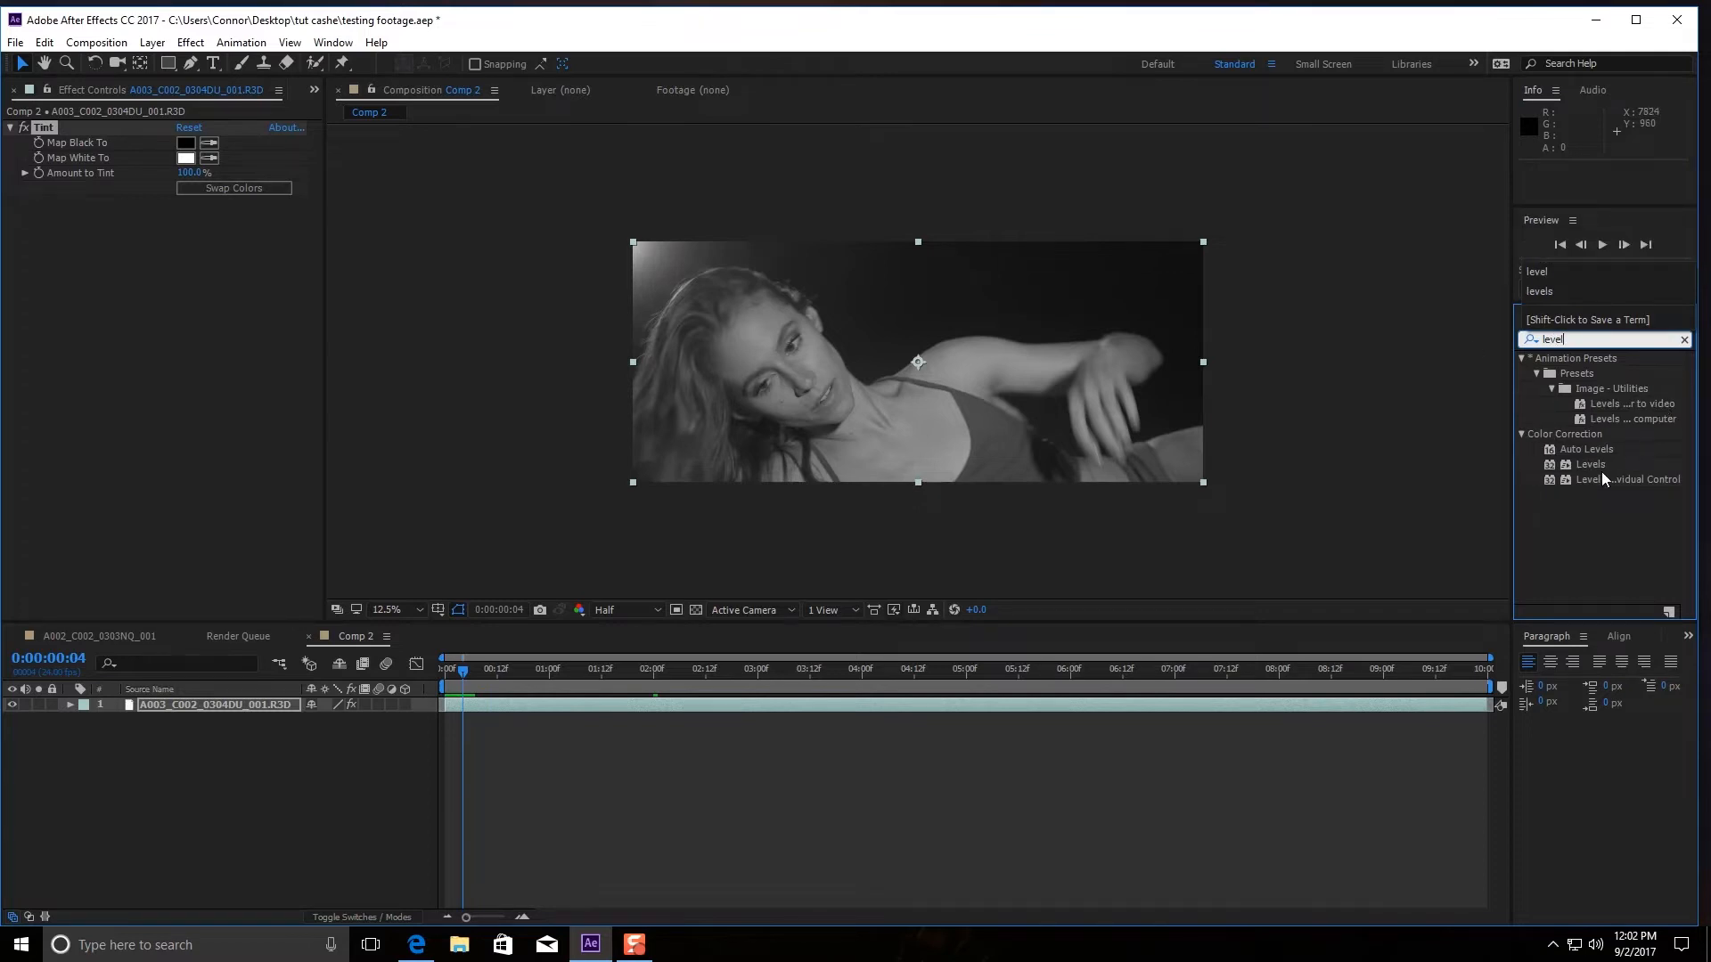
pyautogui.doubleClick(1589, 464)
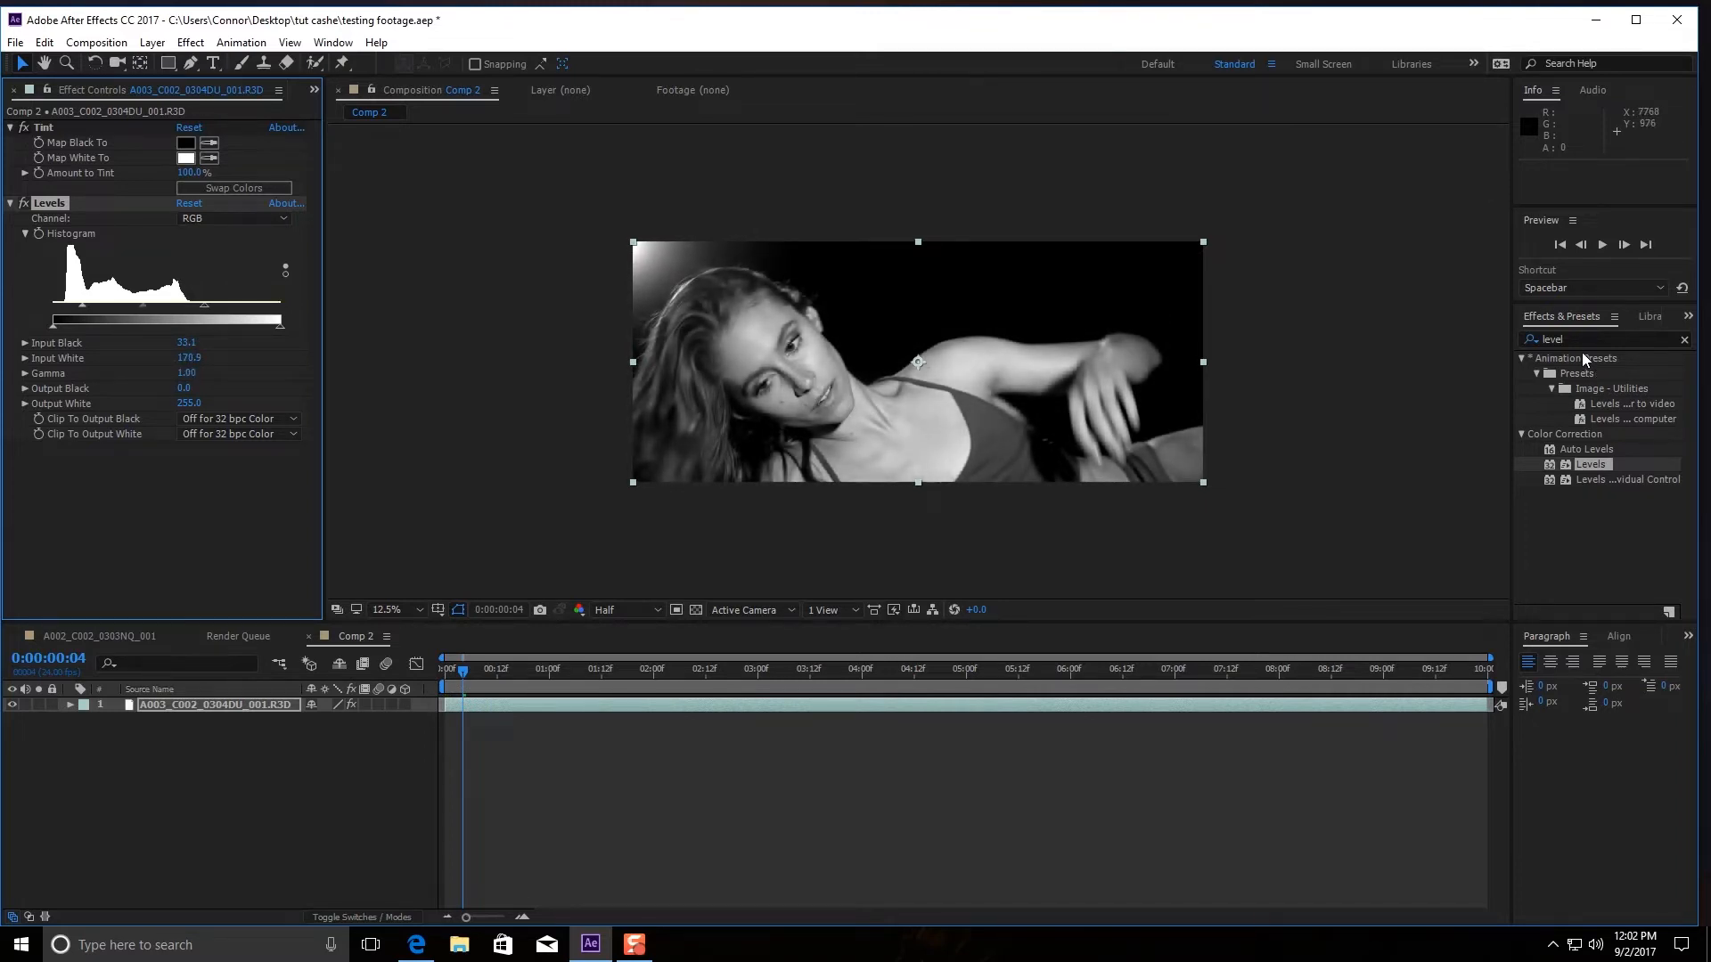
pyautogui.write('curv')
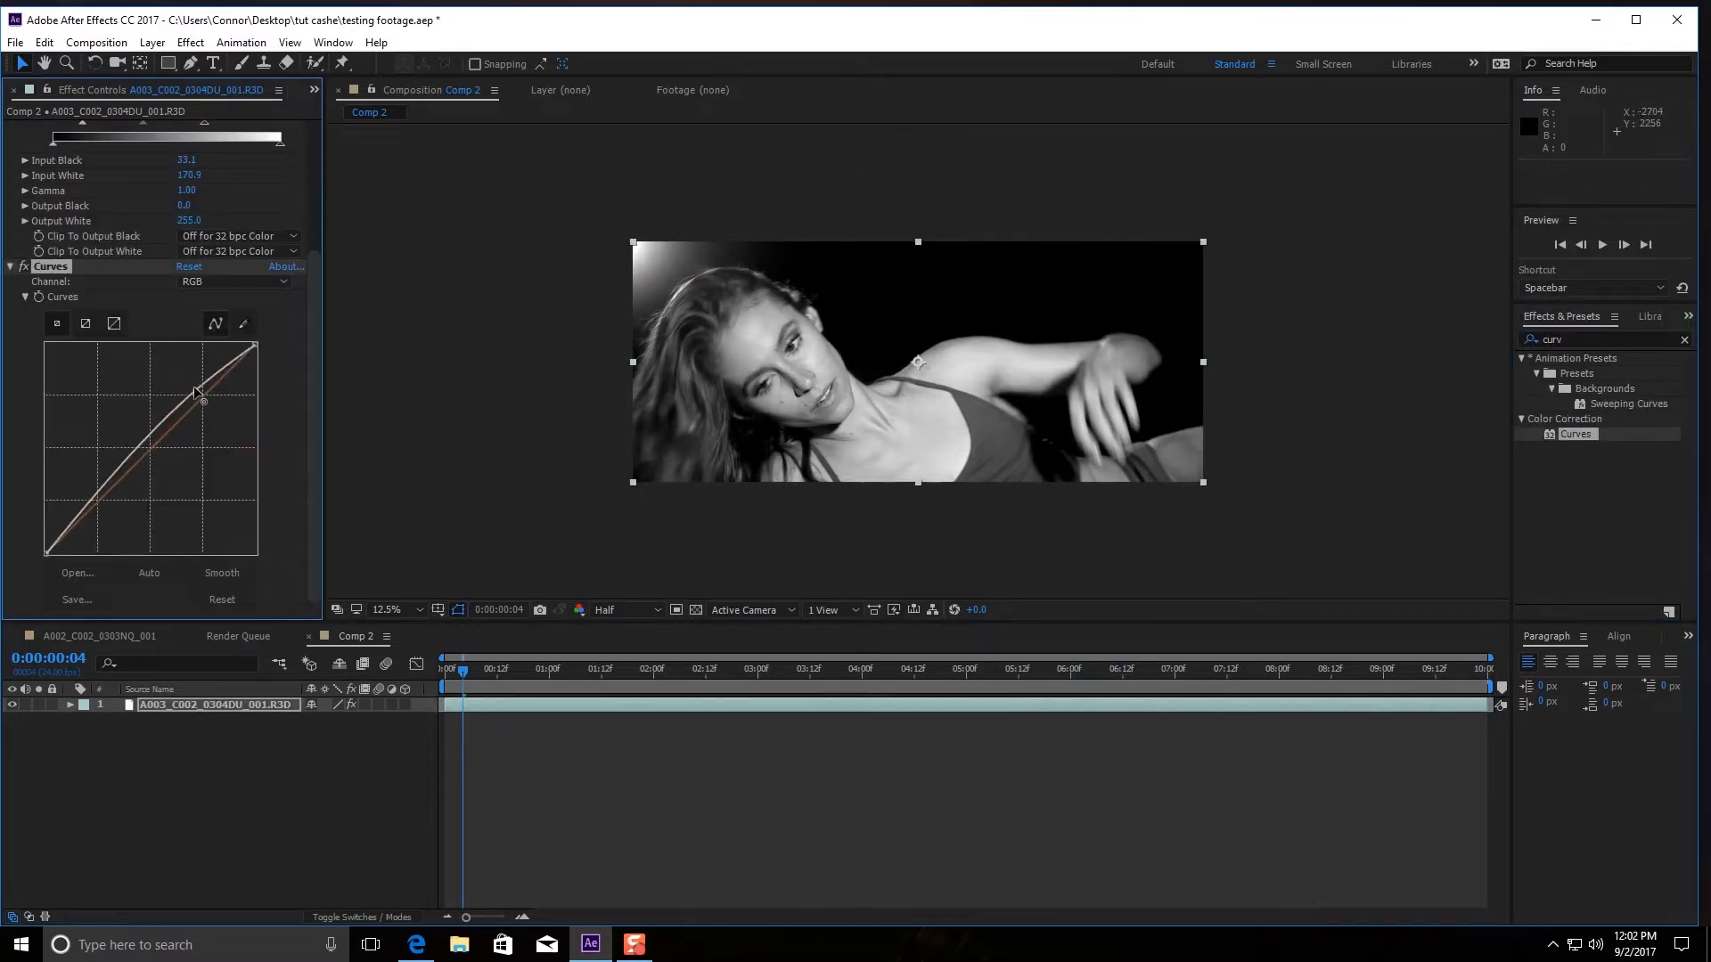
pyautogui.moveTo(201, 401); pyautogui.dragTo(172, 378)
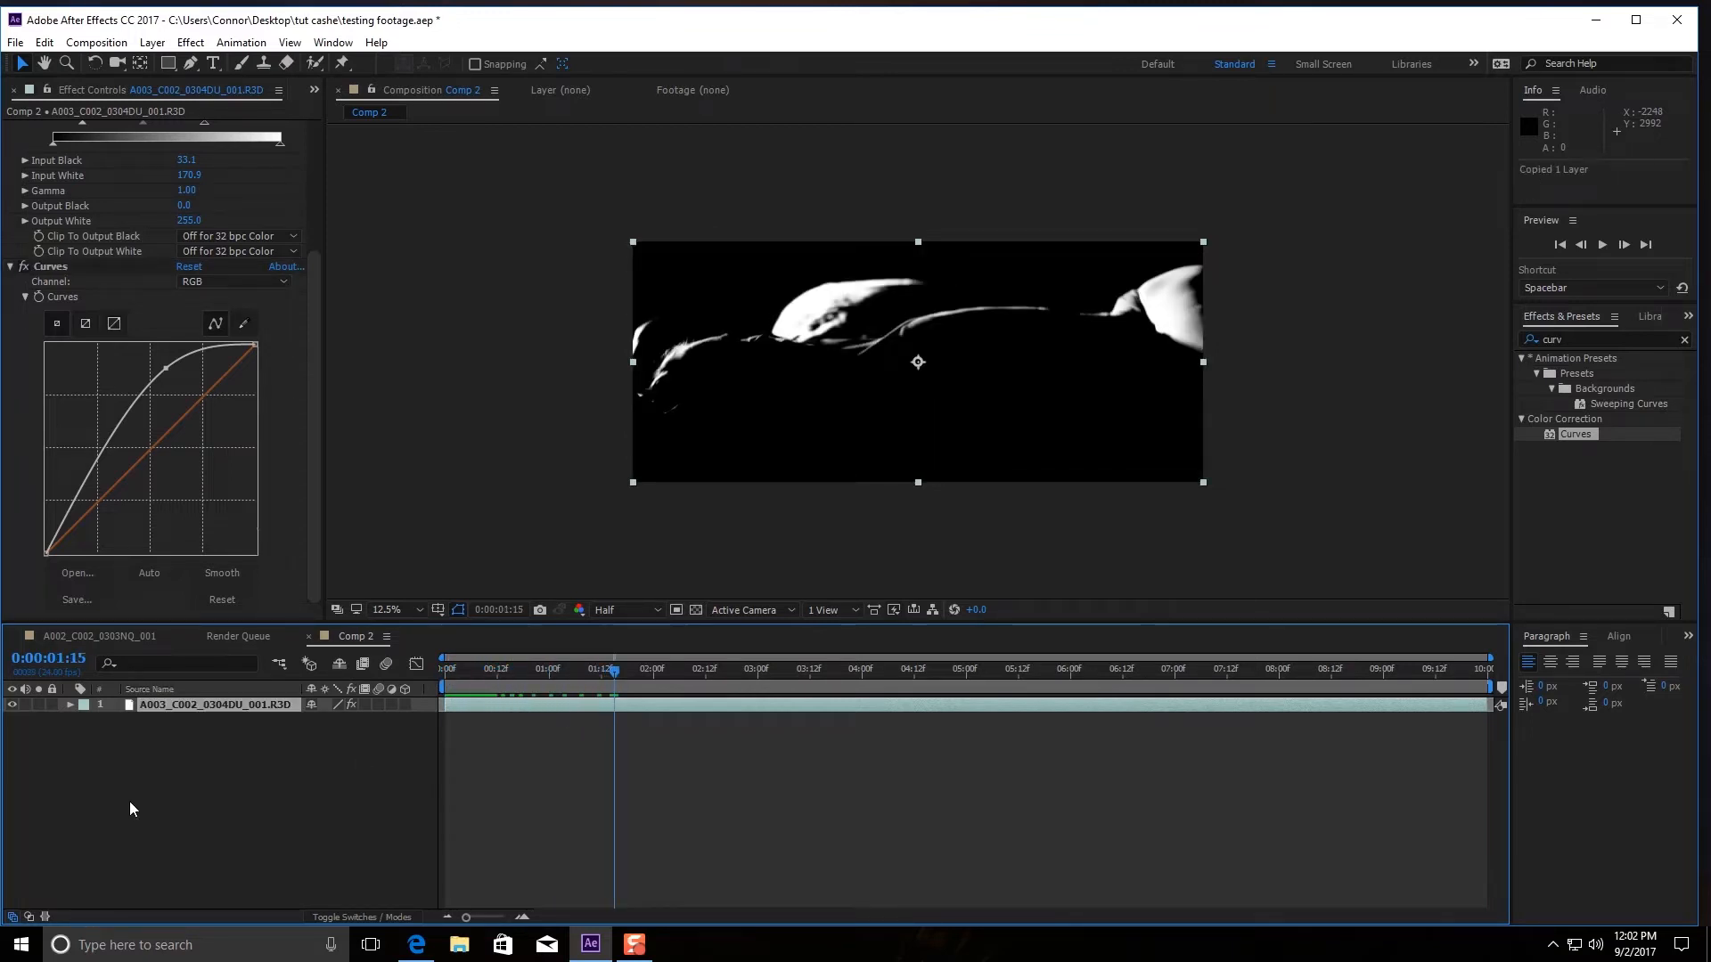
# Step: Paste a copy of the graded layer and create a new camera with Film Size 16 mm
pyautogui.press('ctrl+v')
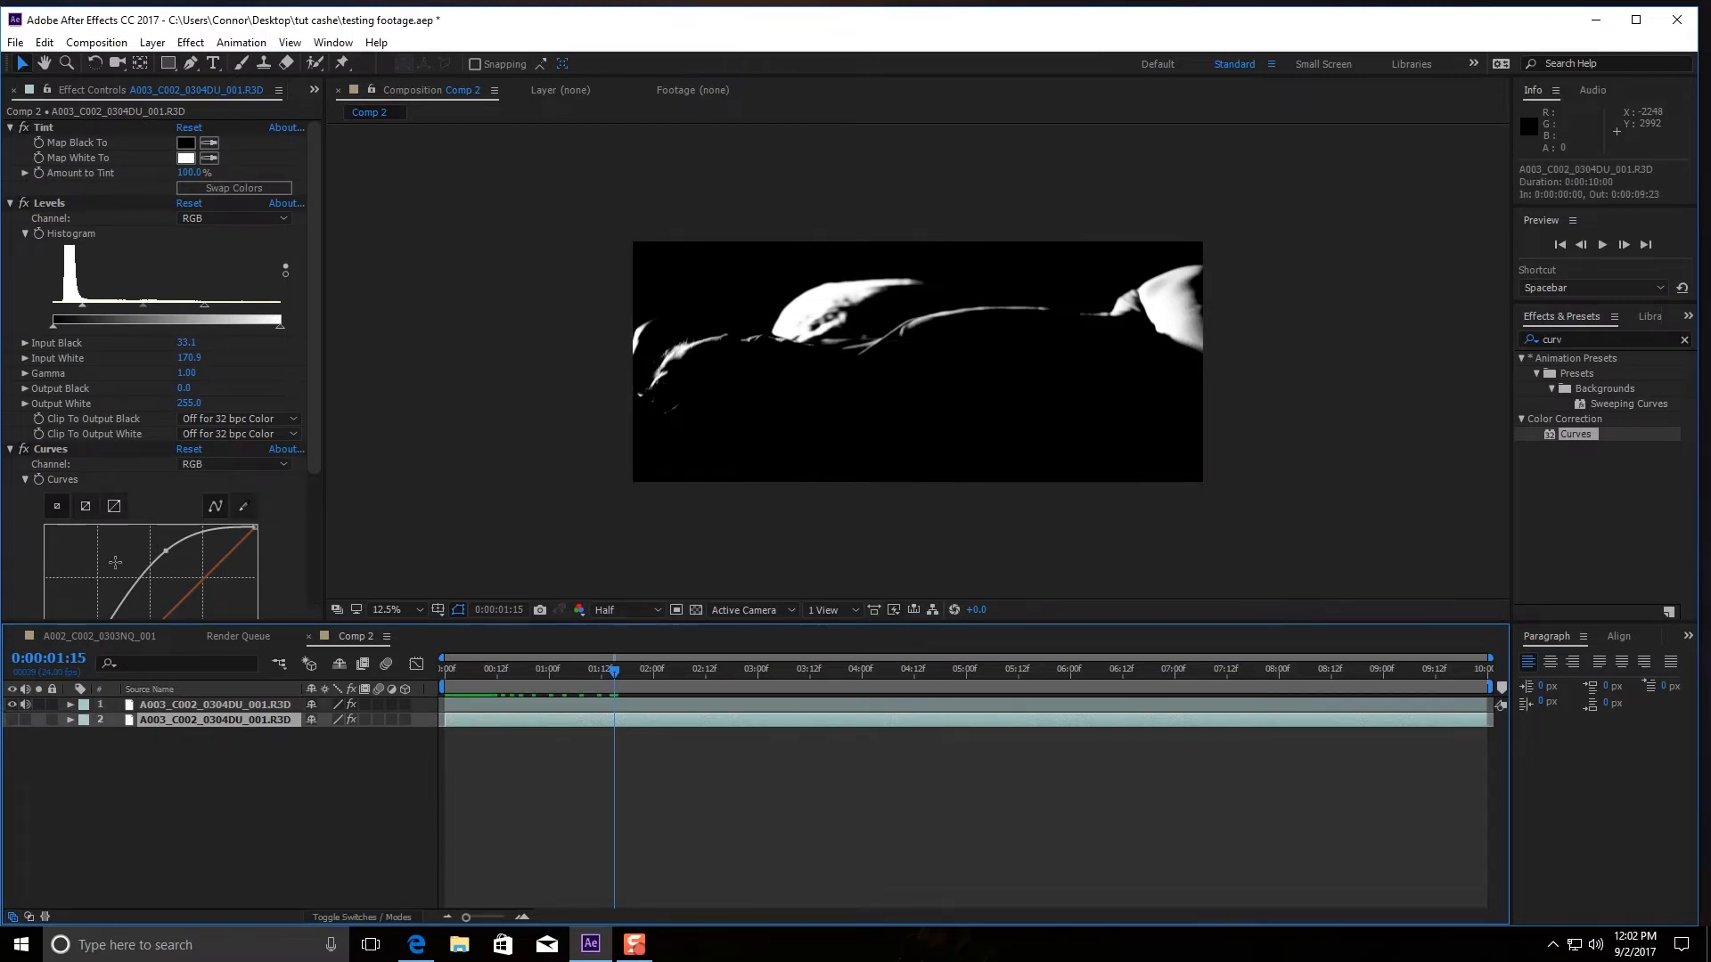
pyautogui.click(164, 43)
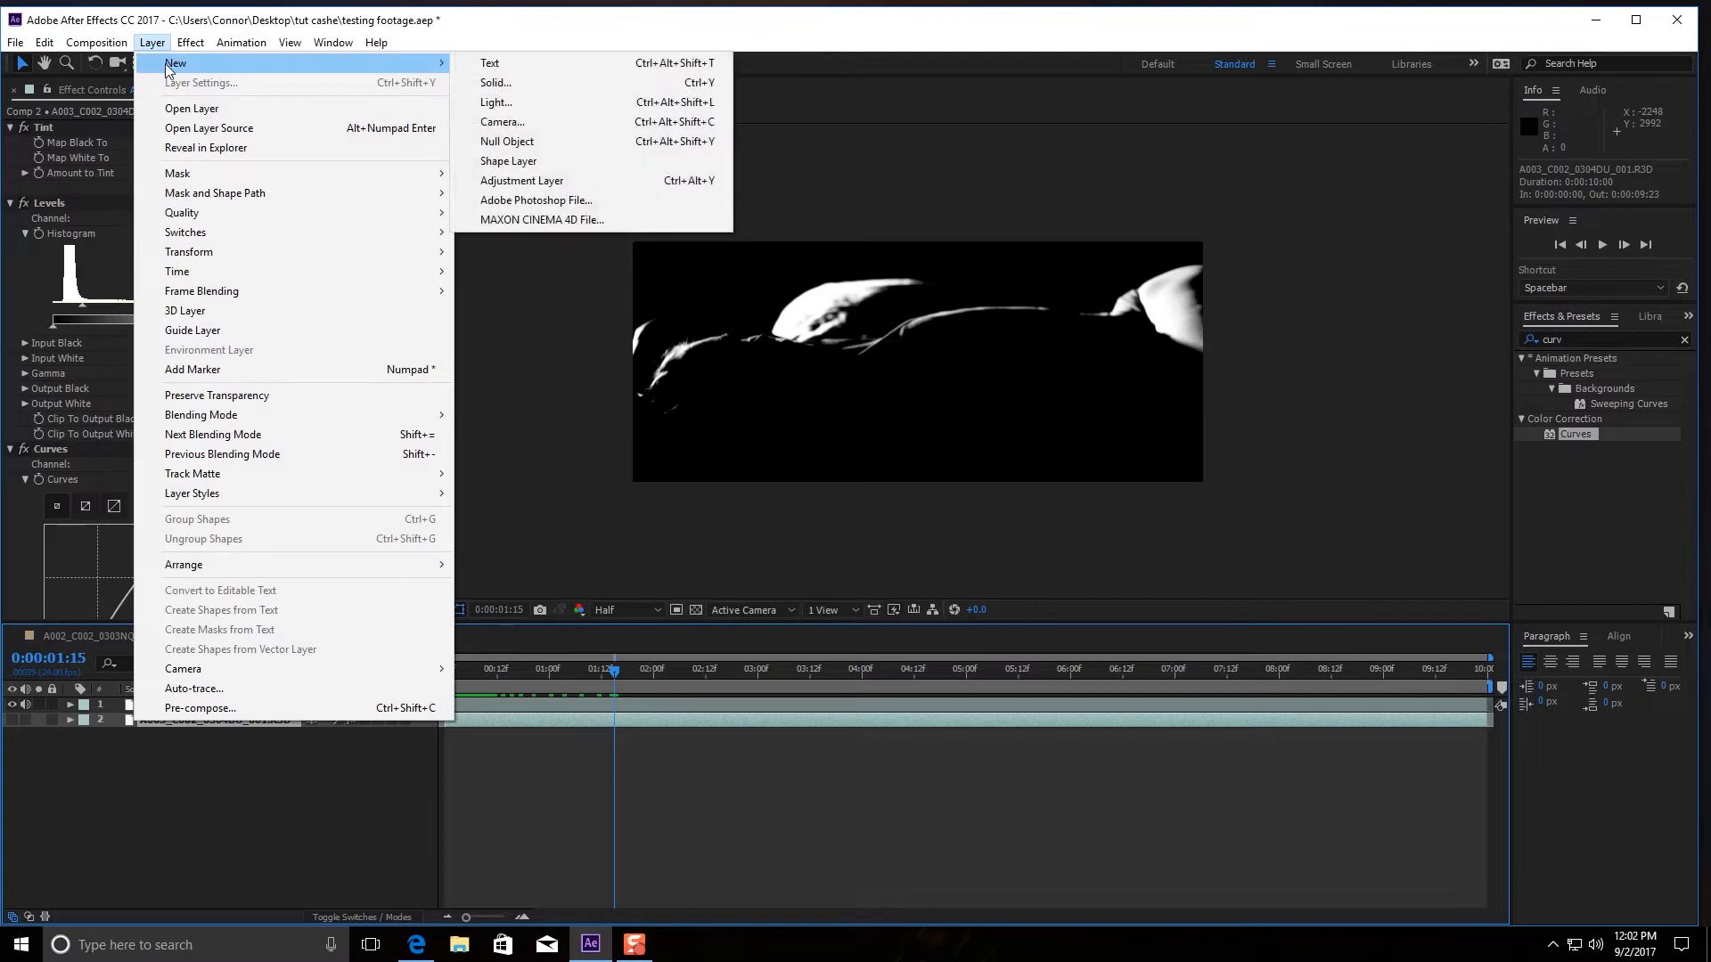
pyautogui.click(503, 122)
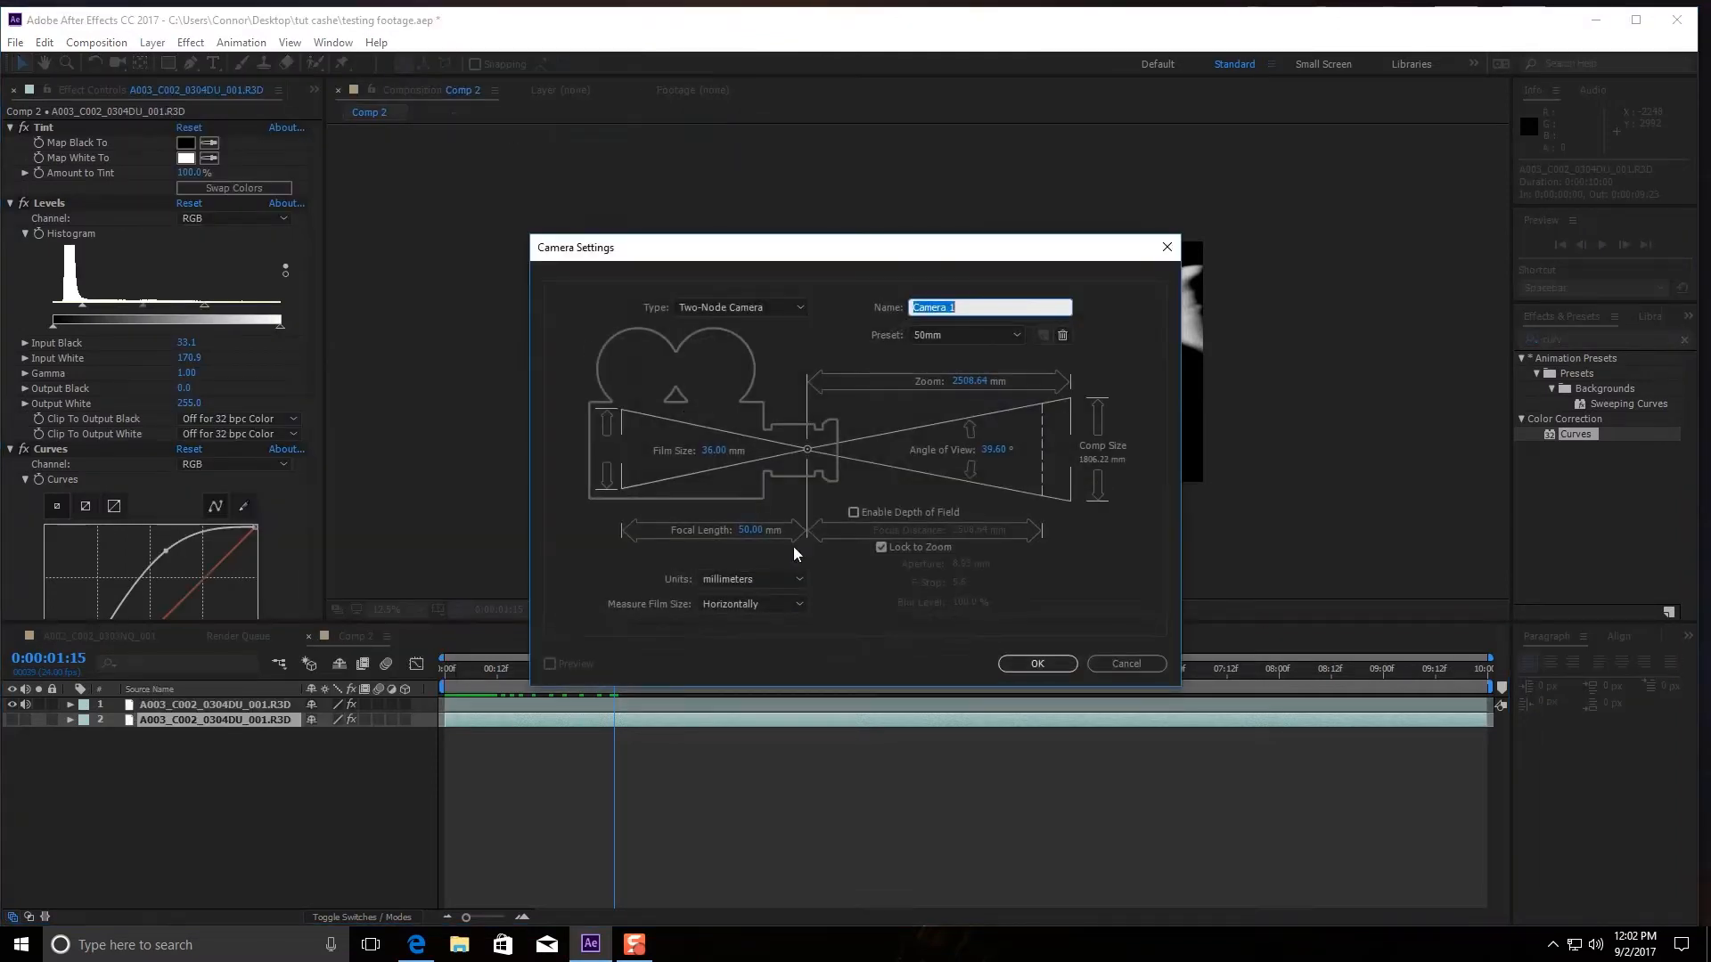
pyautogui.click(966, 335)
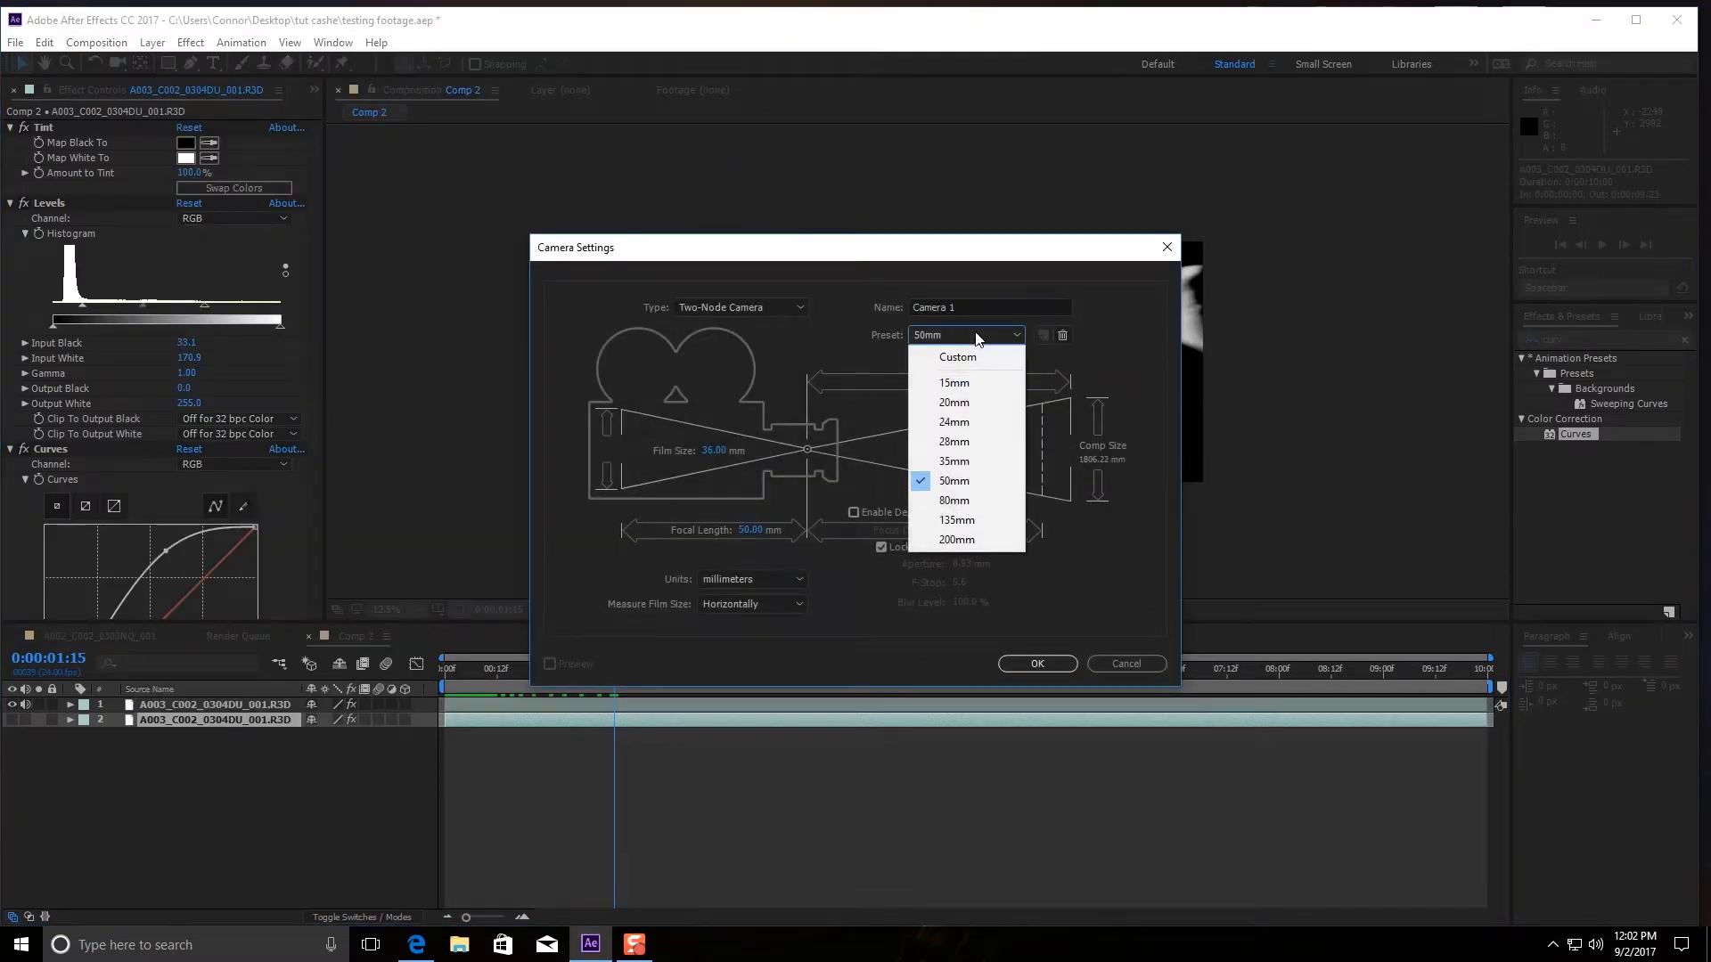
pyautogui.moveTo(953, 421)
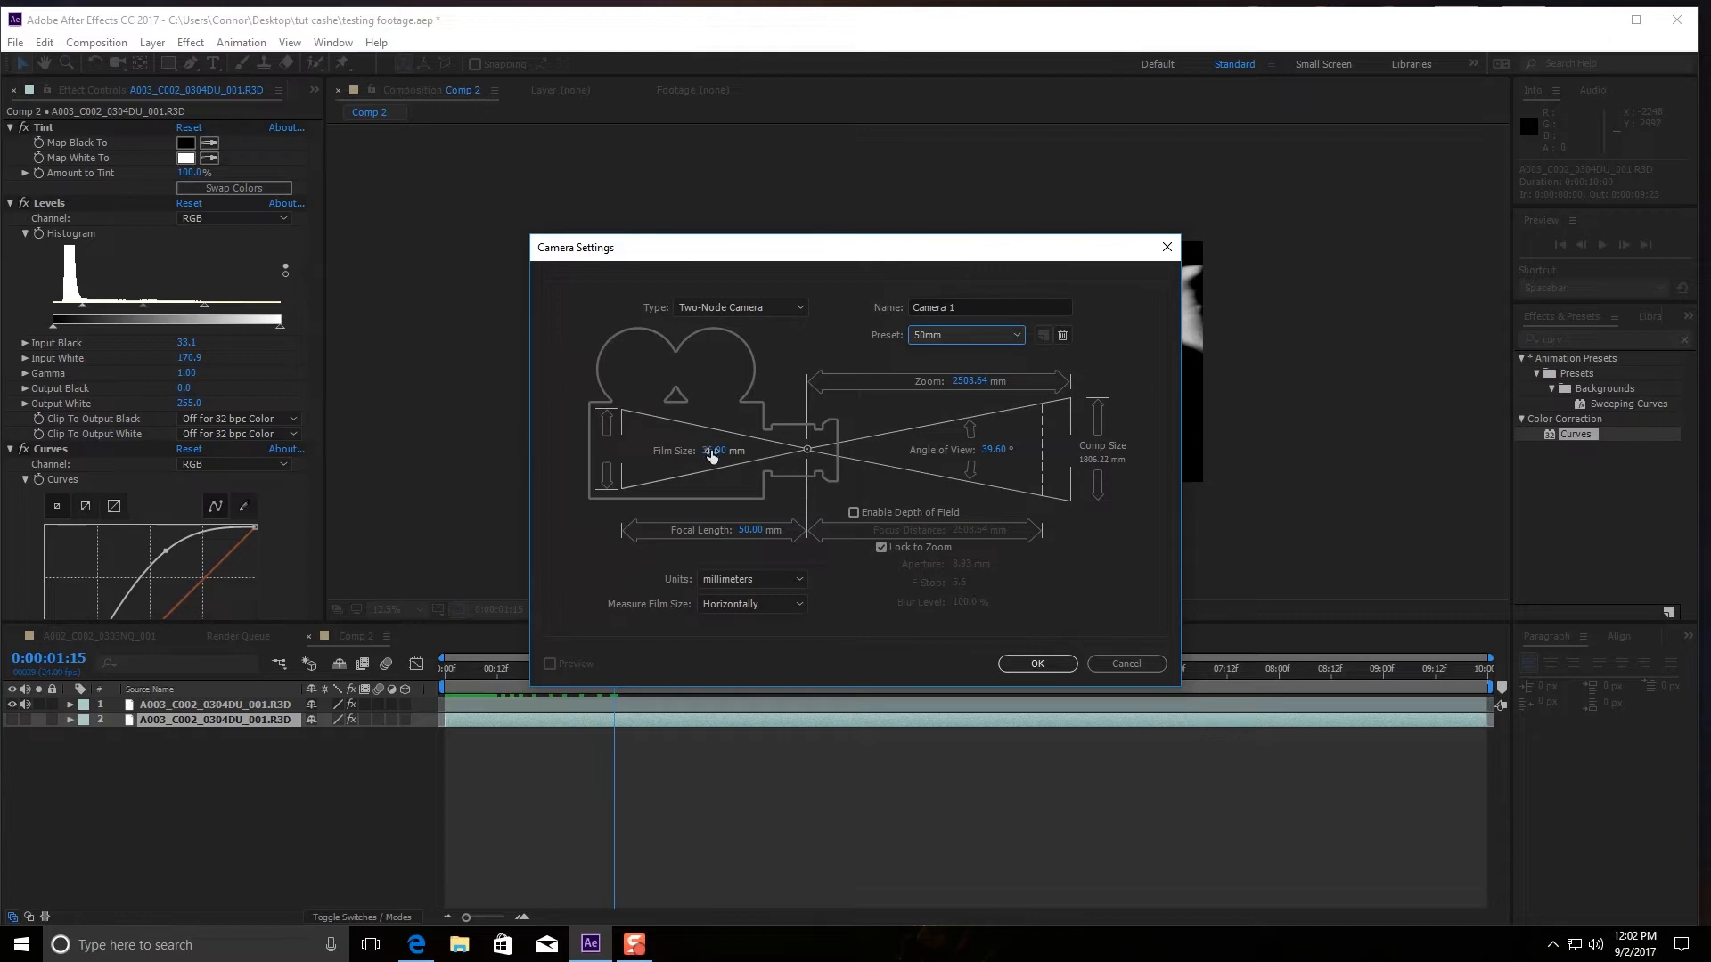
pyautogui.write('16.00')
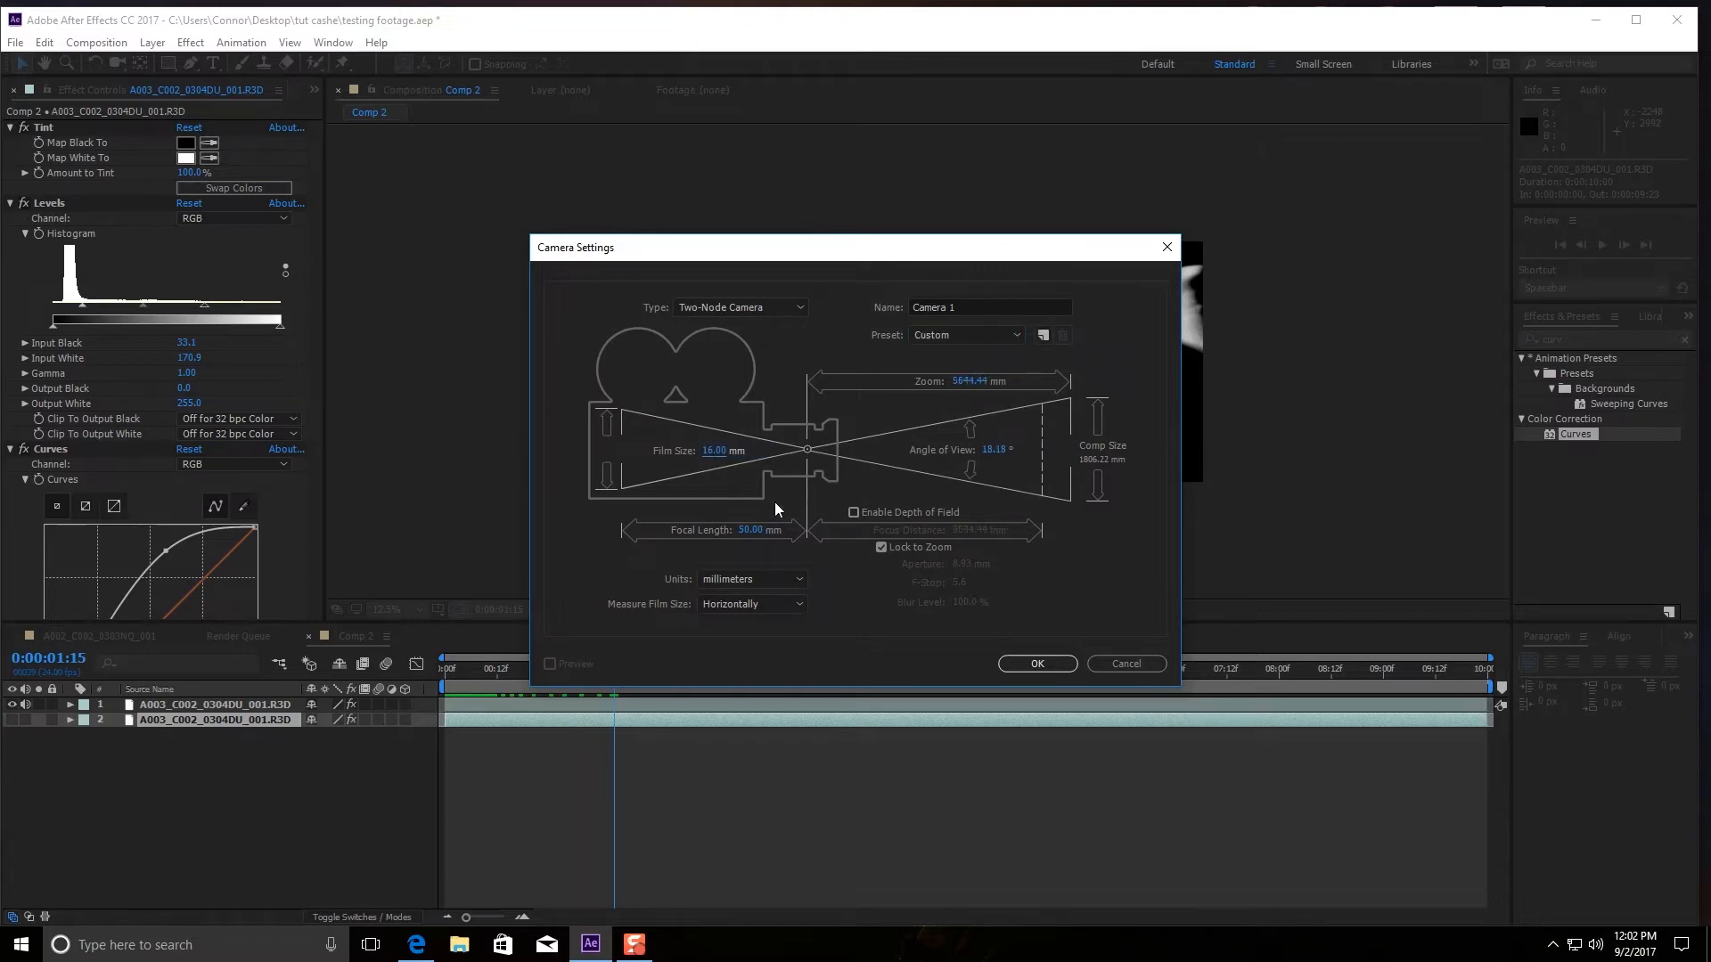
pyautogui.moveTo(966, 275)
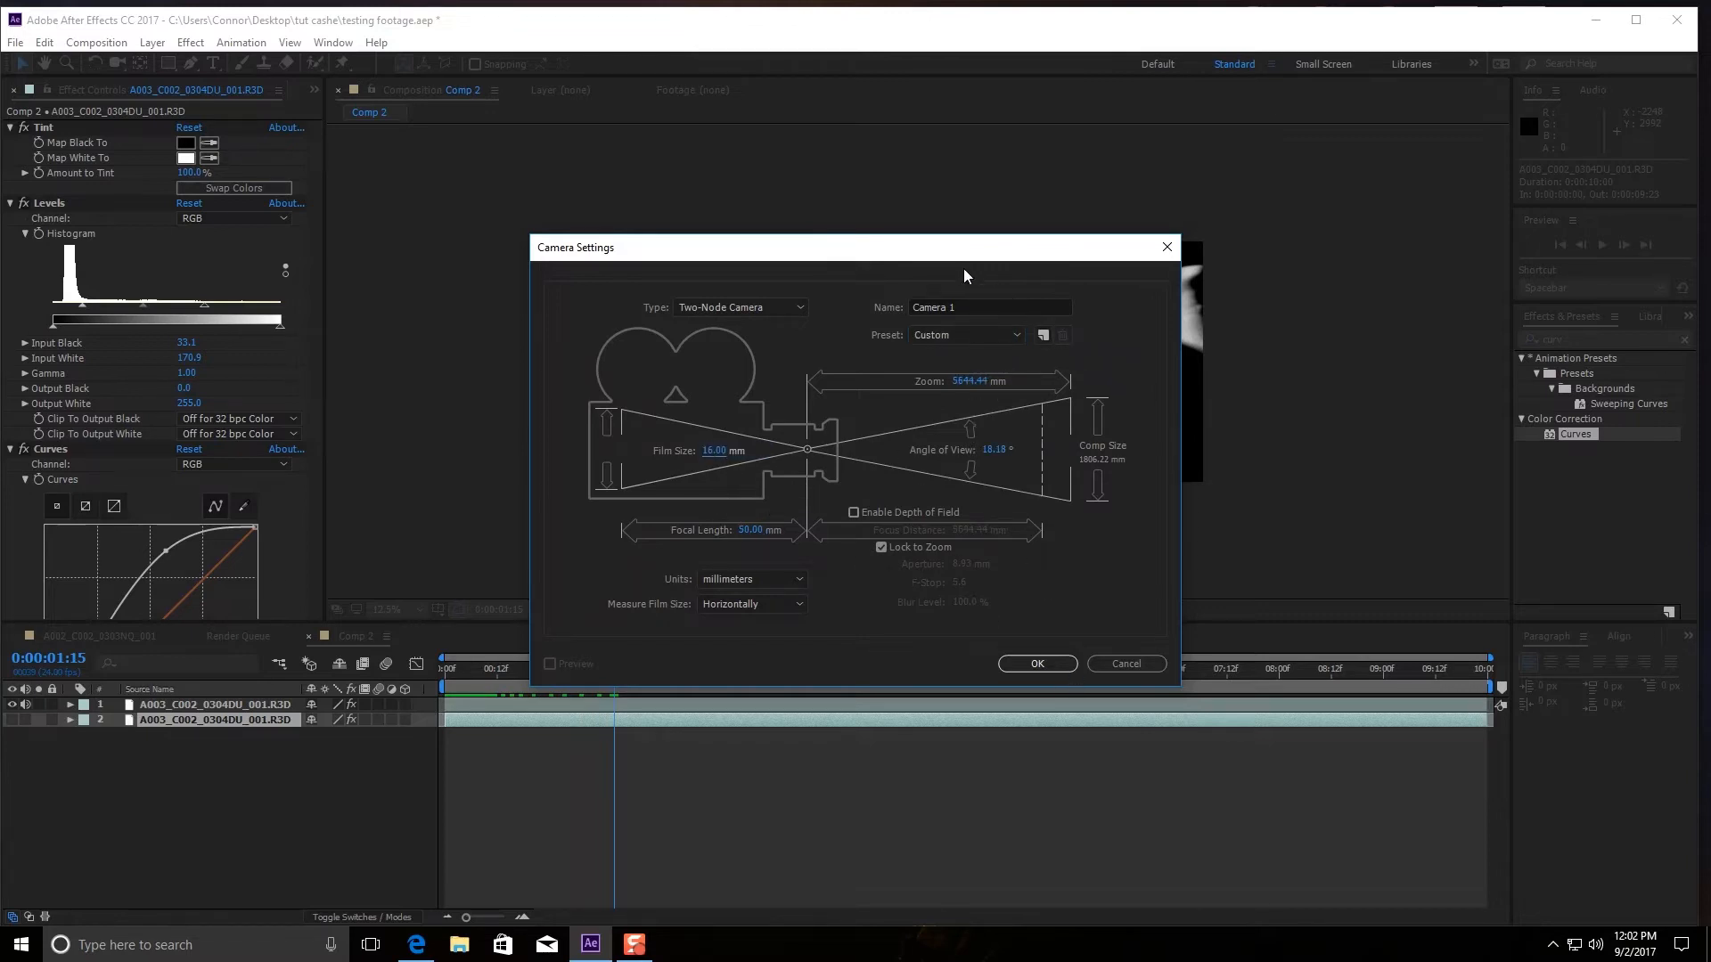
pyautogui.click(1038, 663)
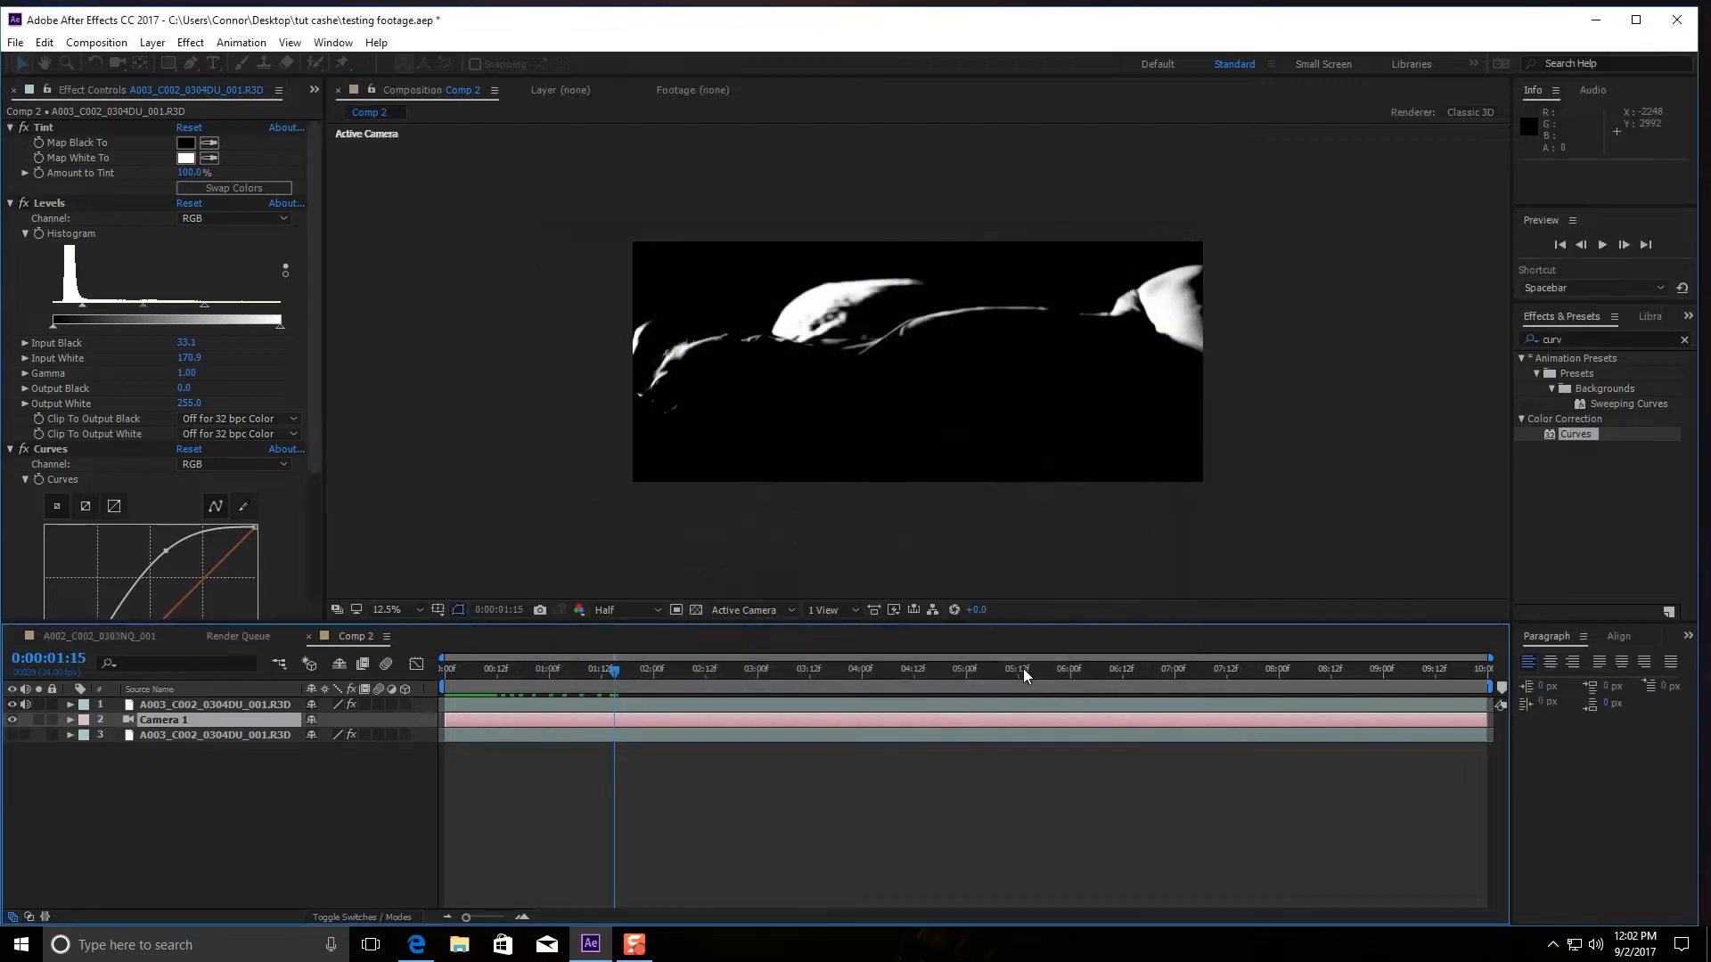
# Step: Place Camera 1 above the footage layers and select the upper footage layer
pyautogui.click(164, 720)
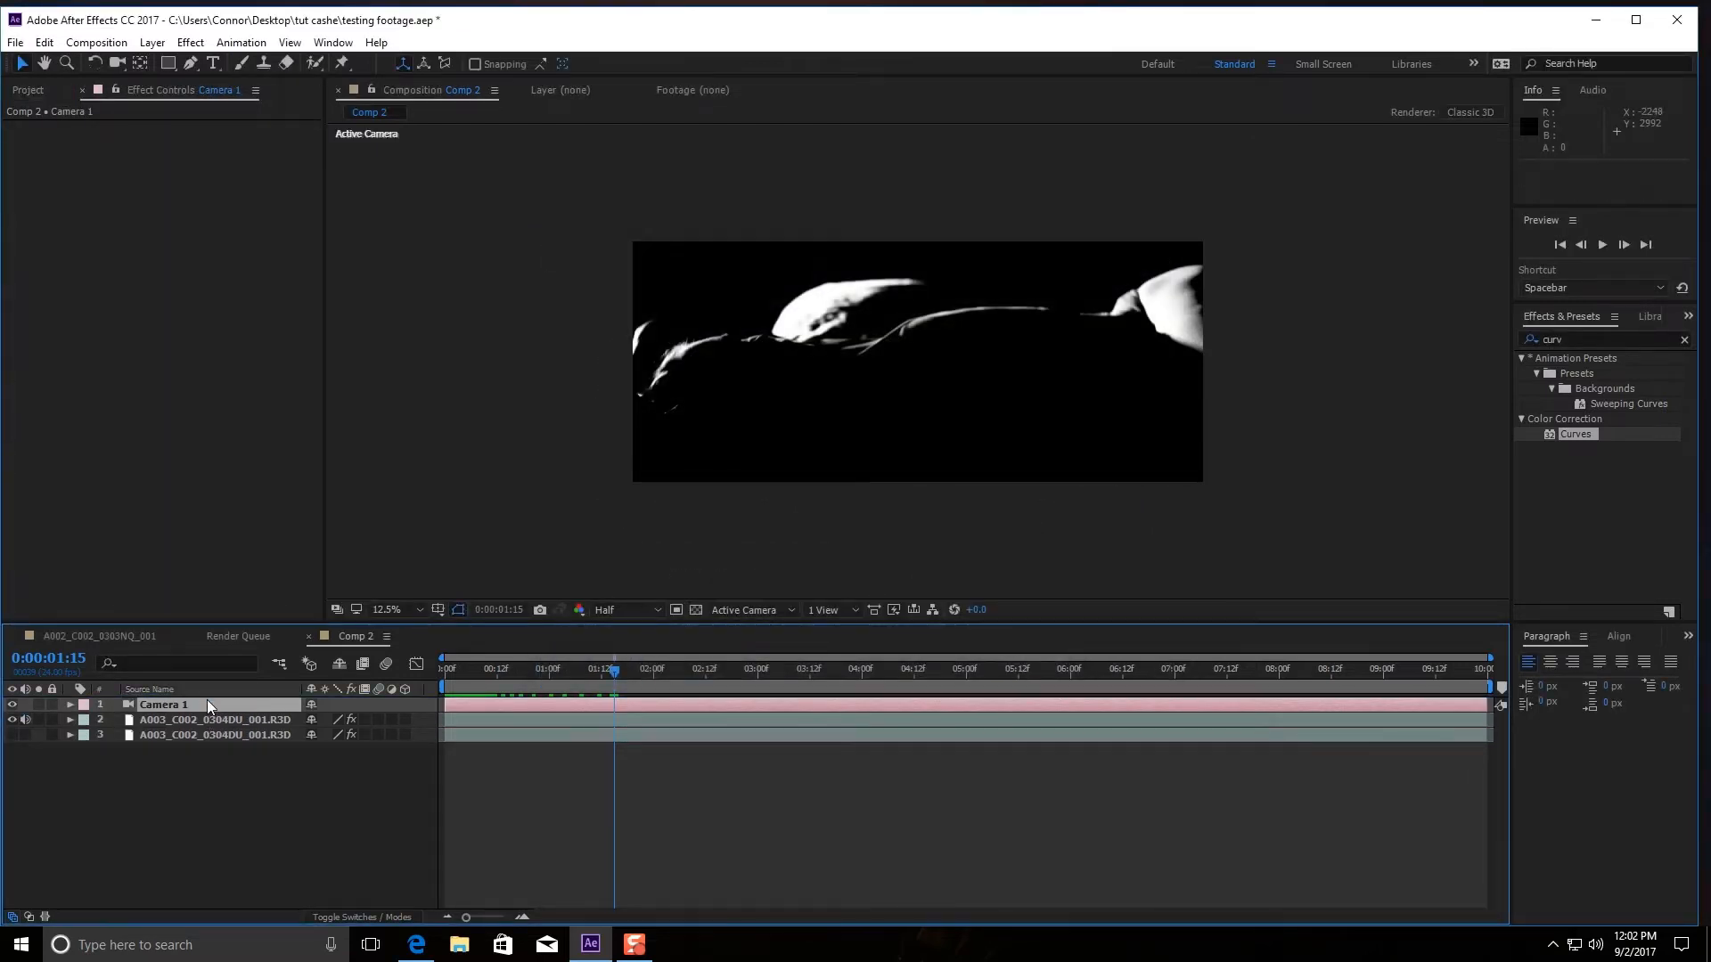
pyautogui.click(214, 718)
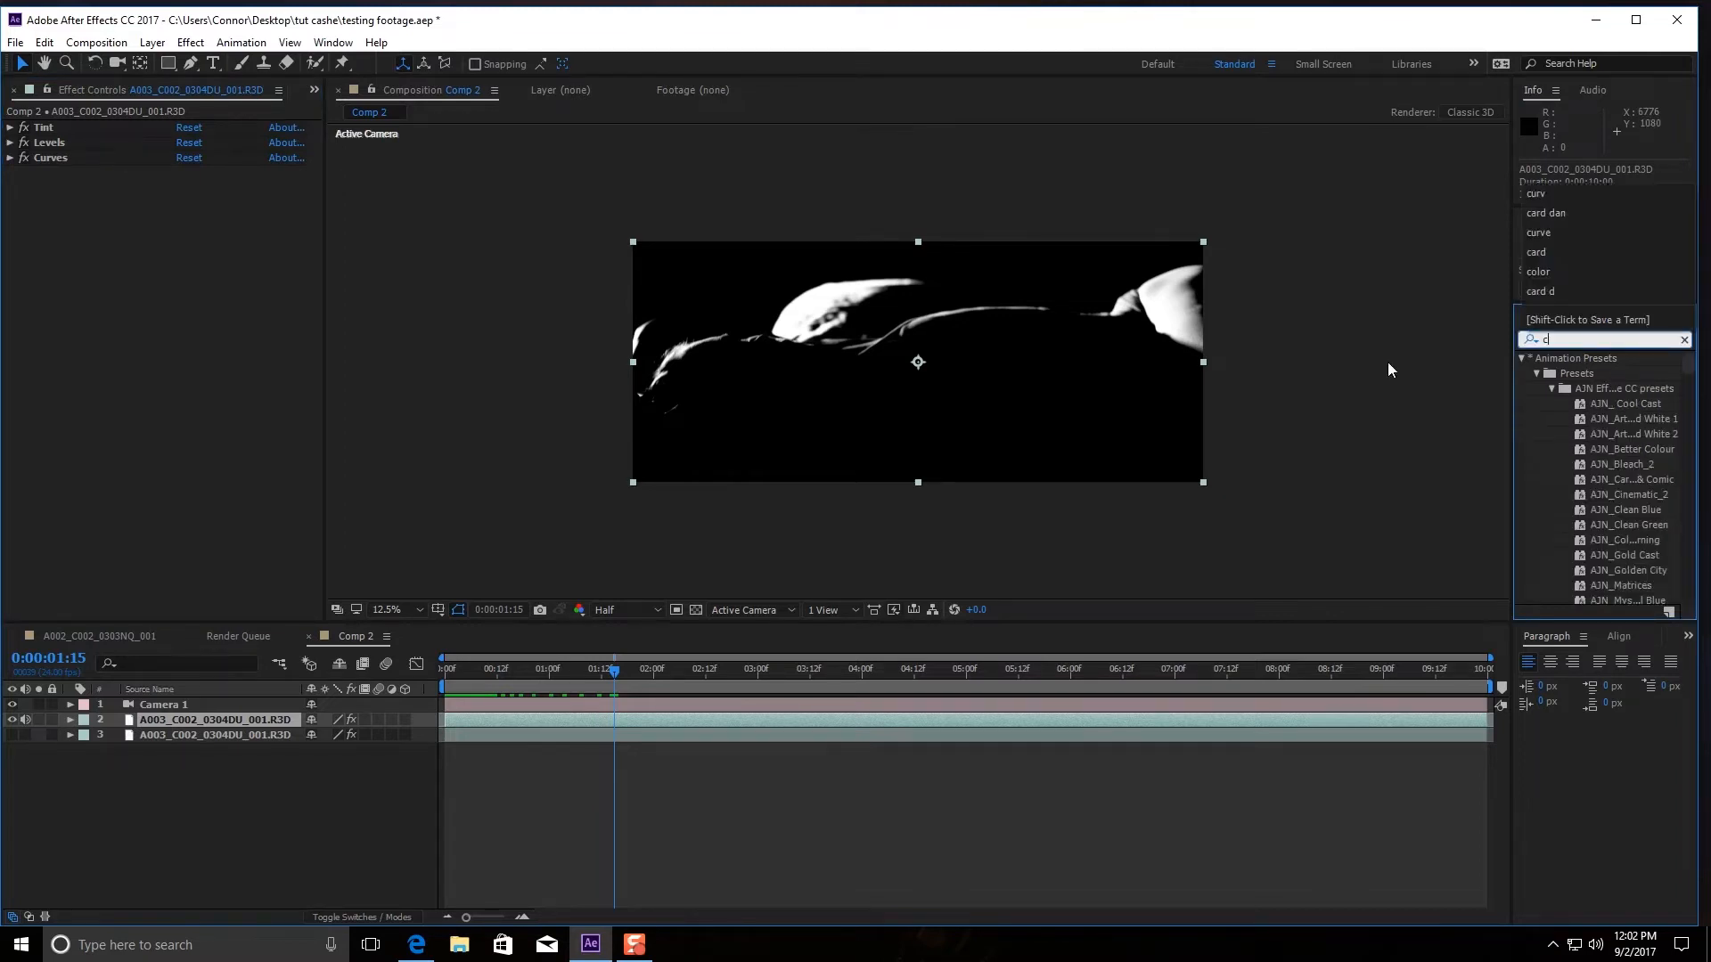
# Step: Apply Card Dance to the upper layer with Camera System set to Comp Camera and Gradient Layer 1 the footage
pyautogui.write('card dan')
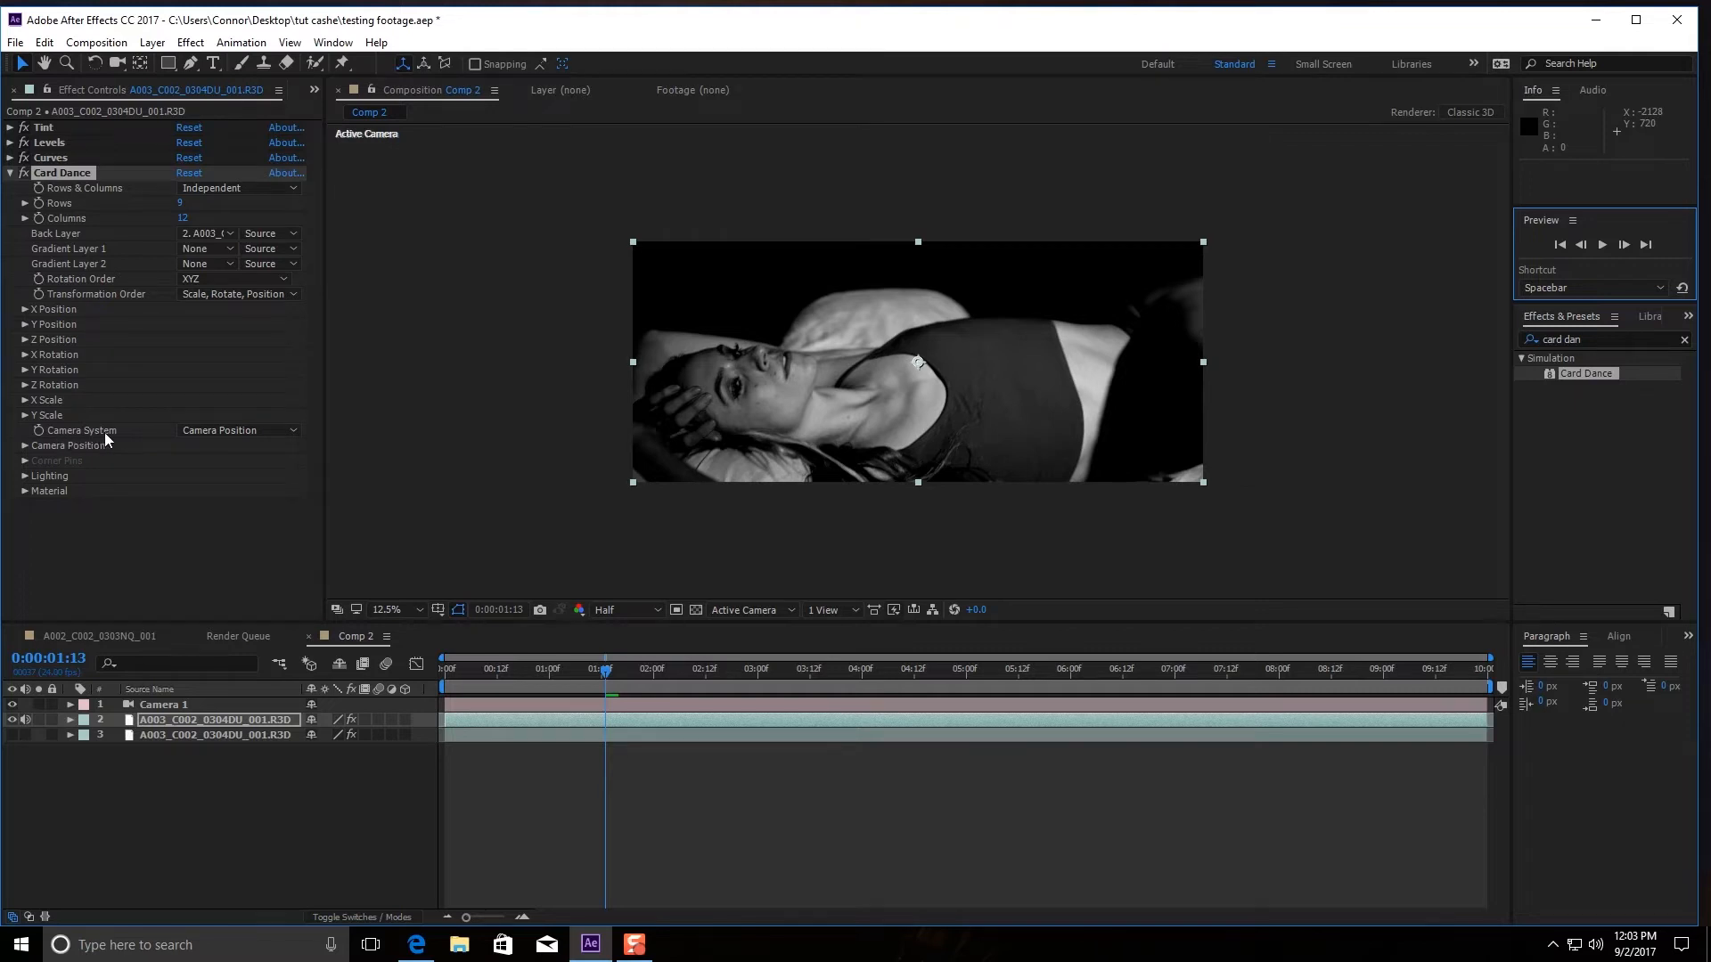
pyautogui.click(237, 429)
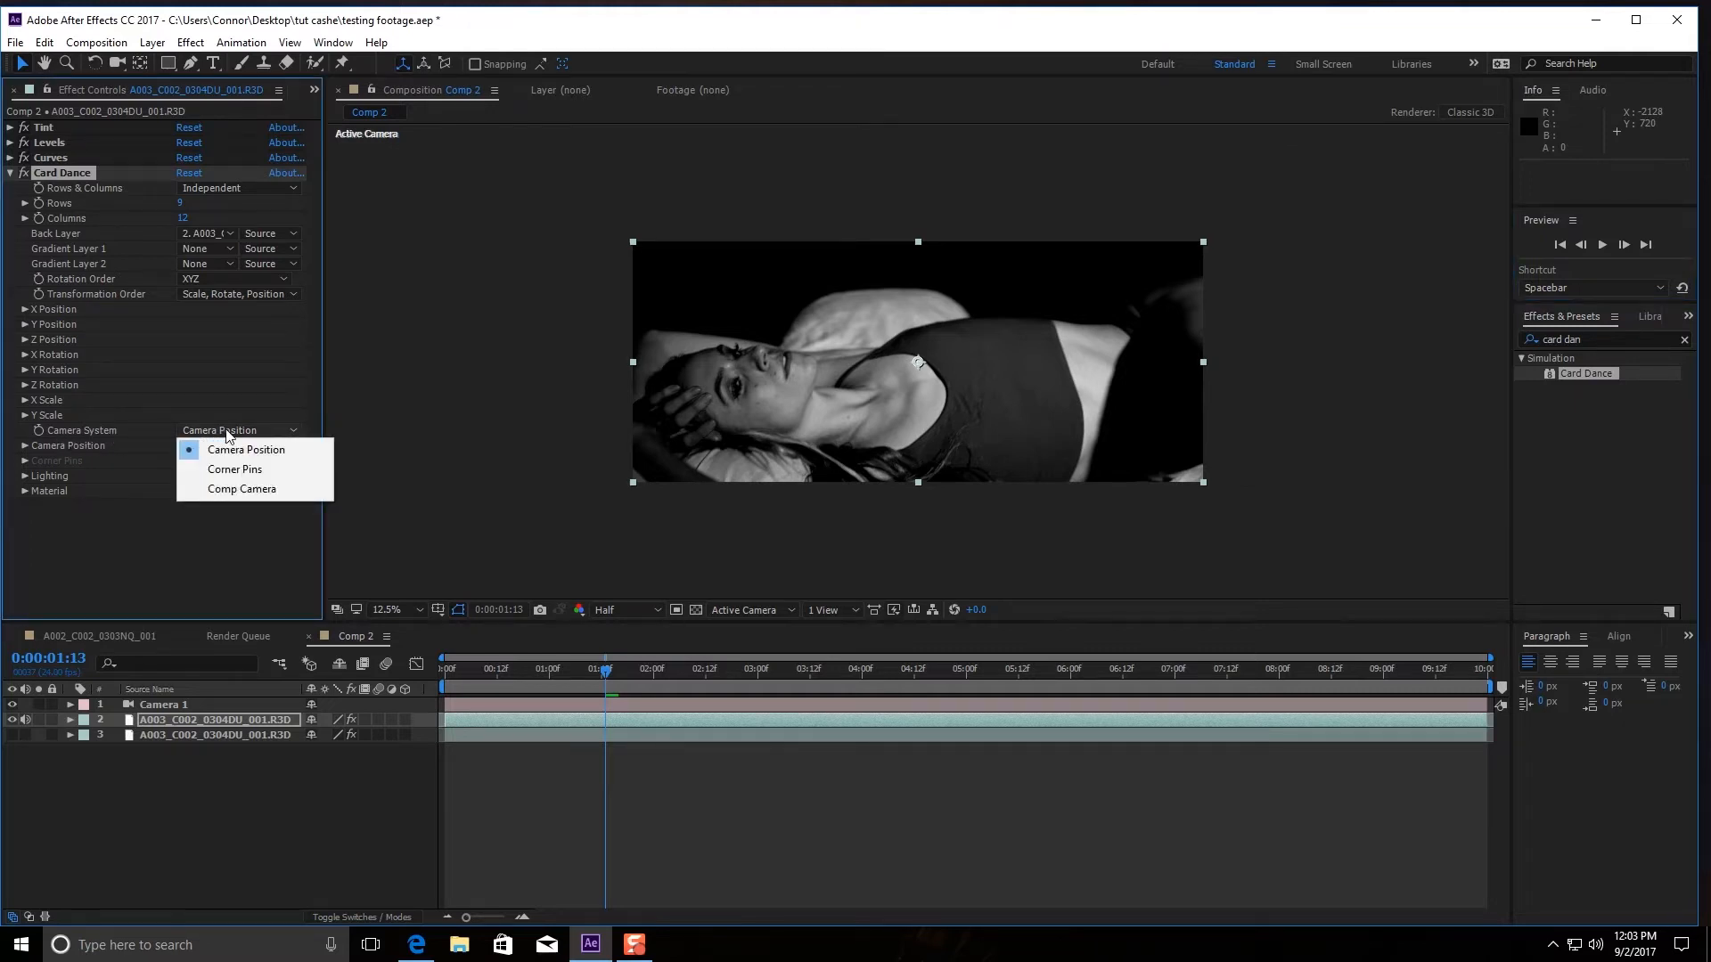
pyautogui.click(243, 489)
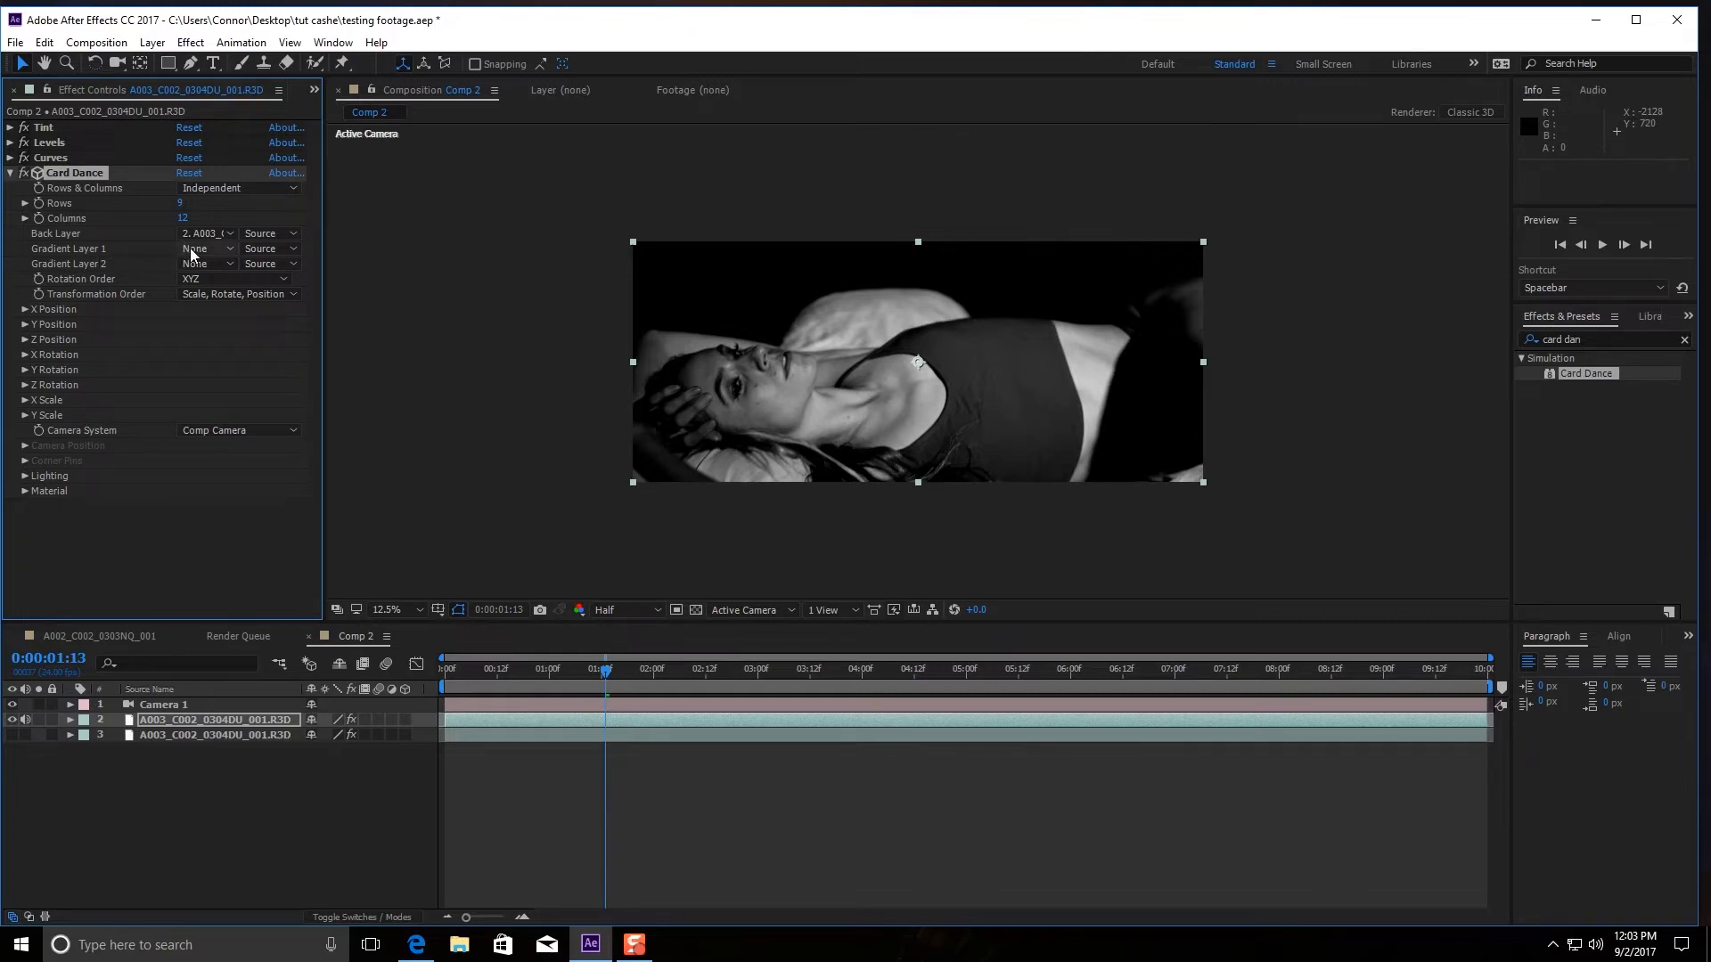
pyautogui.click(201, 247)
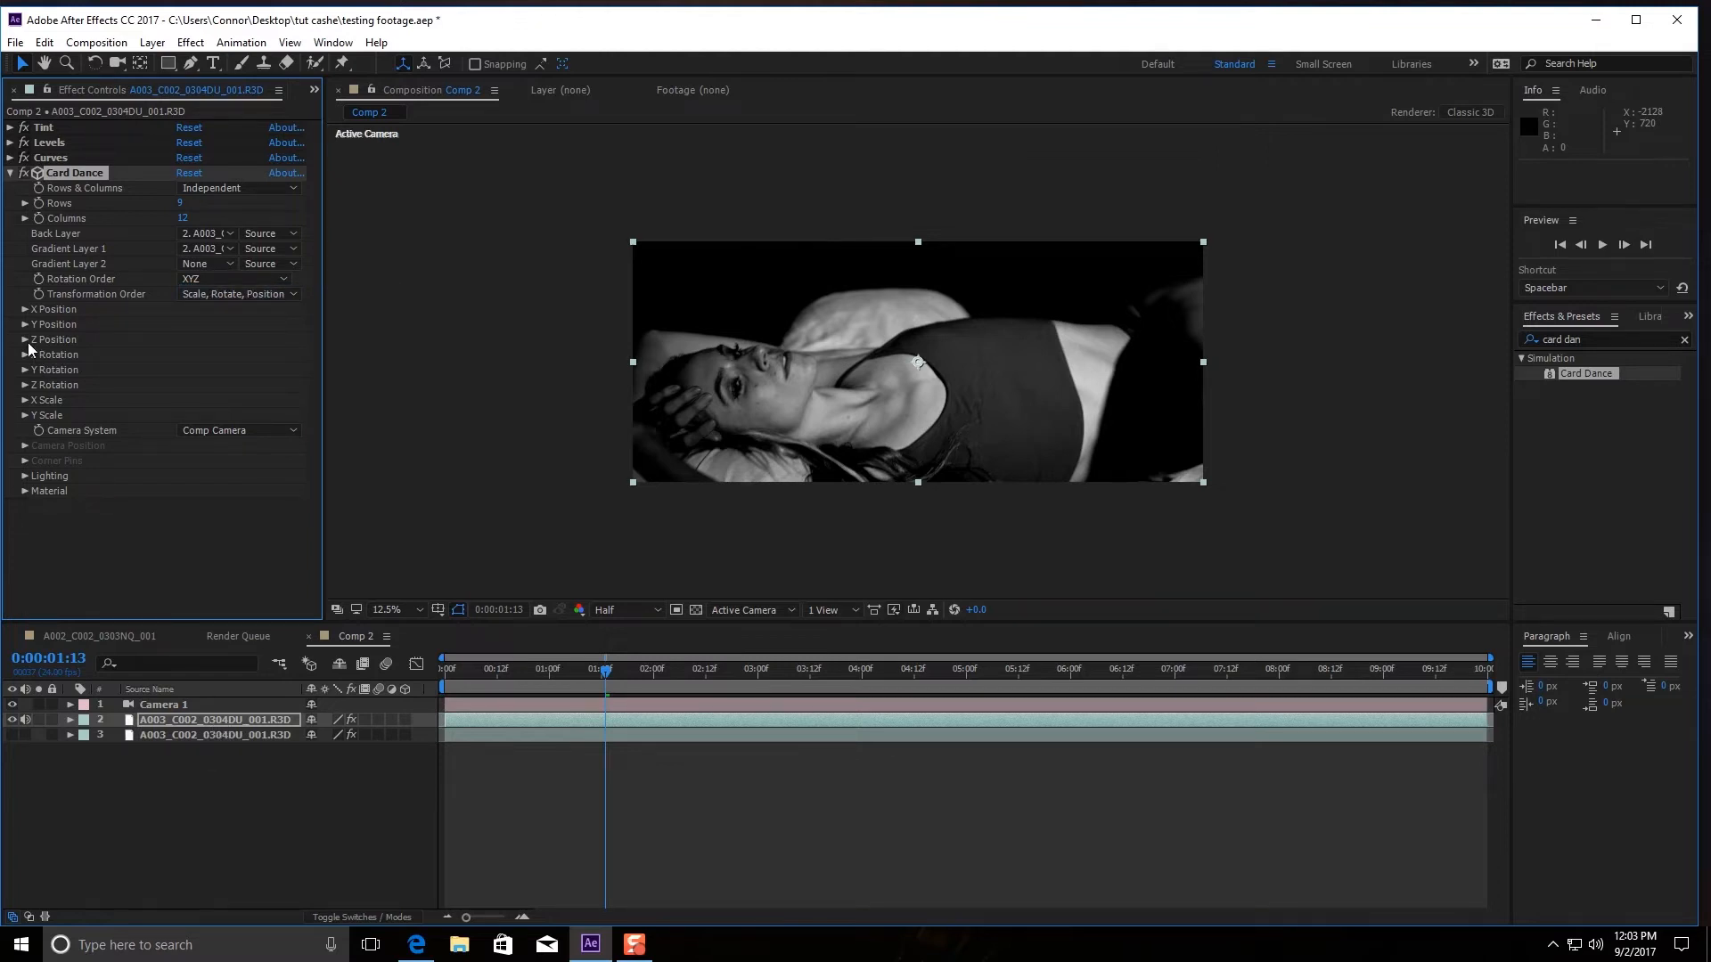
# Step: Set Card Dance Z Position Offset to .70 with Source Intensity 1, then lower the X Scale offset
pyautogui.click(22, 339)
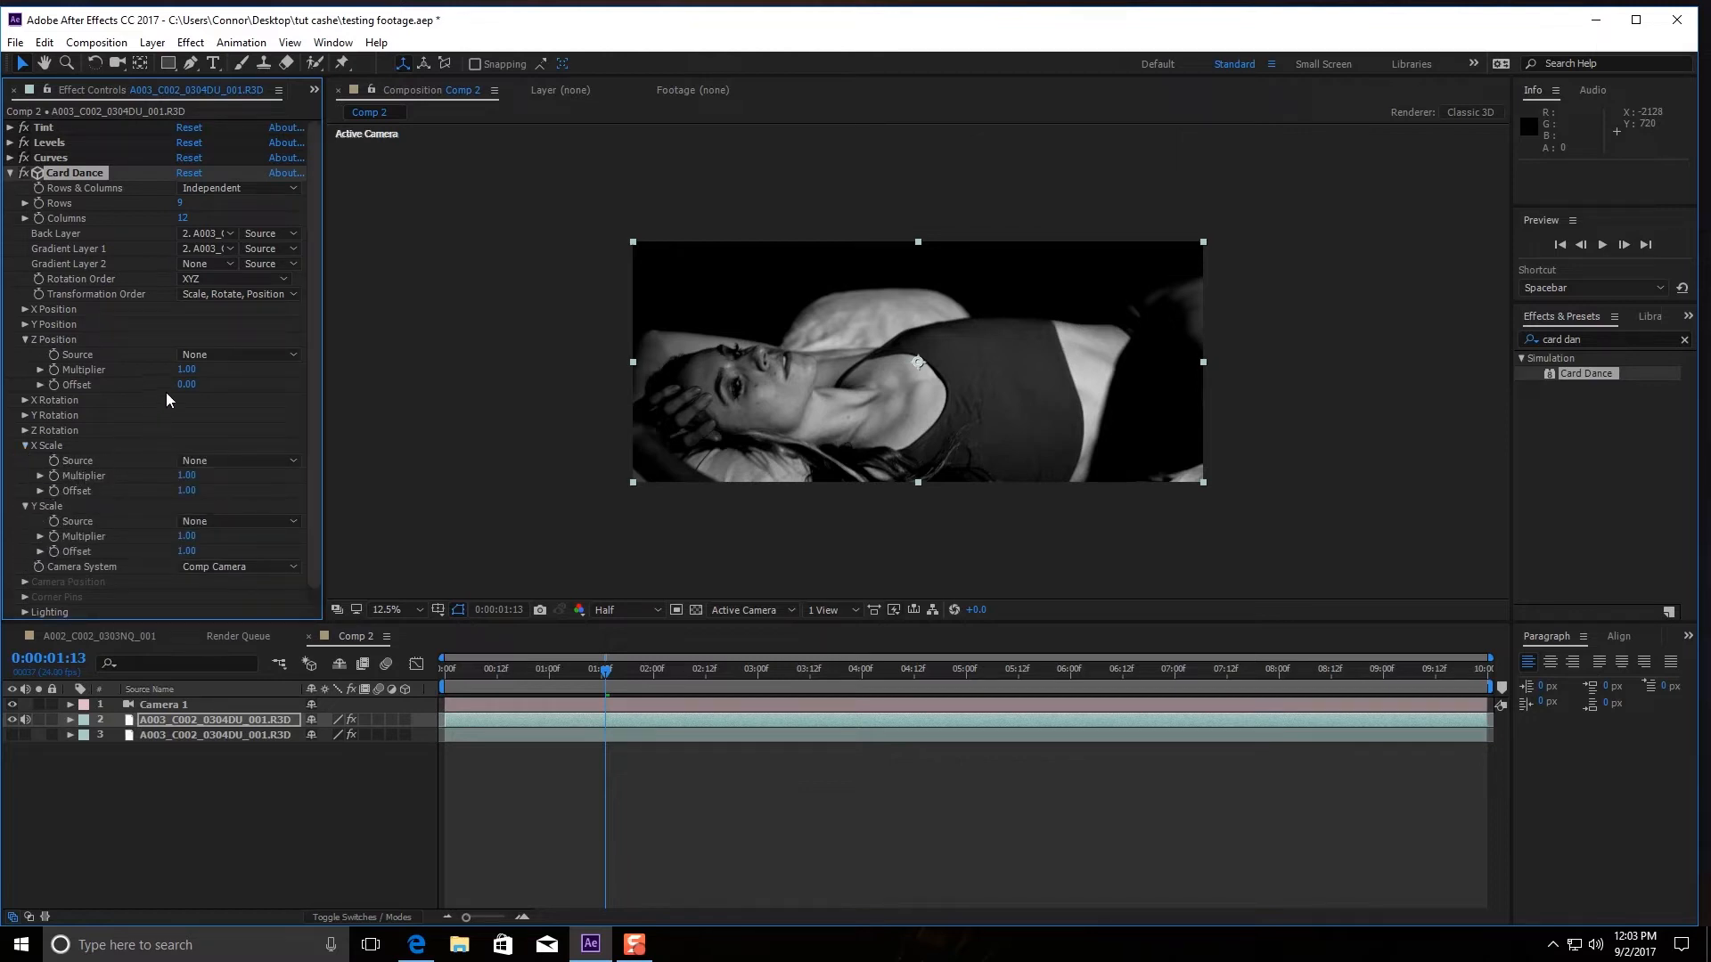
pyautogui.click(185, 385)
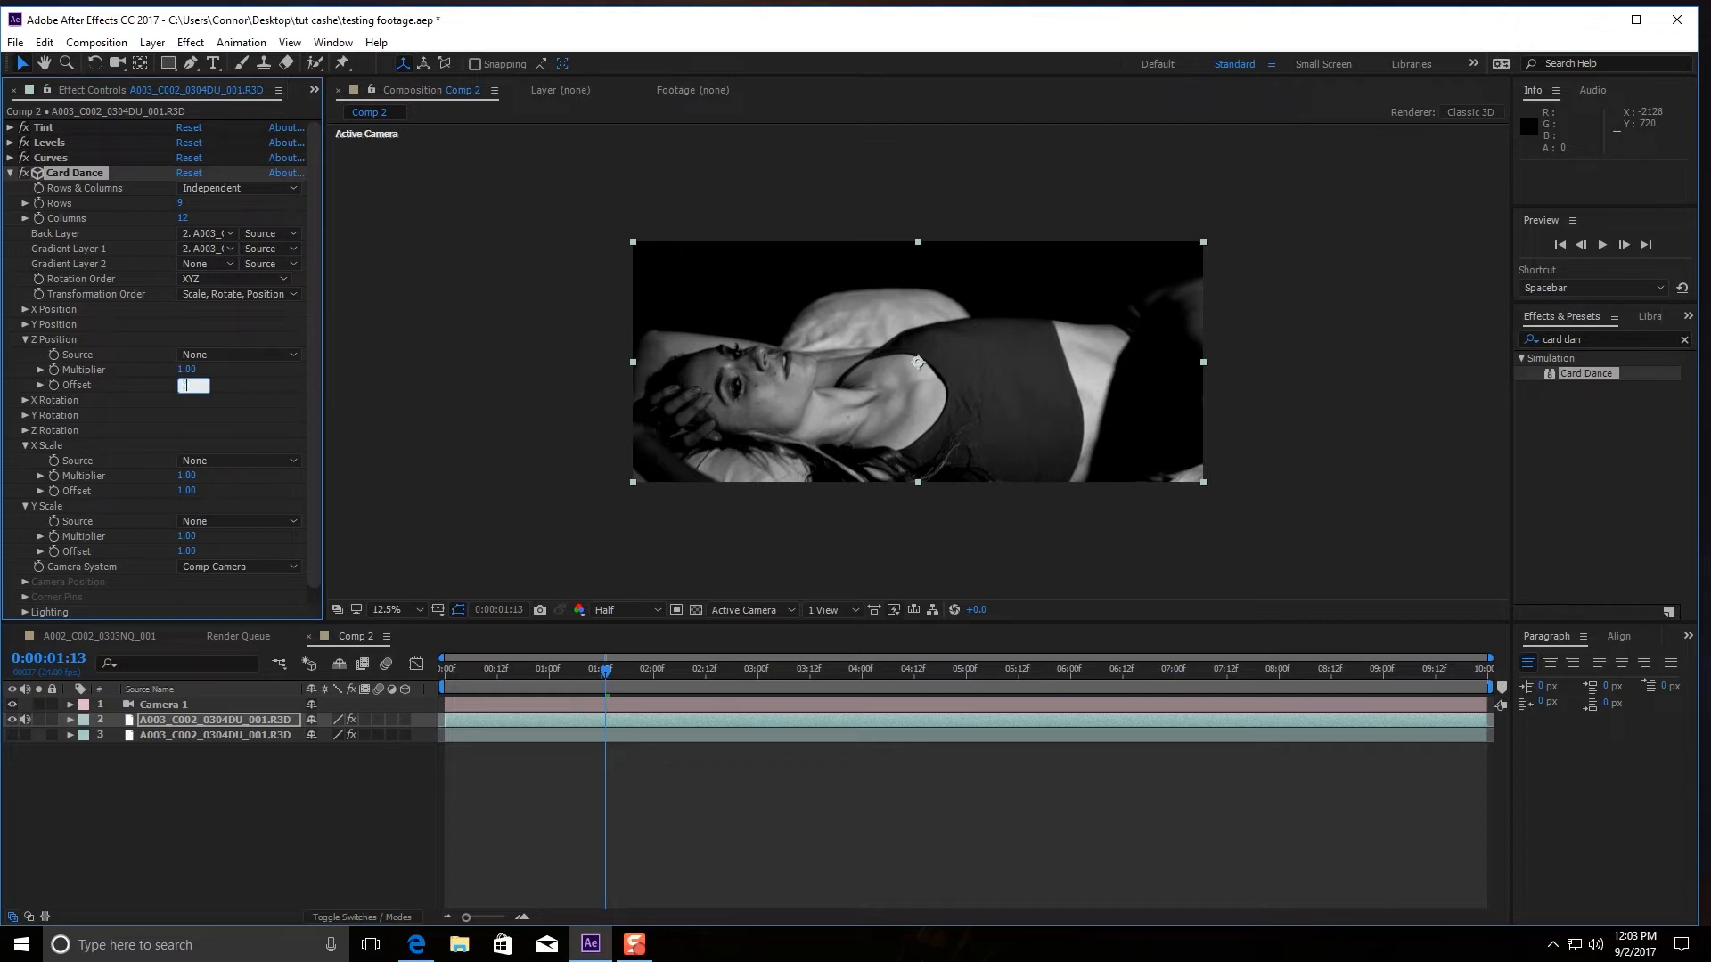
pyautogui.write('.70')
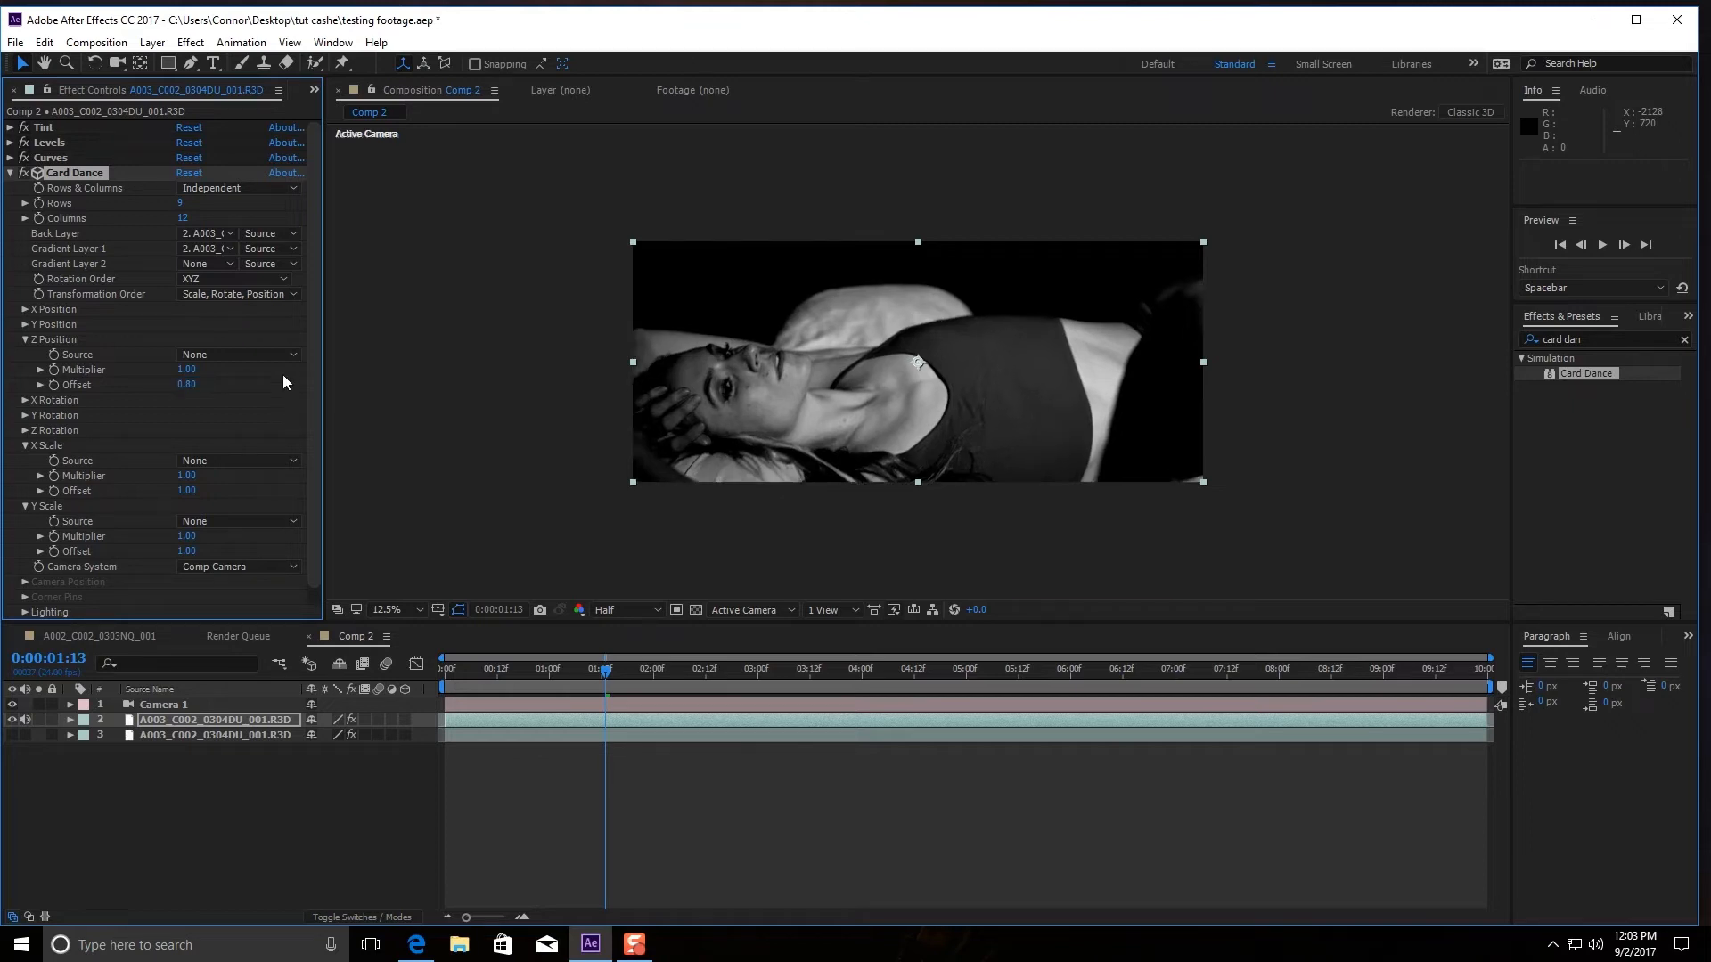
pyautogui.moveTo(206, 366)
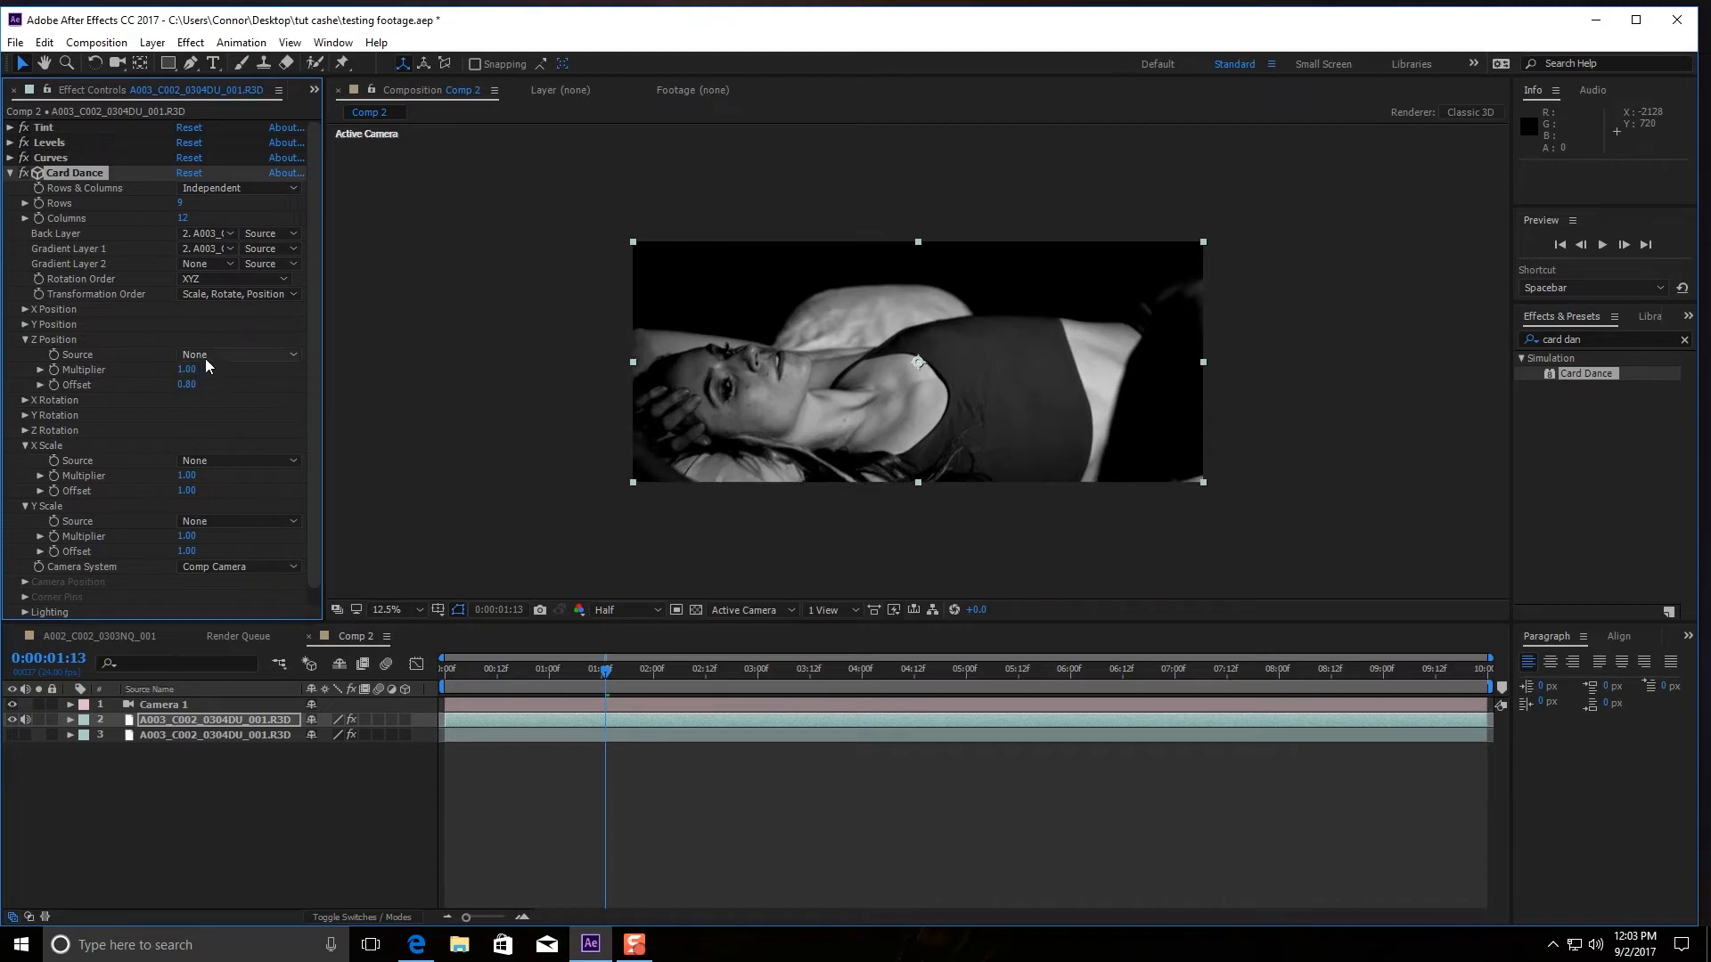
pyautogui.click(237, 353)
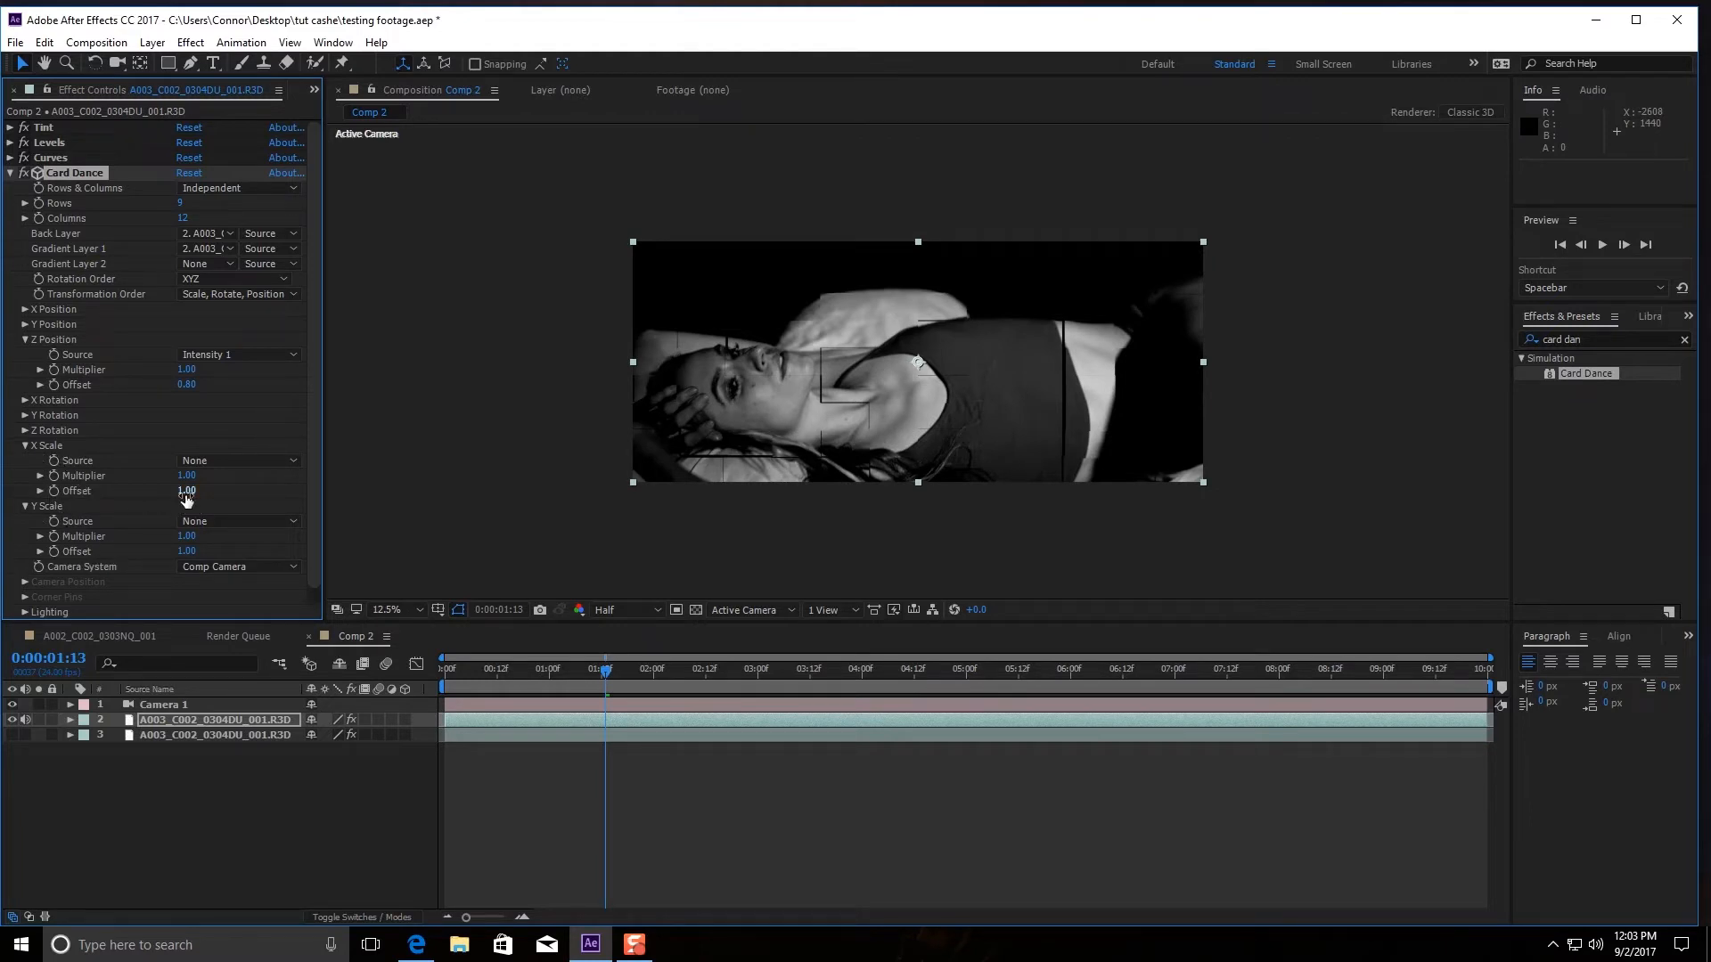
pyautogui.doubleClick(185, 490)
pyautogui.write('0.8')
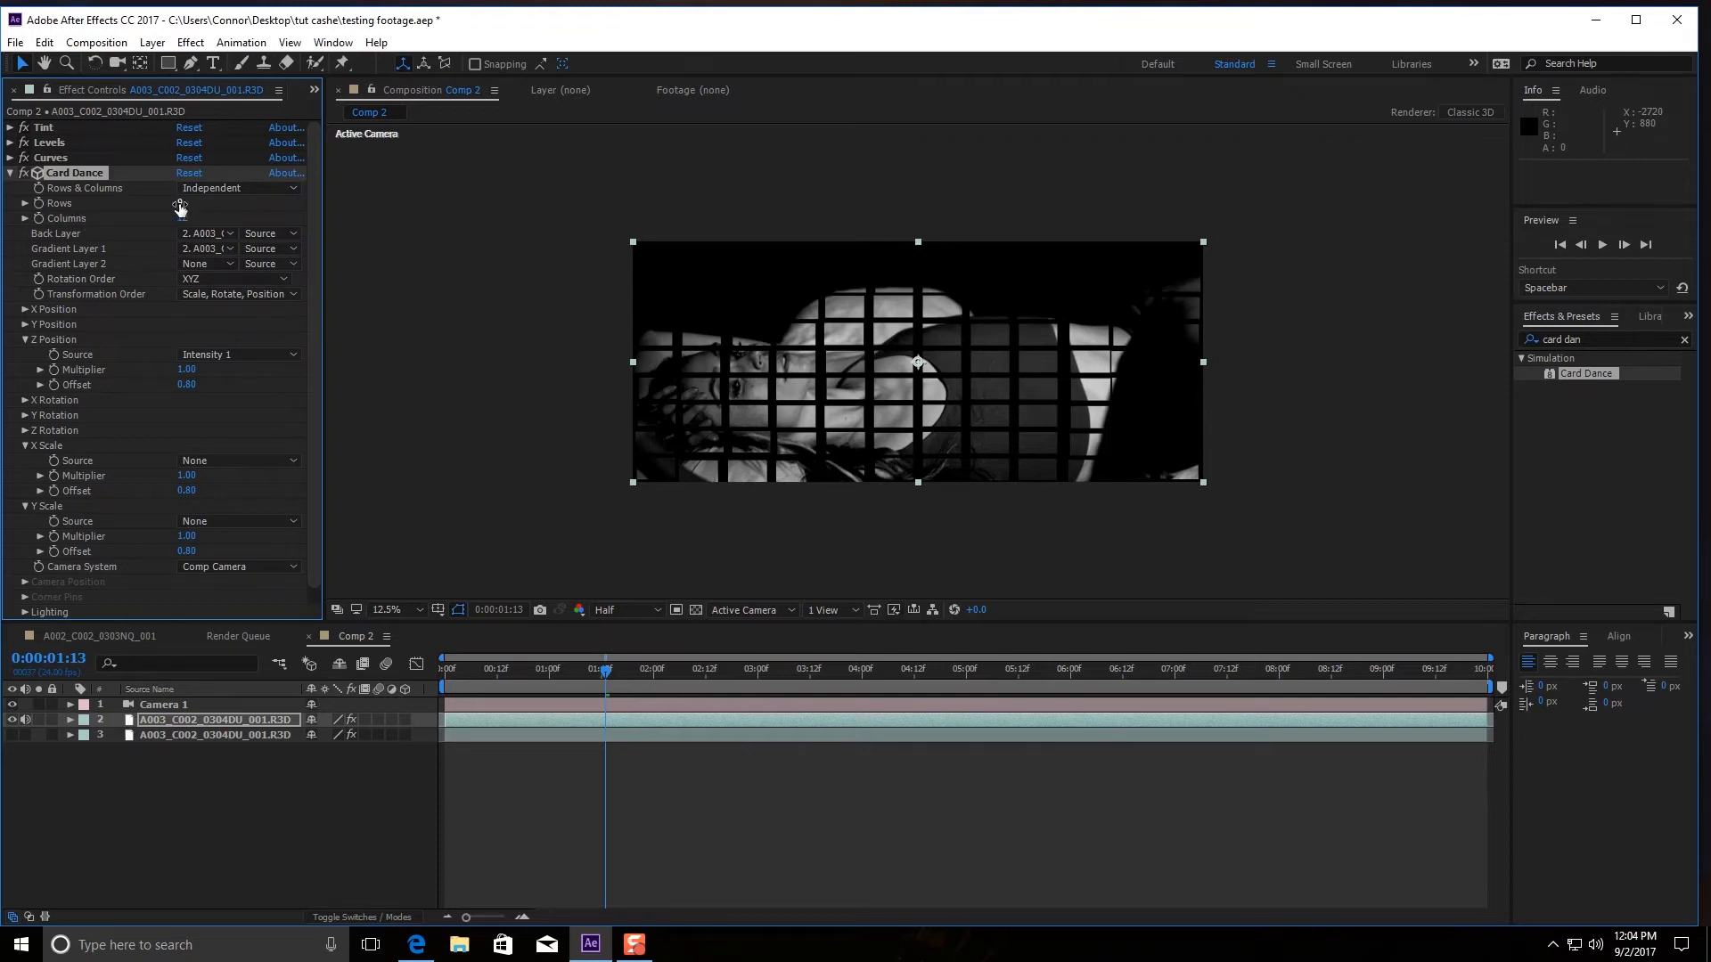
# Step: Set the Card Dance grid to 300 rows and 350 columns for a fine relief
pyautogui.click(189, 203)
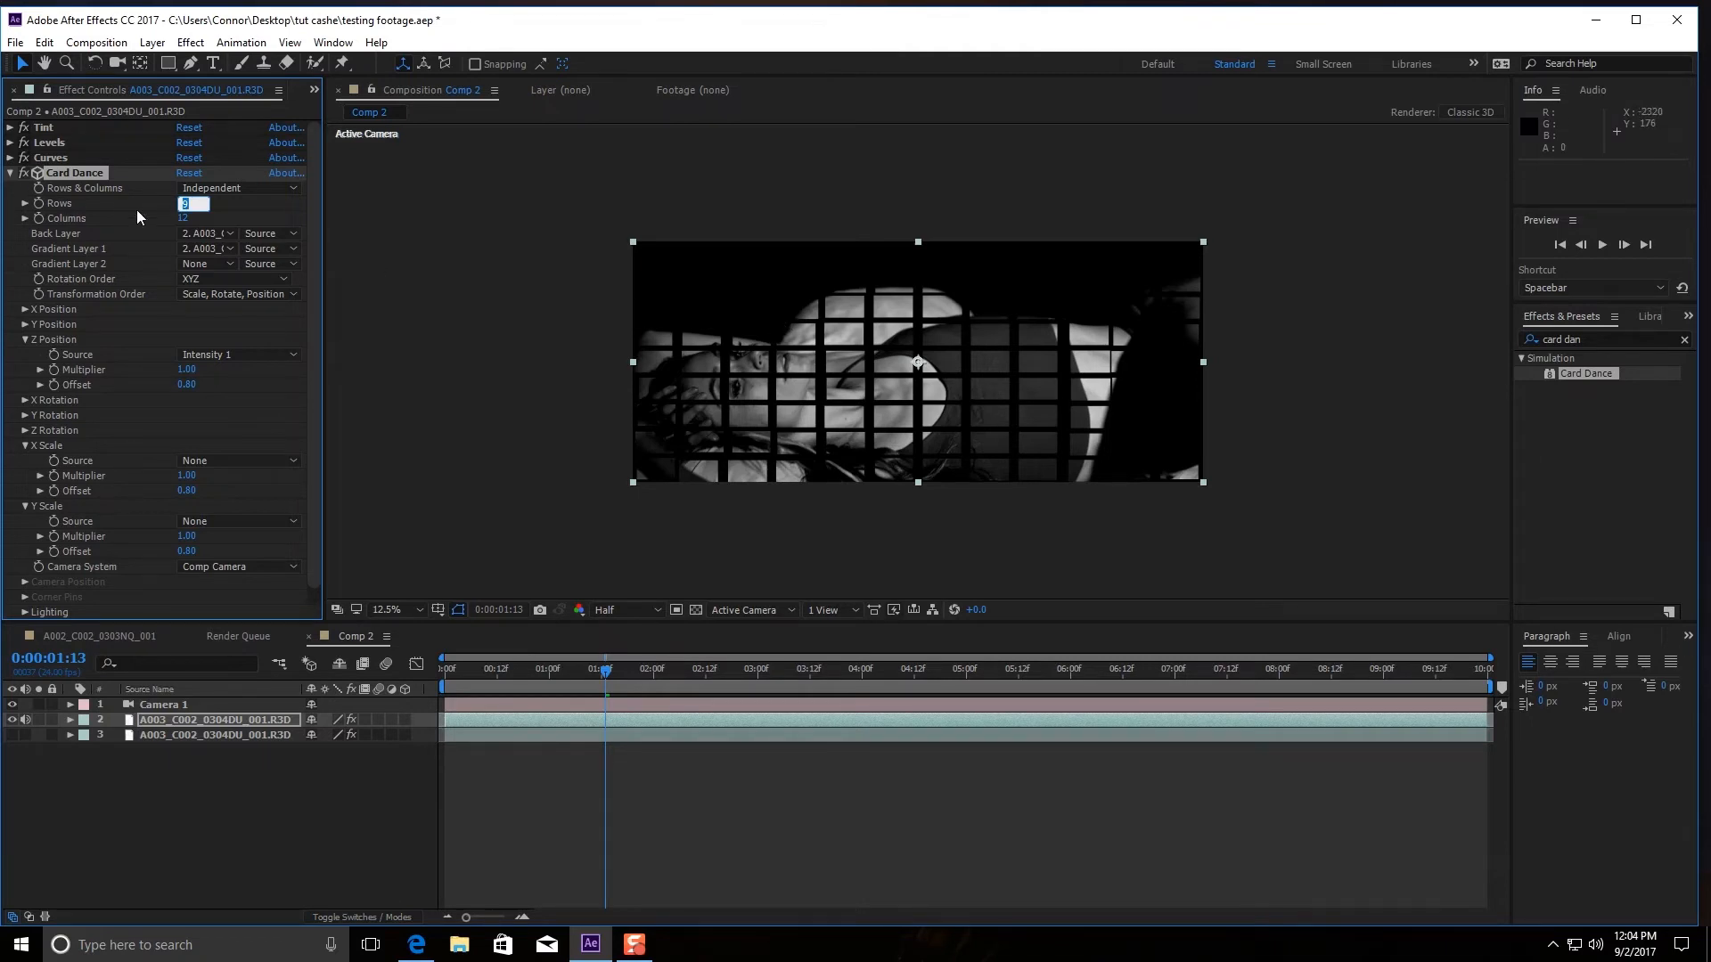
pyautogui.write('30')
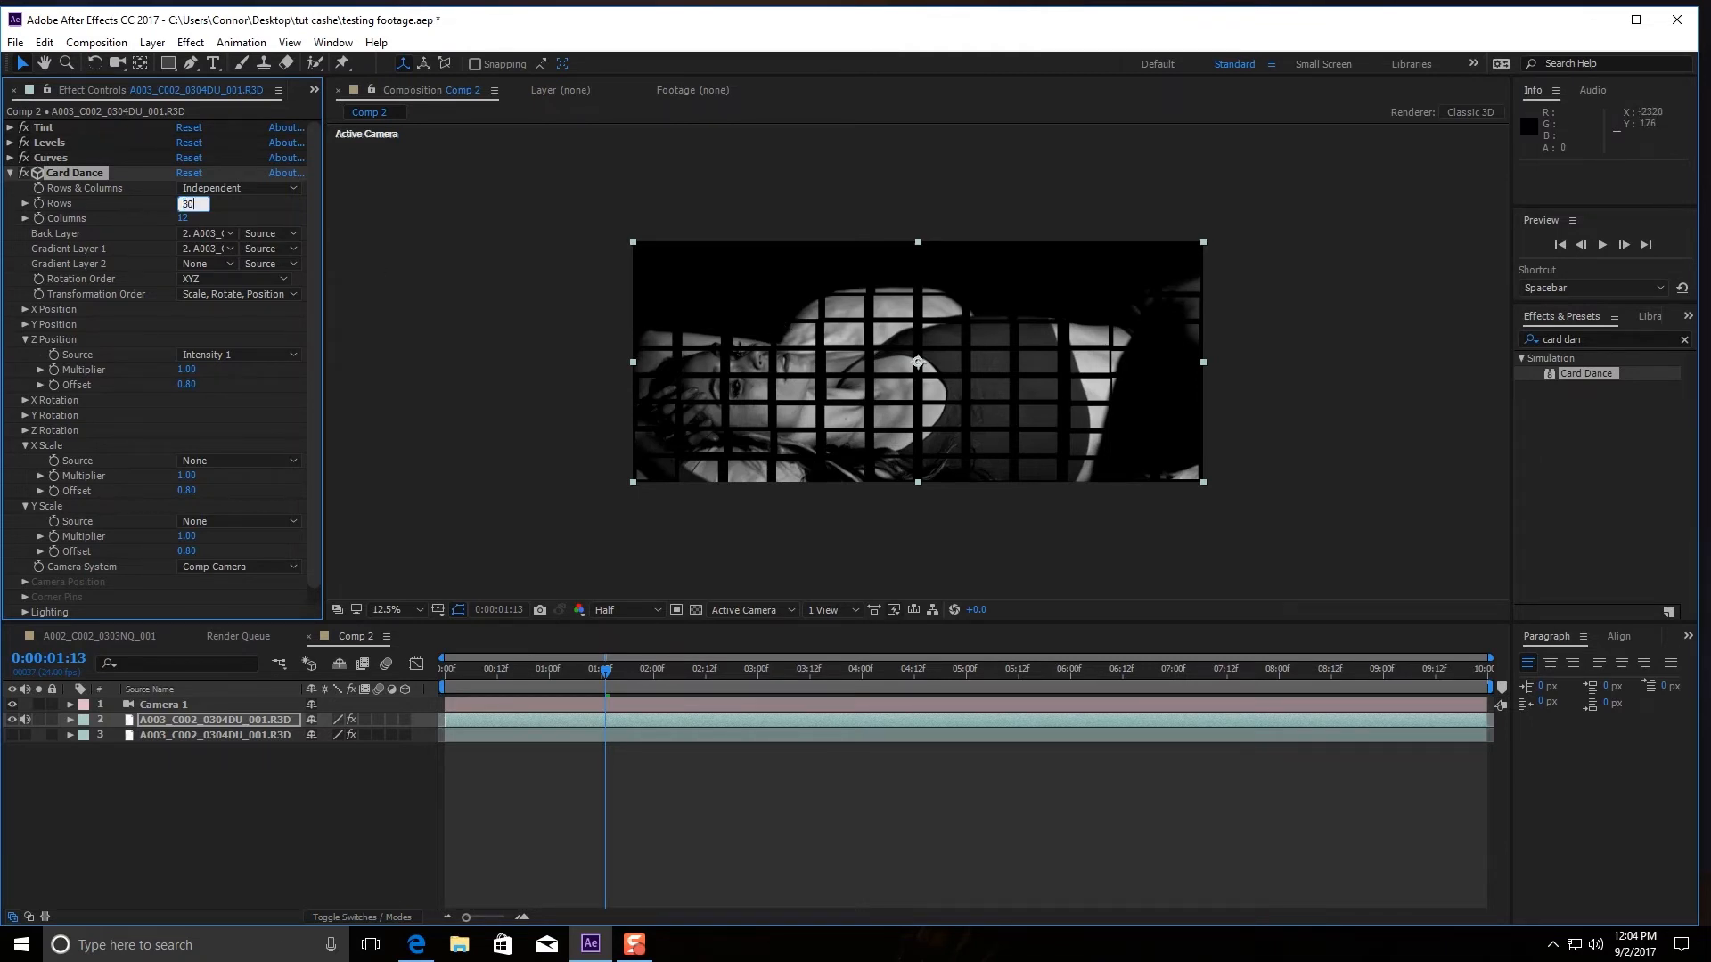
pyautogui.write('300')
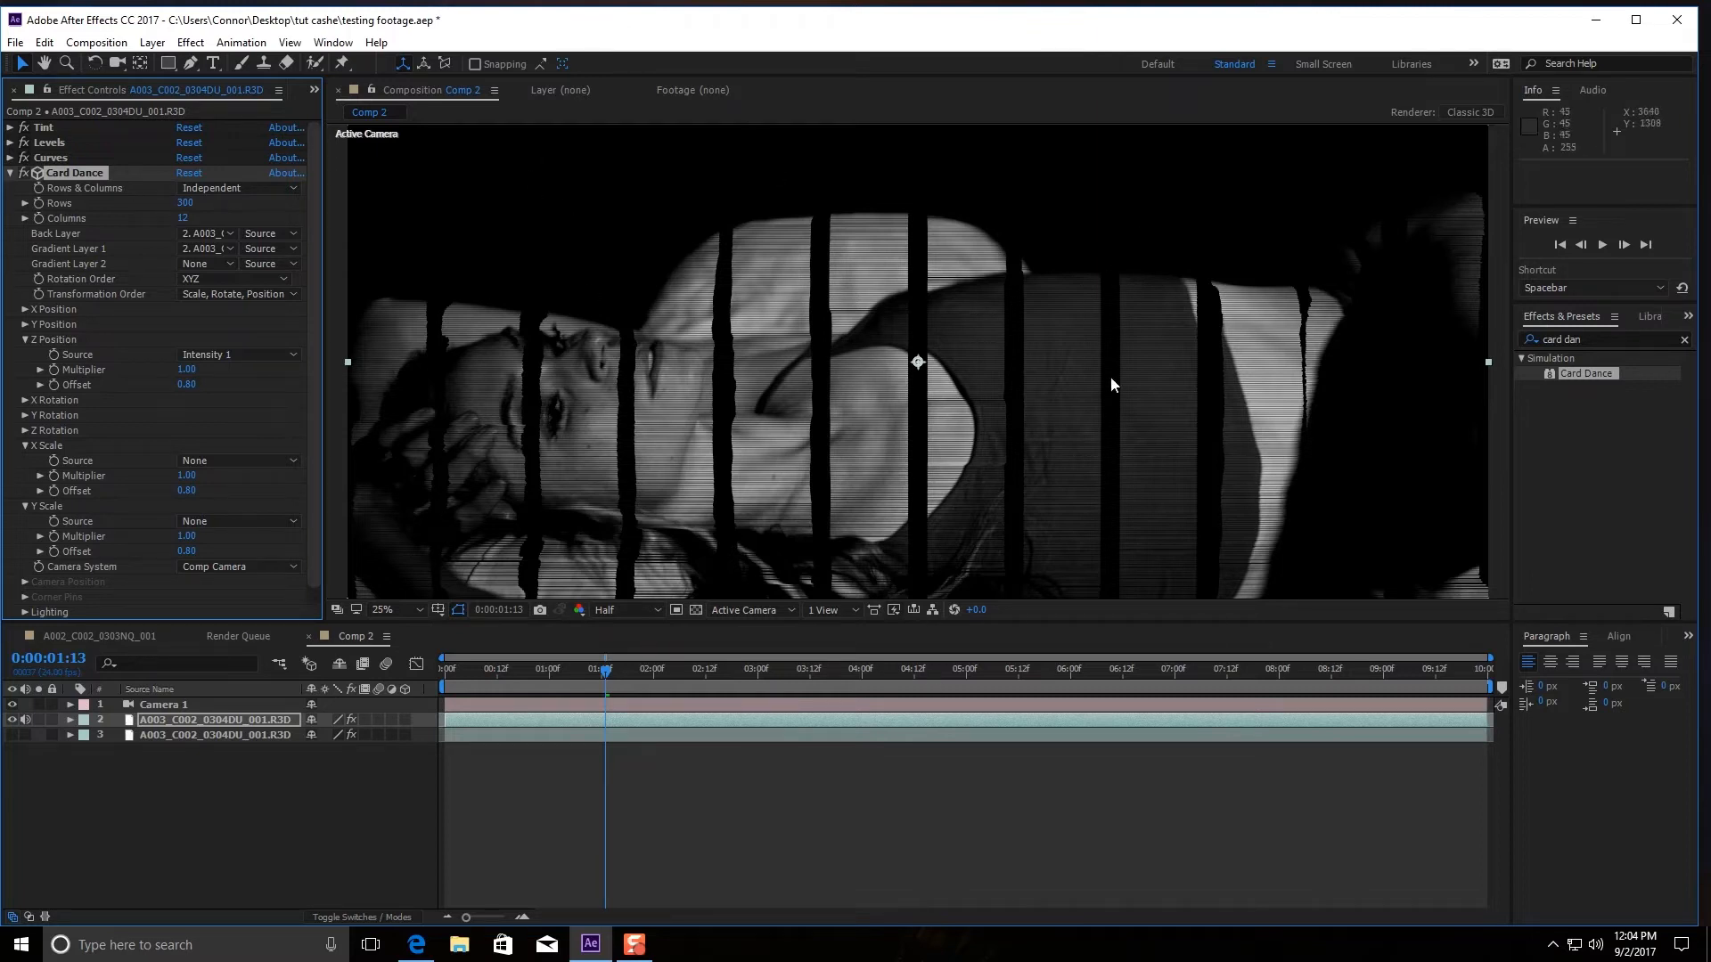
pyautogui.click(182, 218)
pyautogui.write('350')
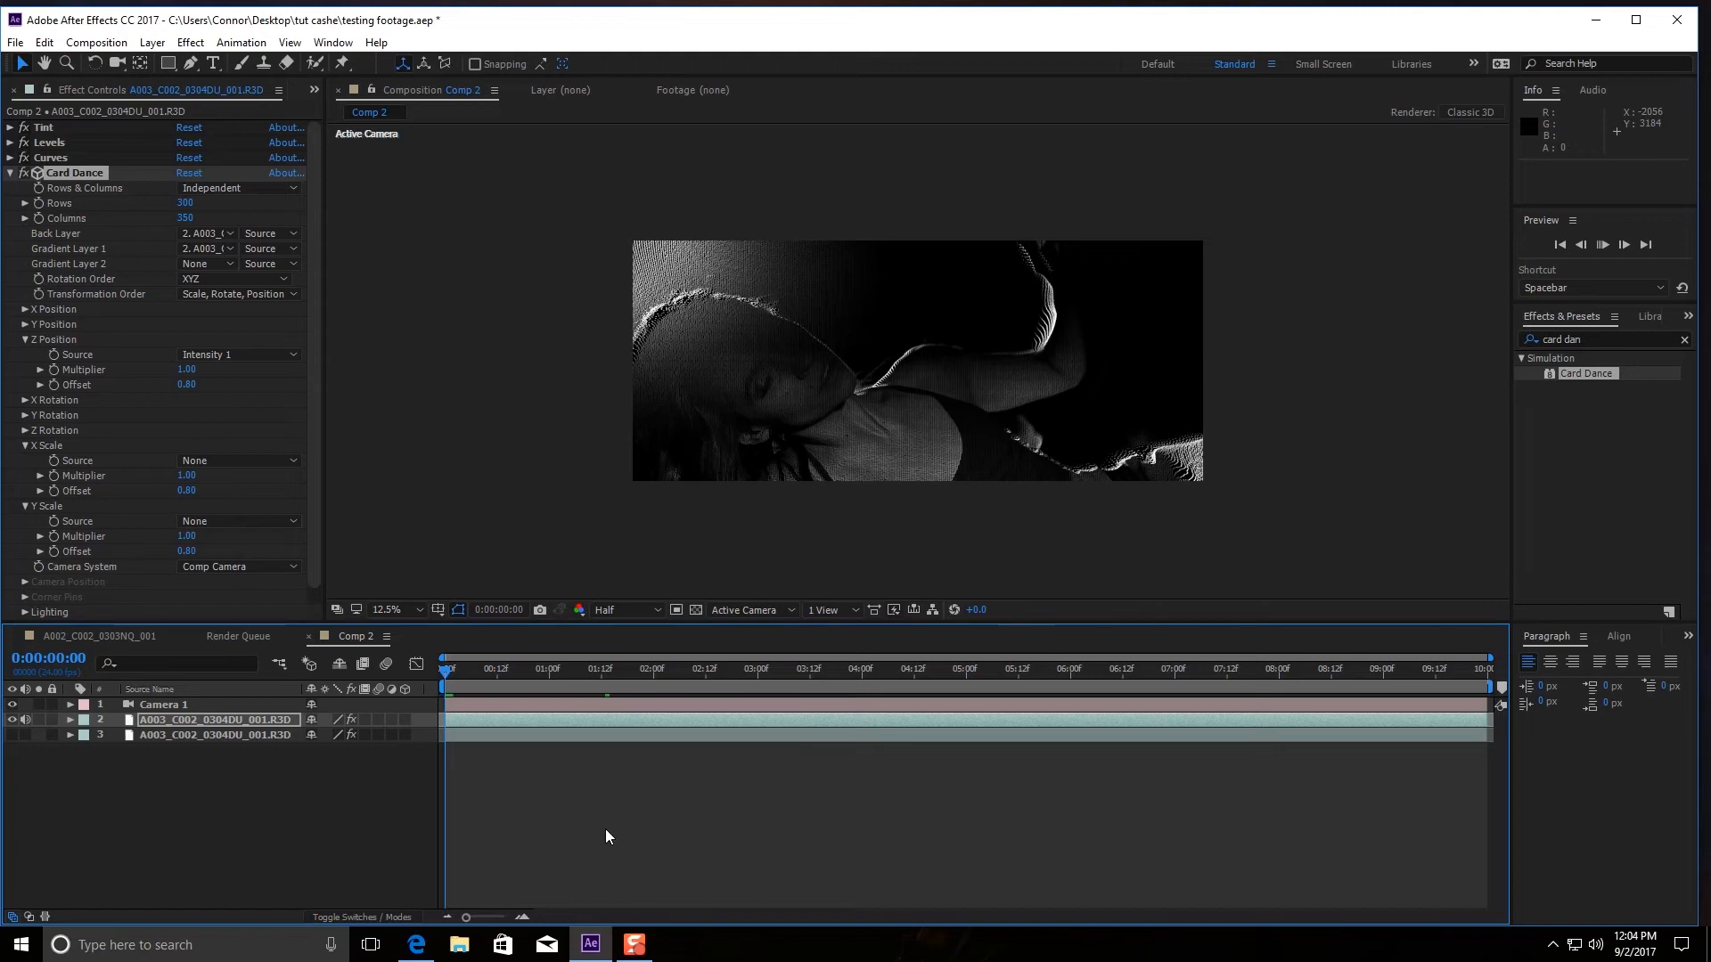
# Step: Preview the relief, scrub to a frame of her face, and raise Card Dance Rows to 400
pyautogui.press('Space')
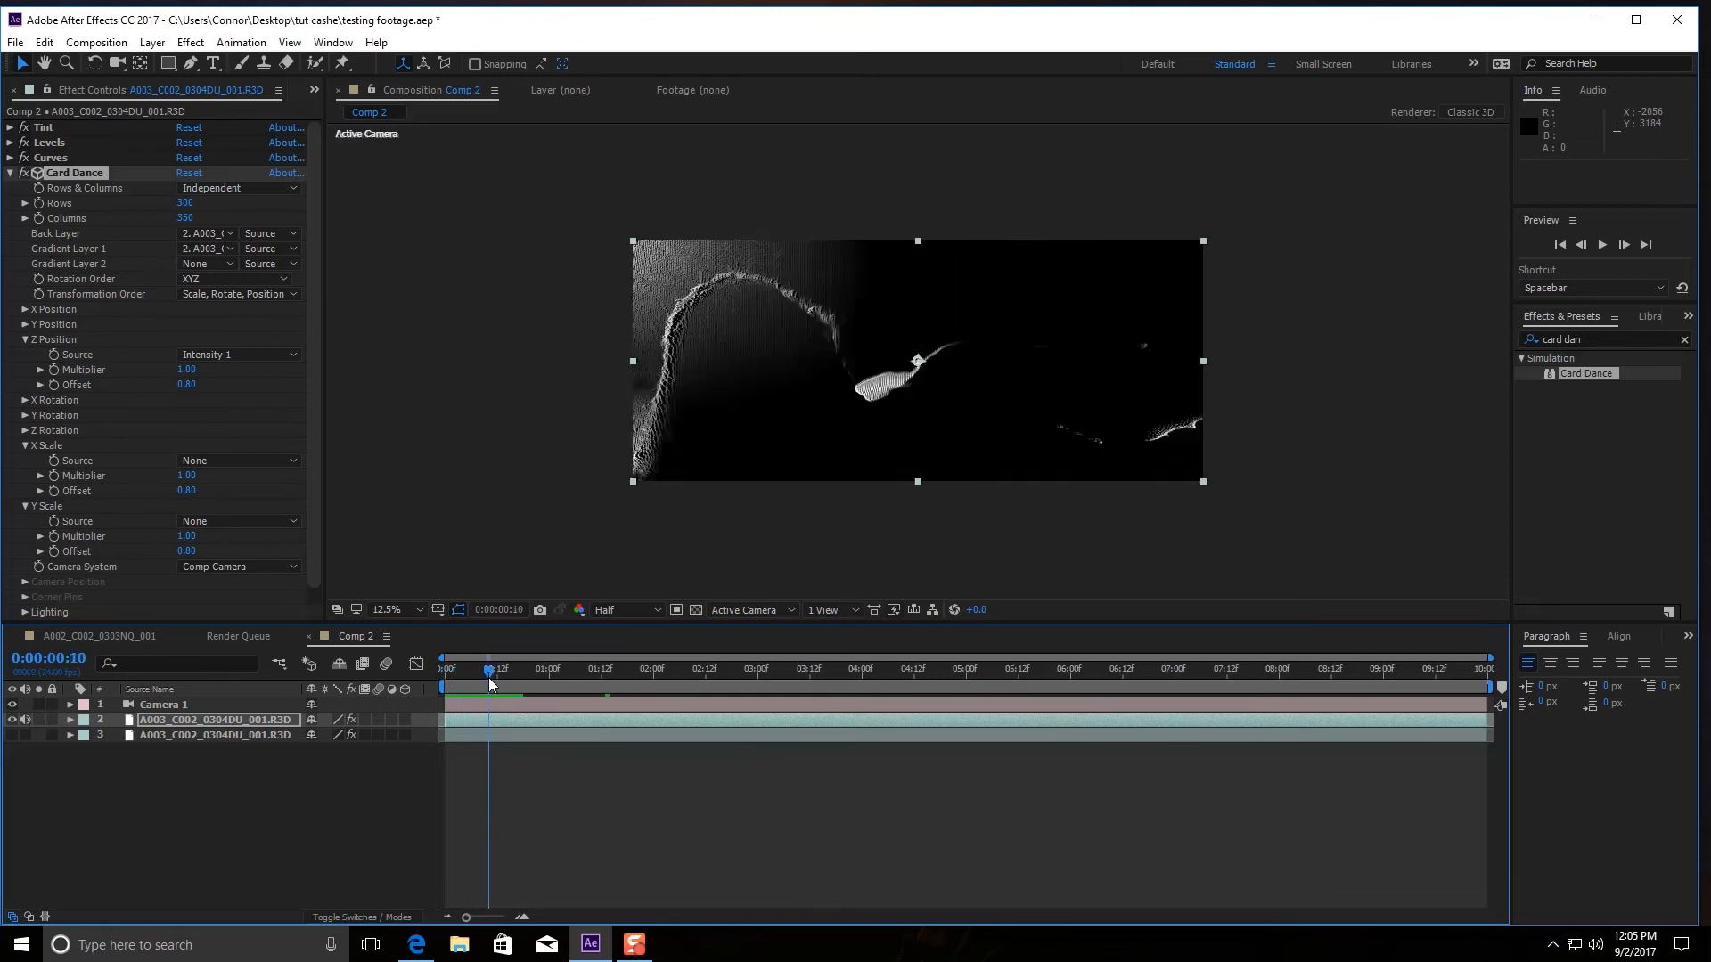
pyautogui.click(506, 671)
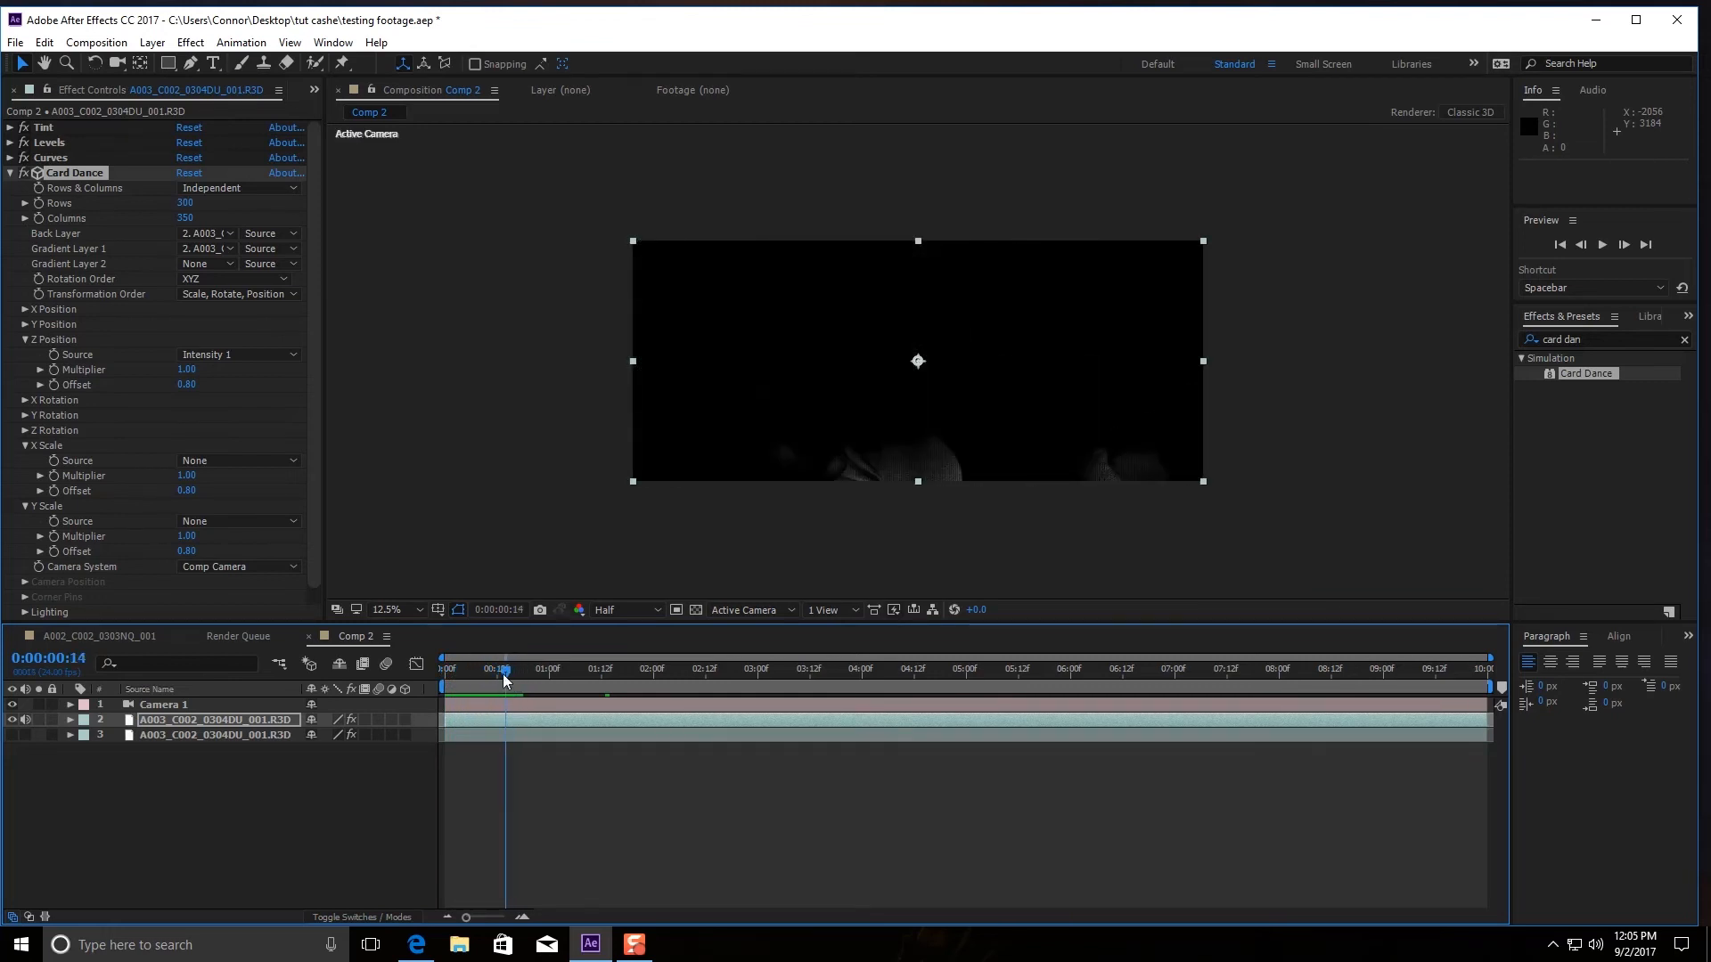
pyautogui.click(484, 670)
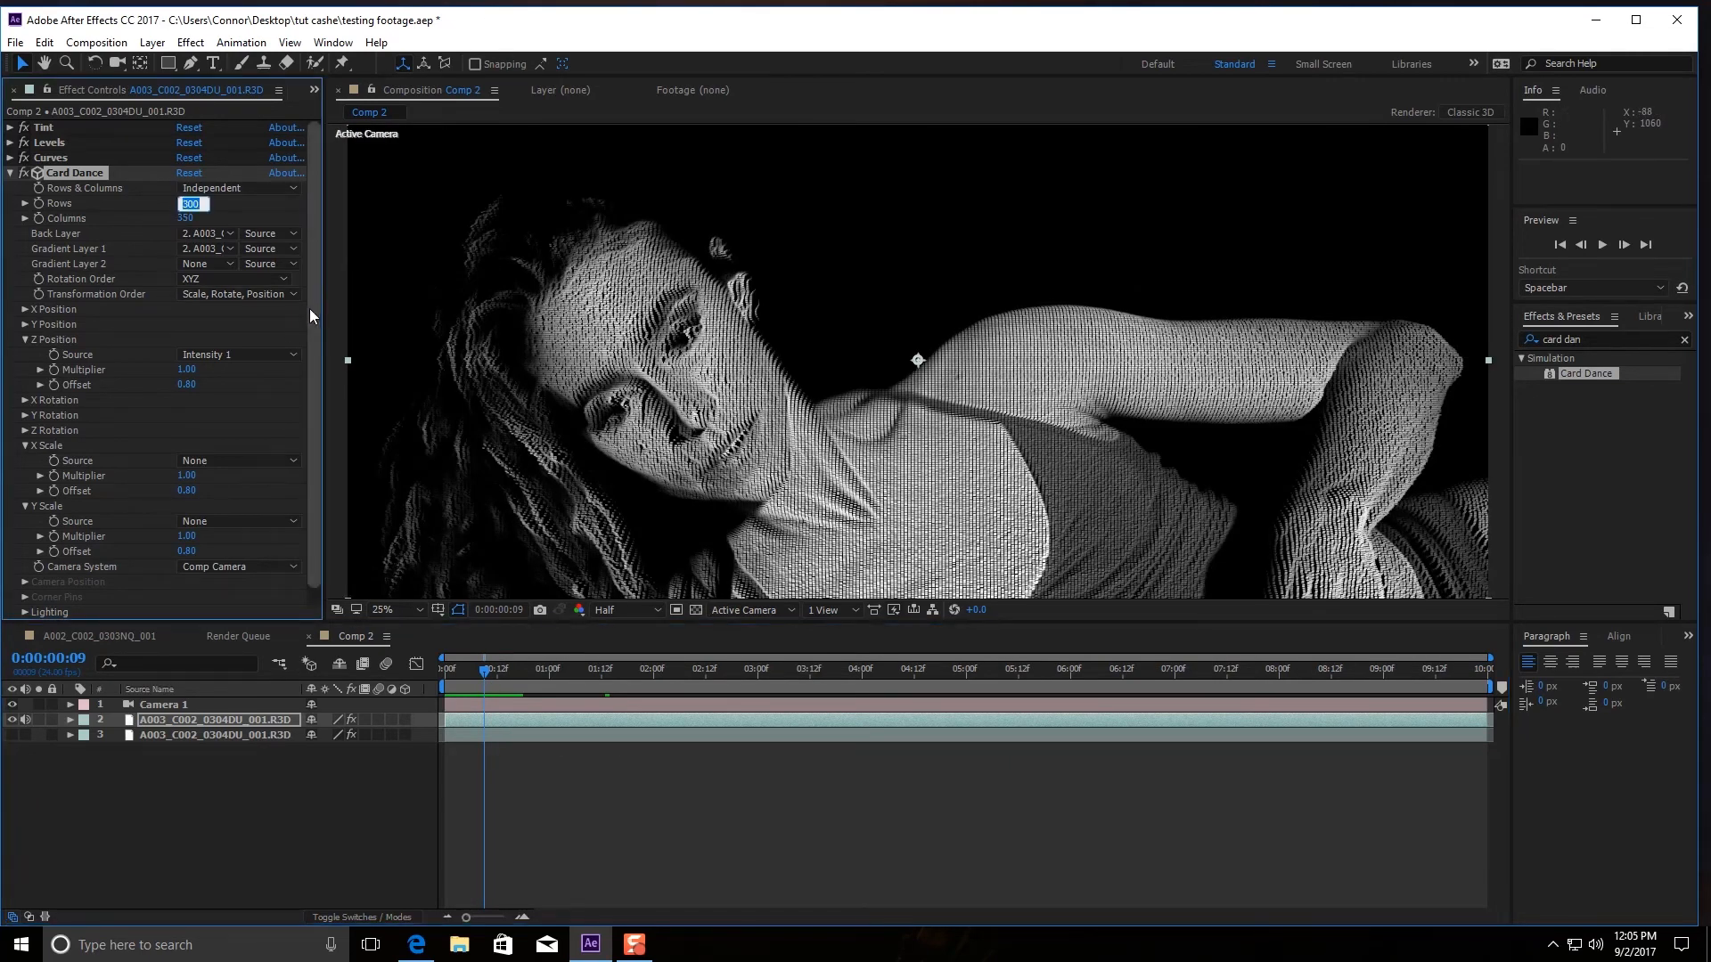
pyautogui.write('400')
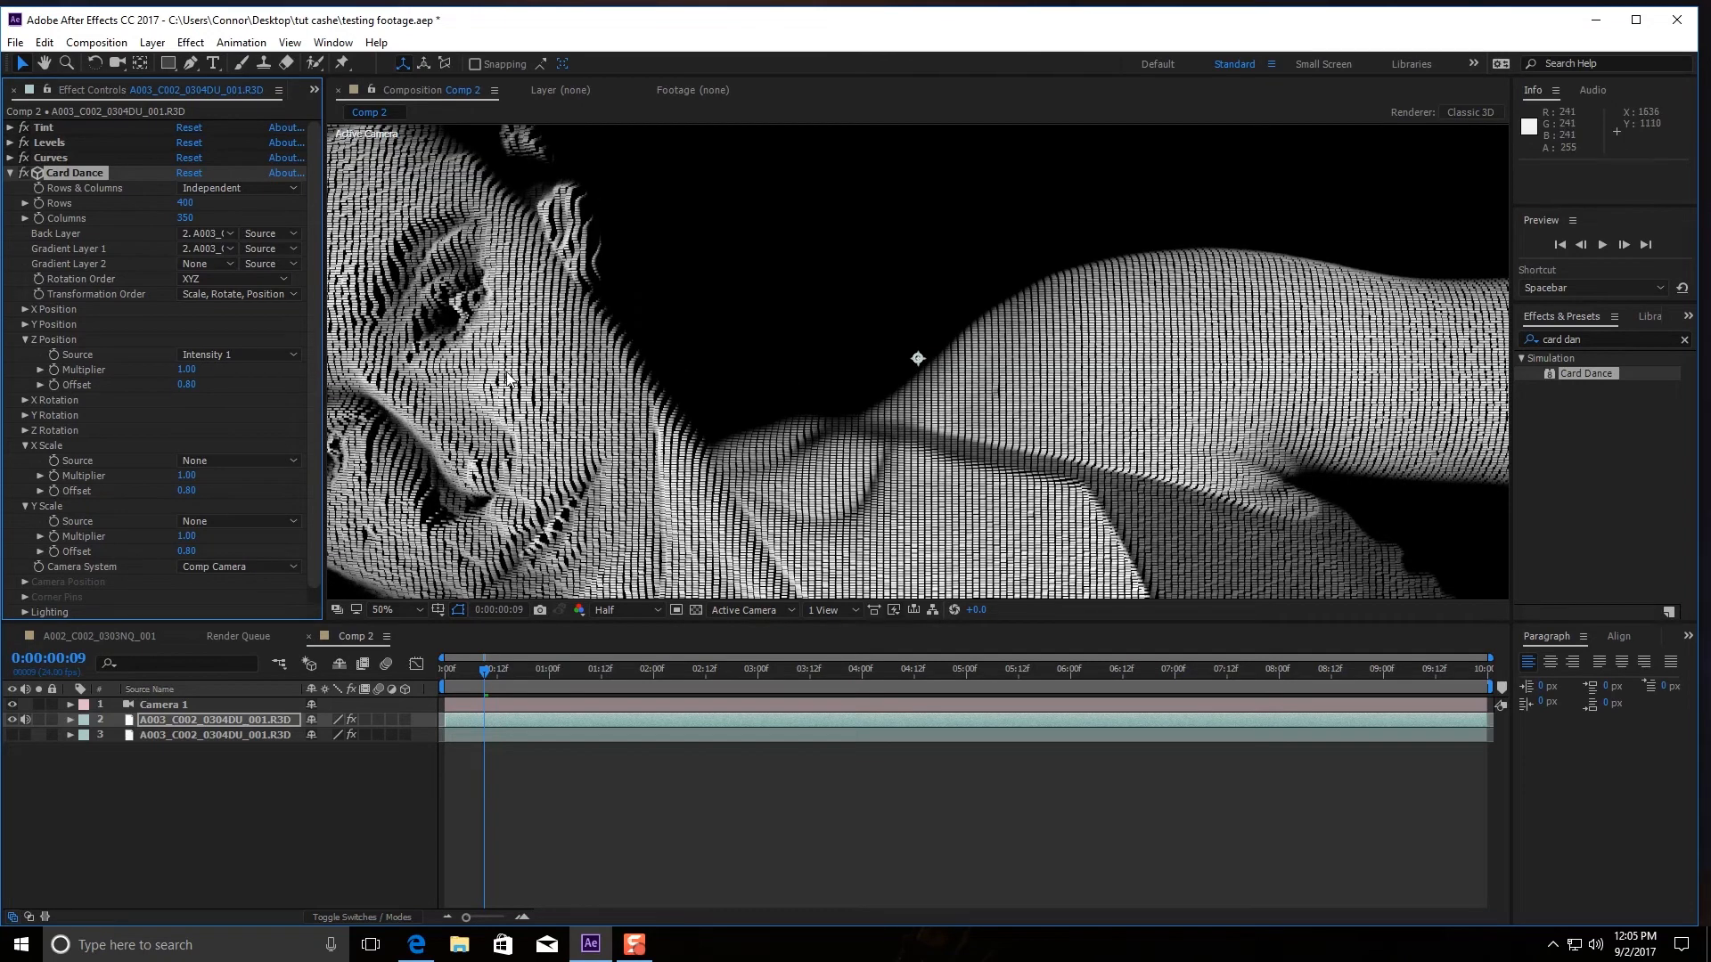
pyautogui.click(381, 610)
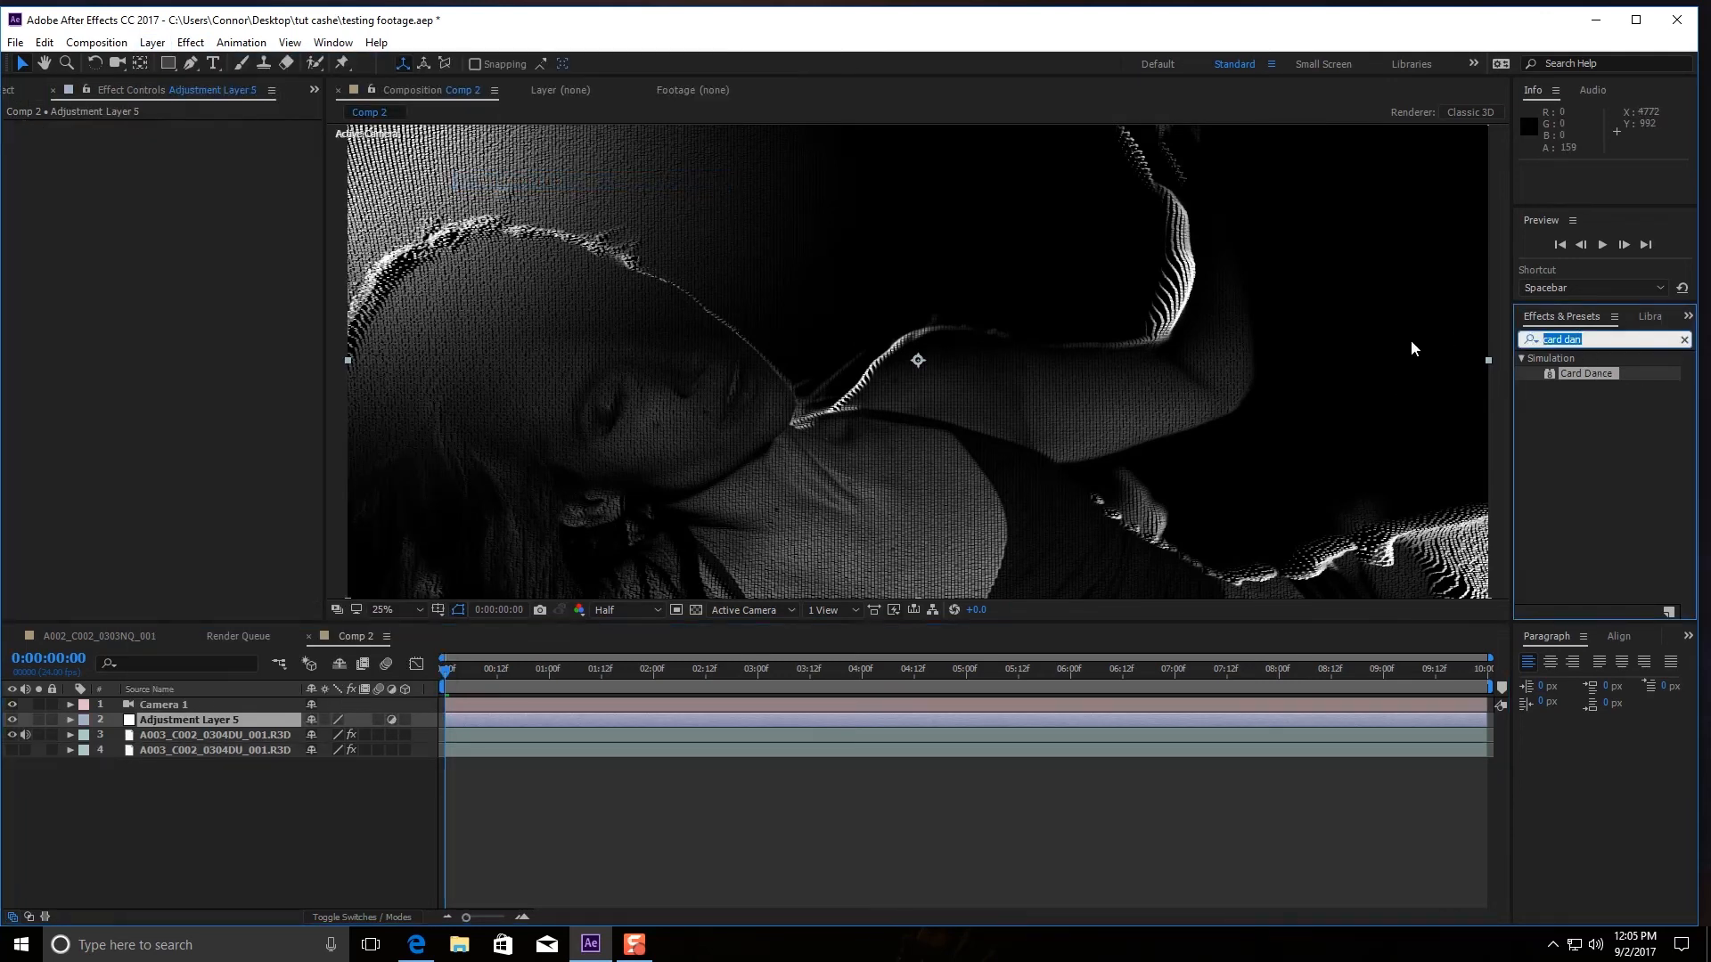
# Step: Apply Colorama to the top adjustment layer and try Output Cycle preset palettes such as Ramp Red
pyautogui.write('color')
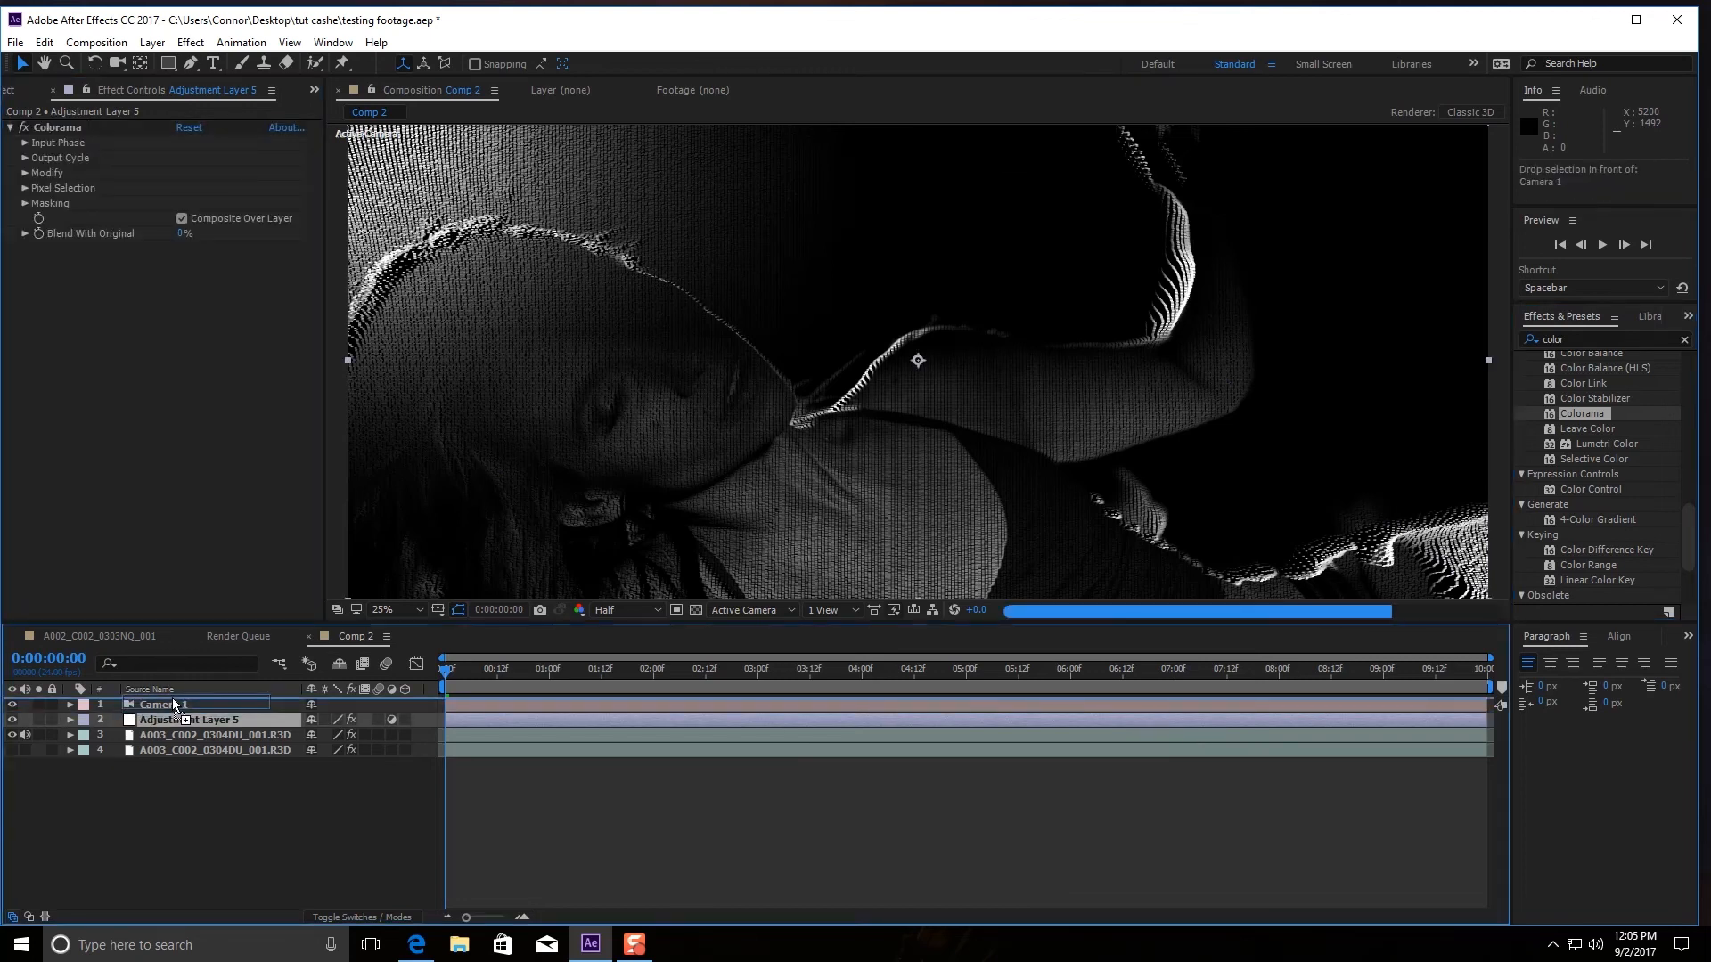
pyautogui.moveTo(197, 718); pyautogui.dragTo(196, 704)
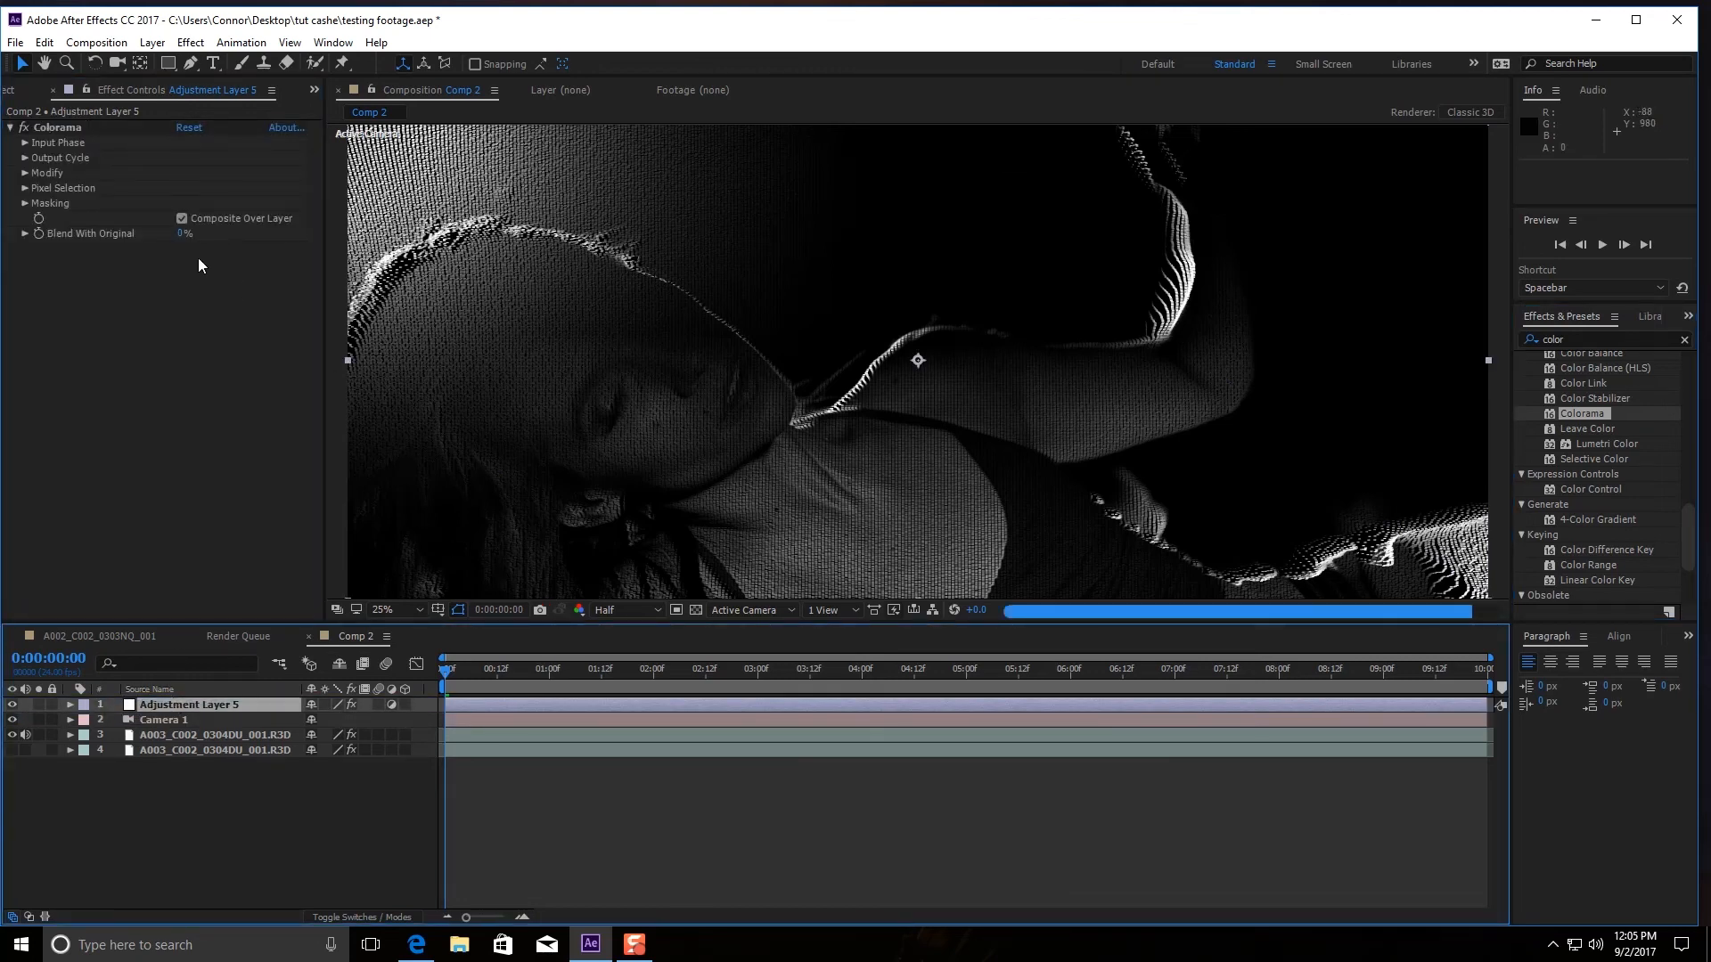
pyautogui.click(19, 157)
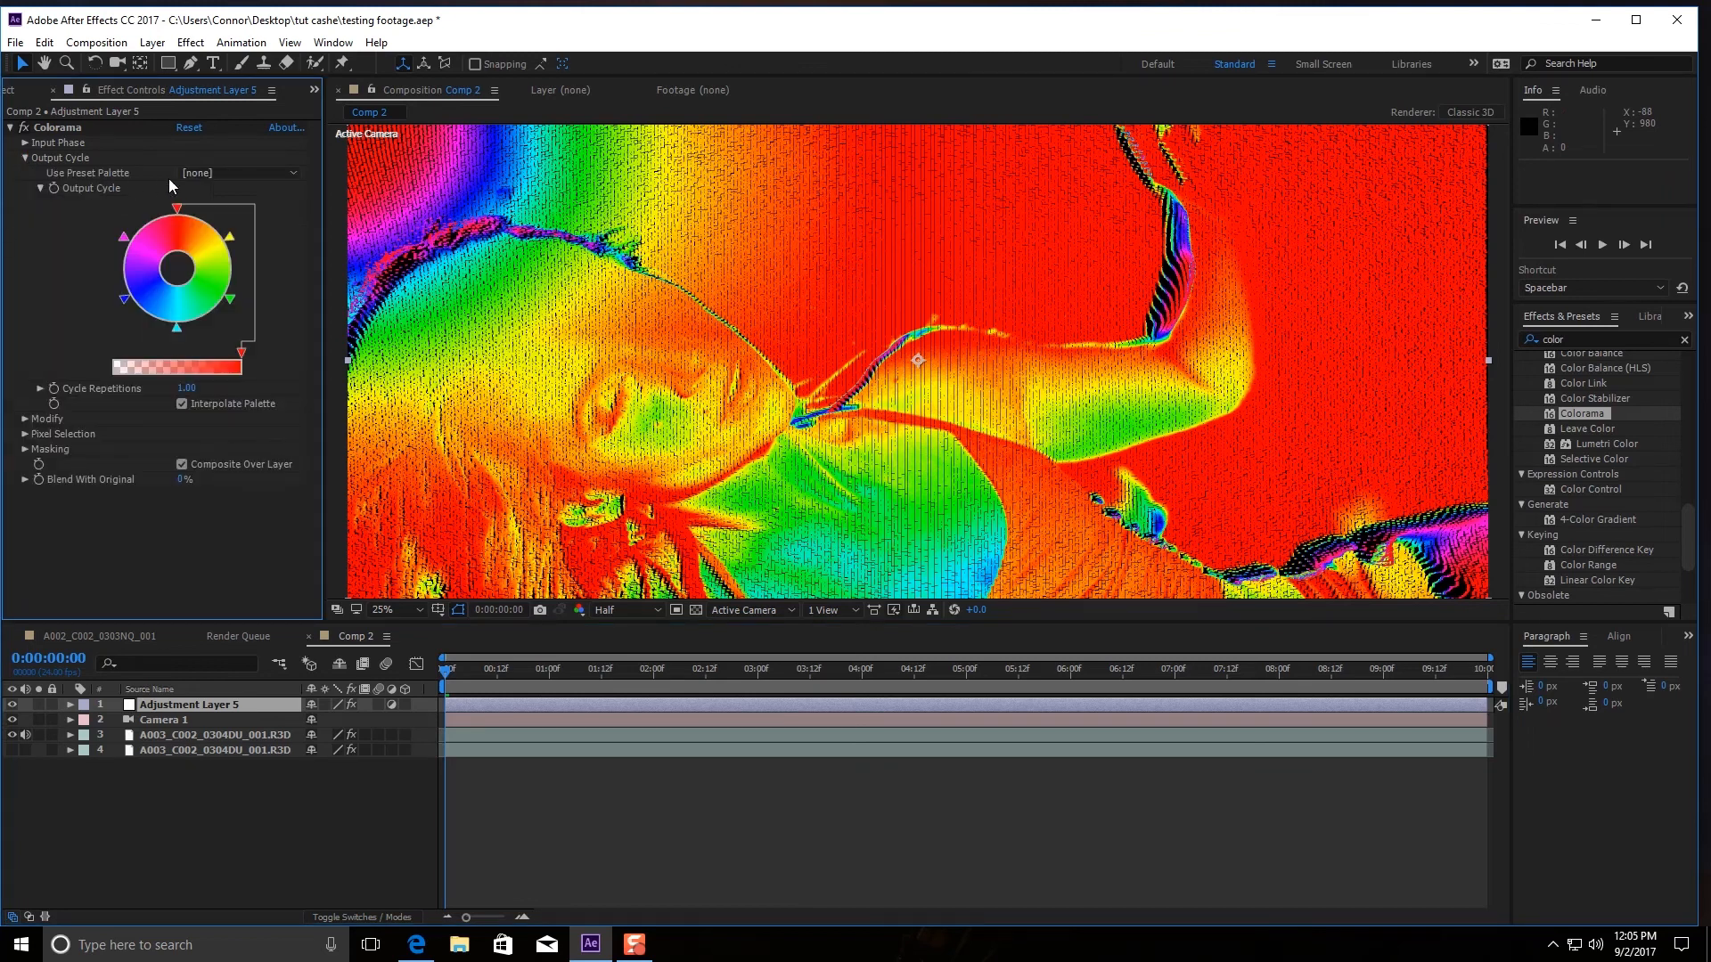
pyautogui.click(239, 173)
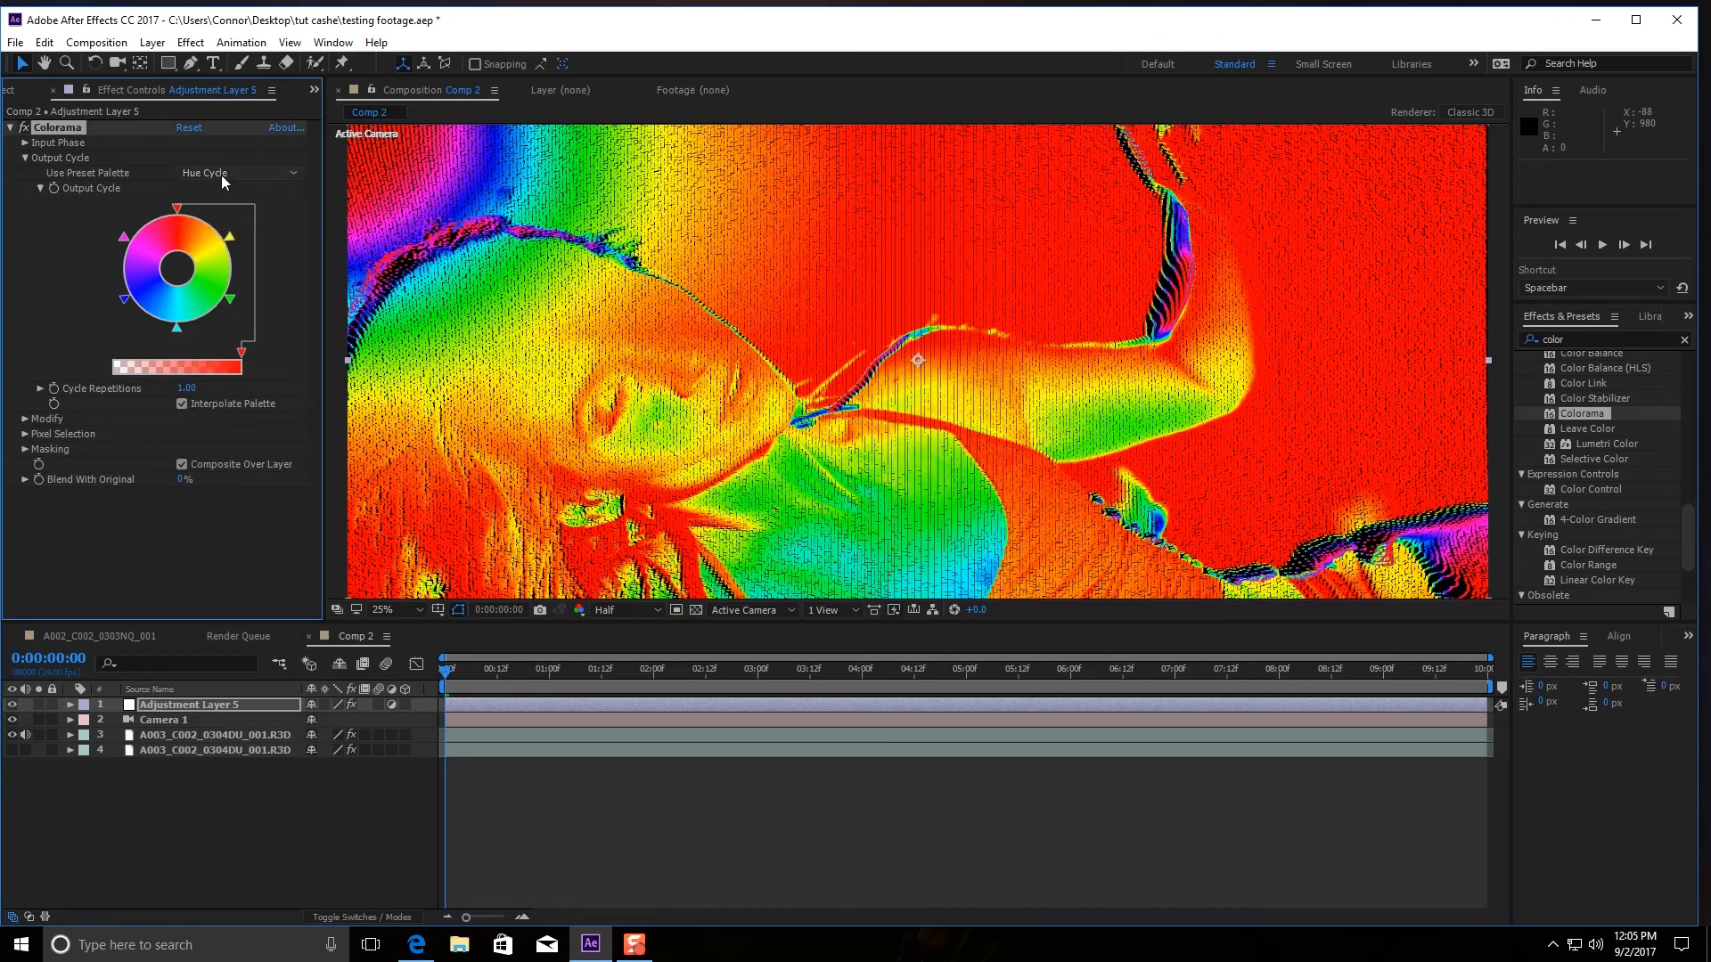
pyautogui.click(230, 173)
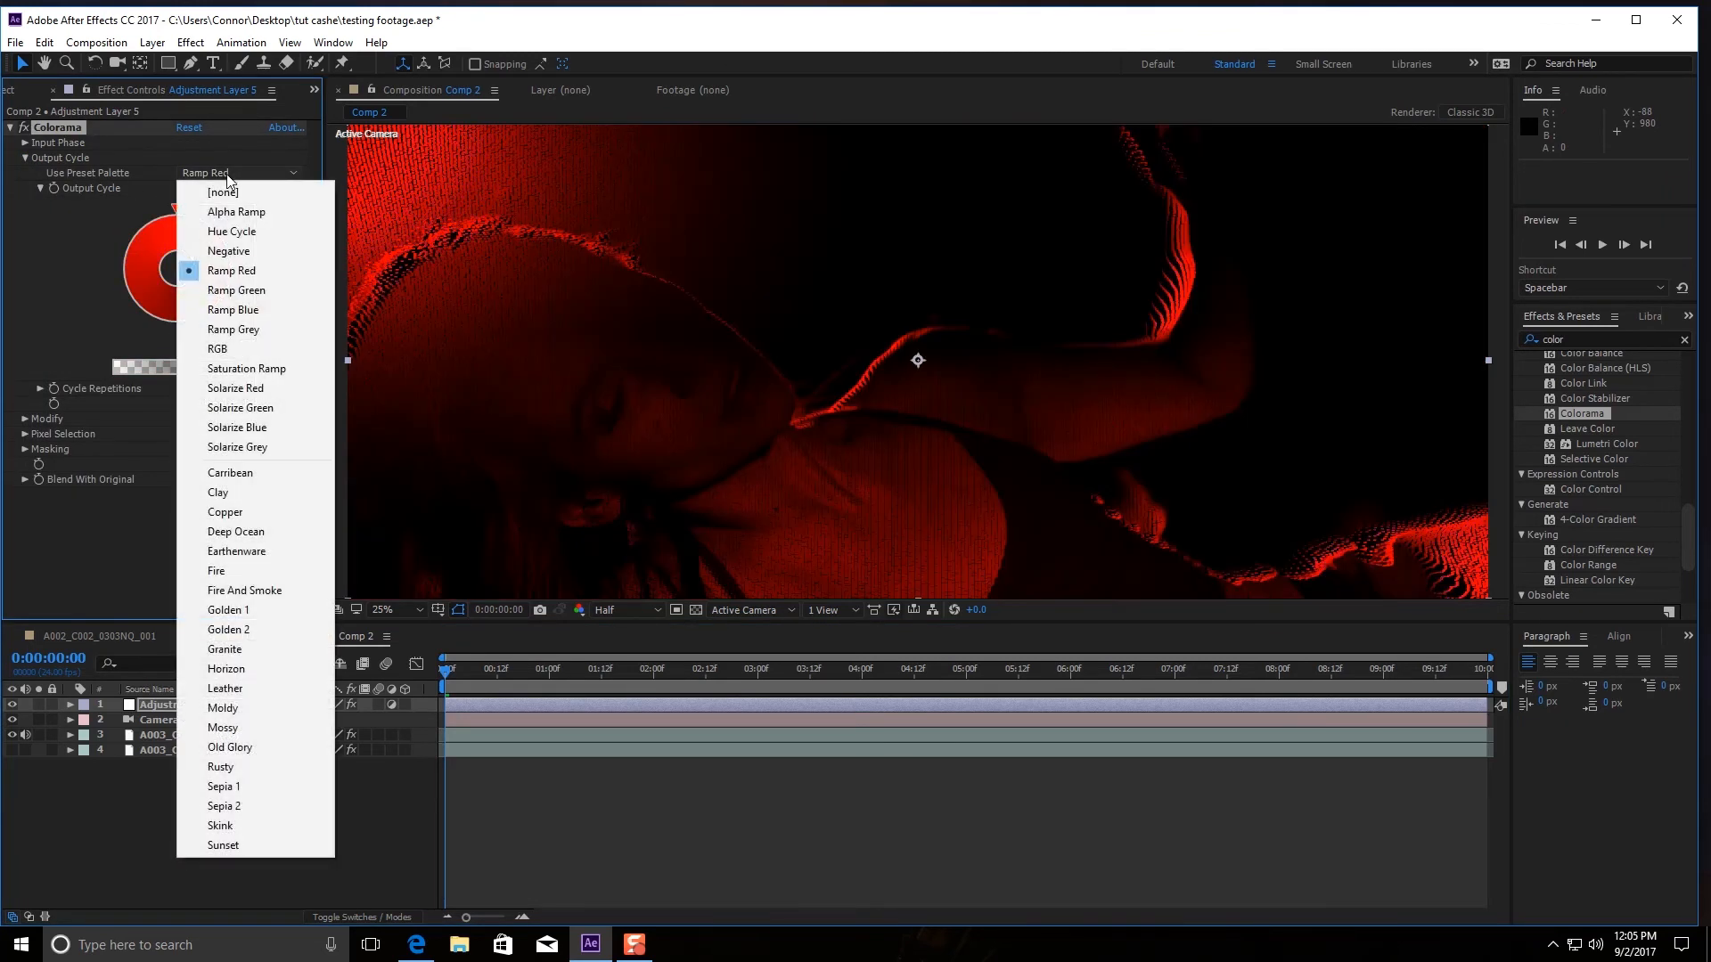